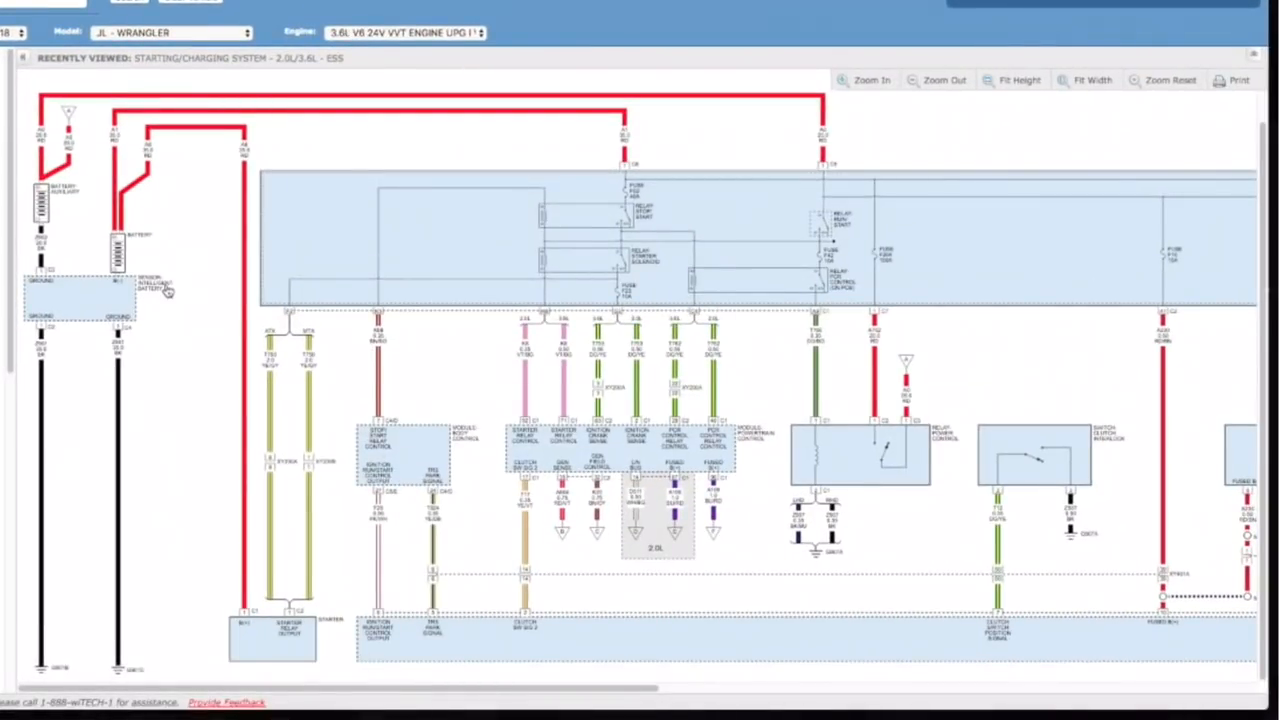
pyautogui.moveTo(176, 304)
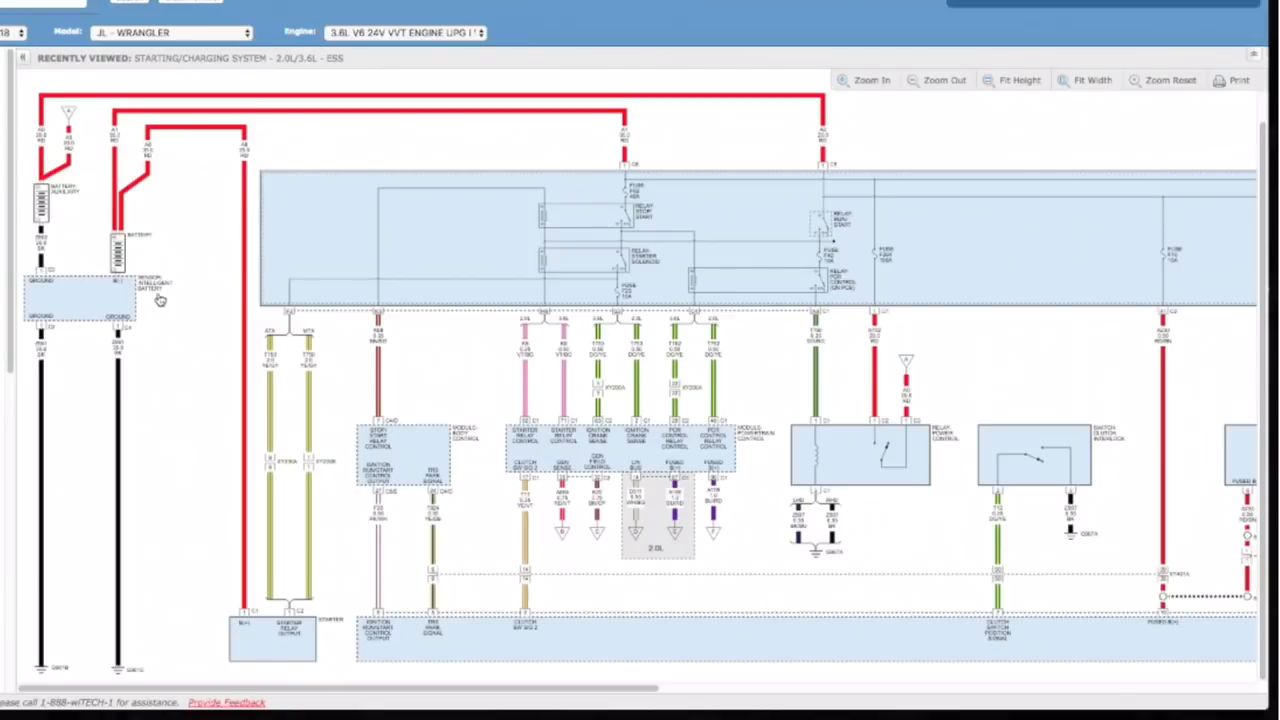
pyautogui.moveTo(84, 270)
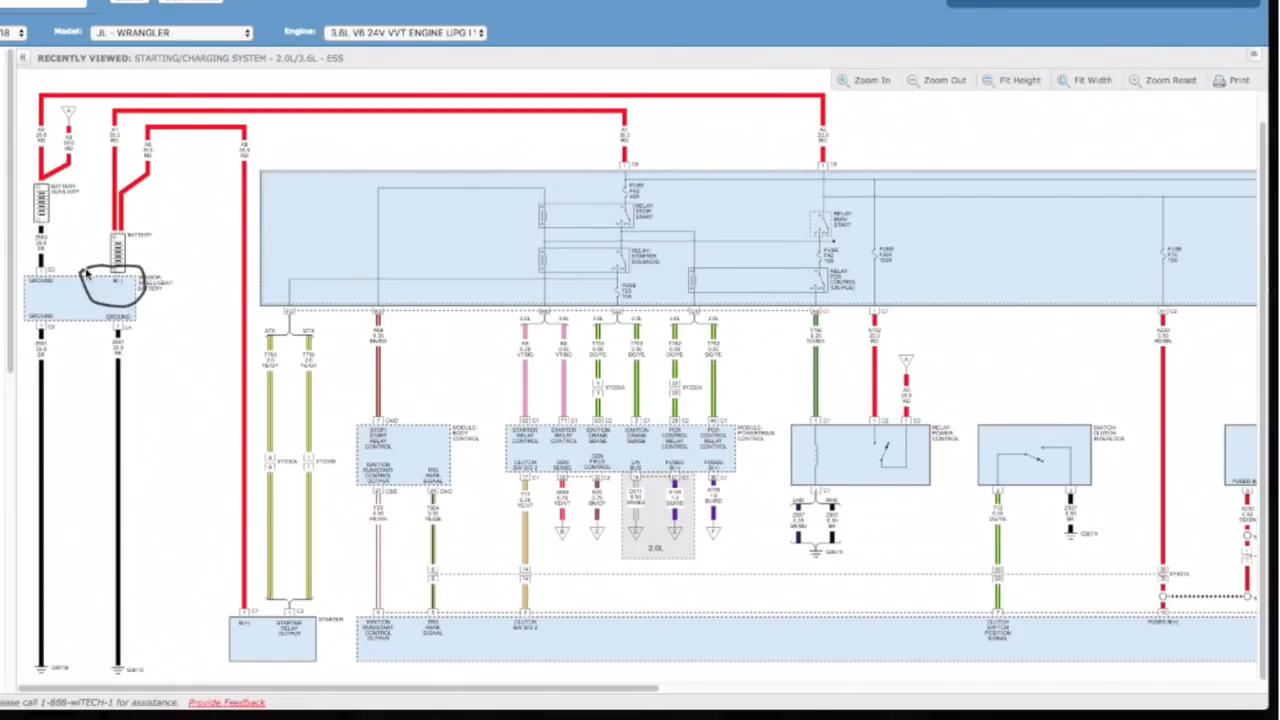
pyautogui.moveTo(48, 244)
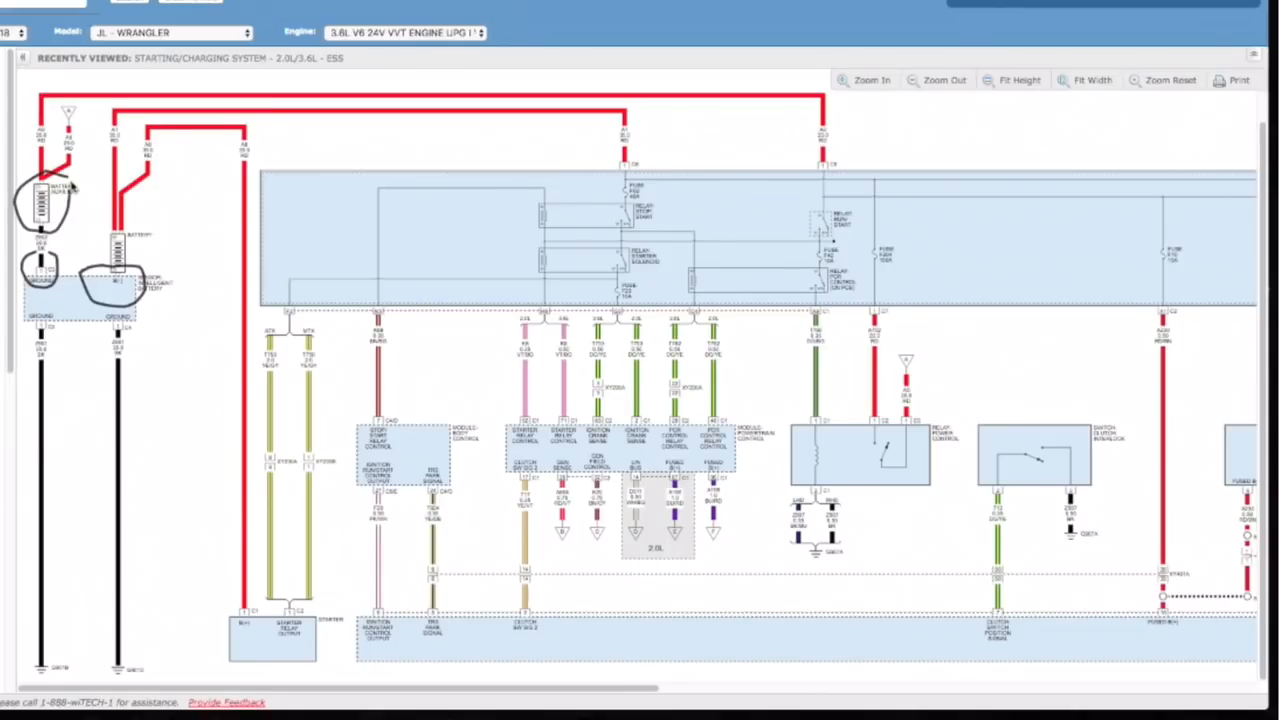
pyautogui.moveTo(48, 290)
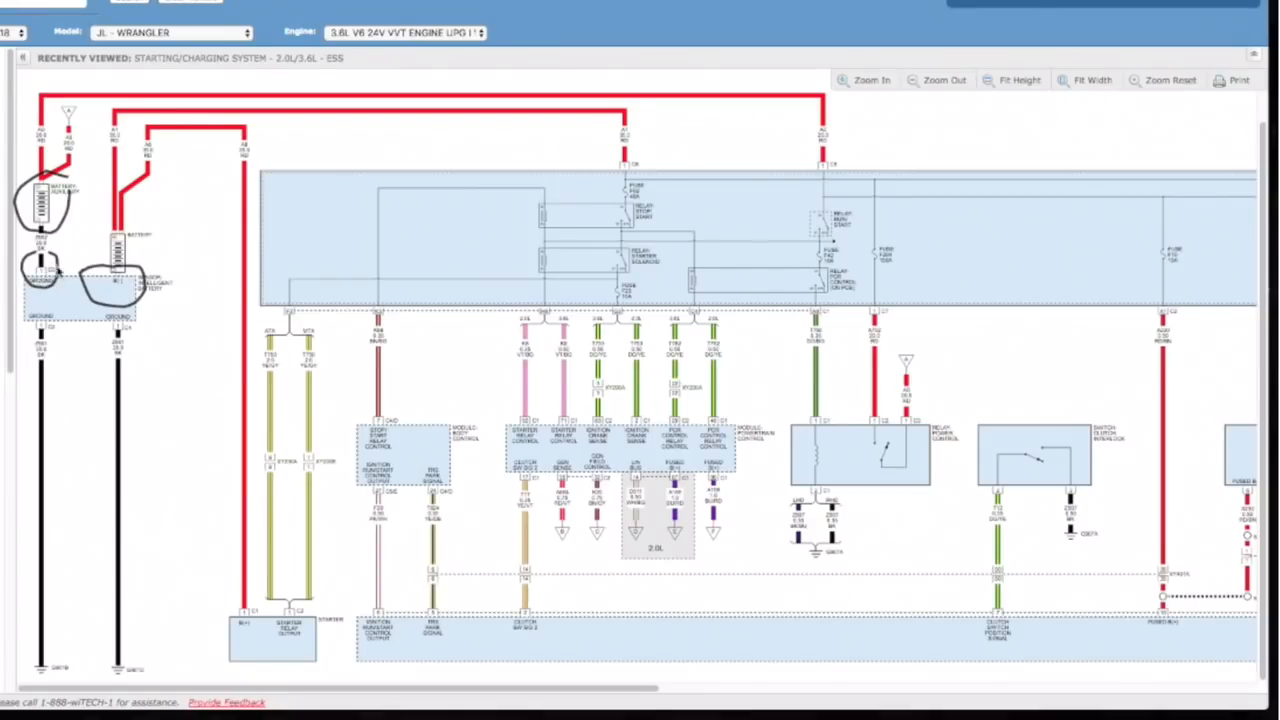
pyautogui.moveTo(108, 296)
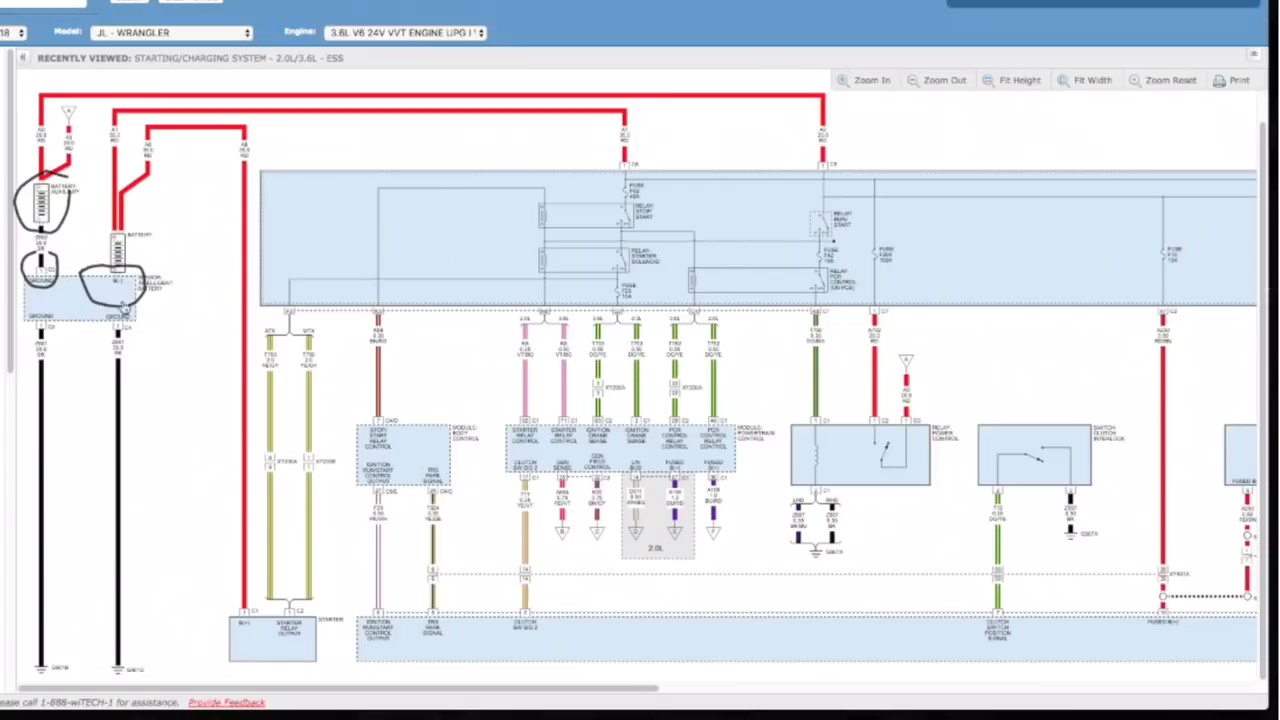
pyautogui.moveTo(136, 582)
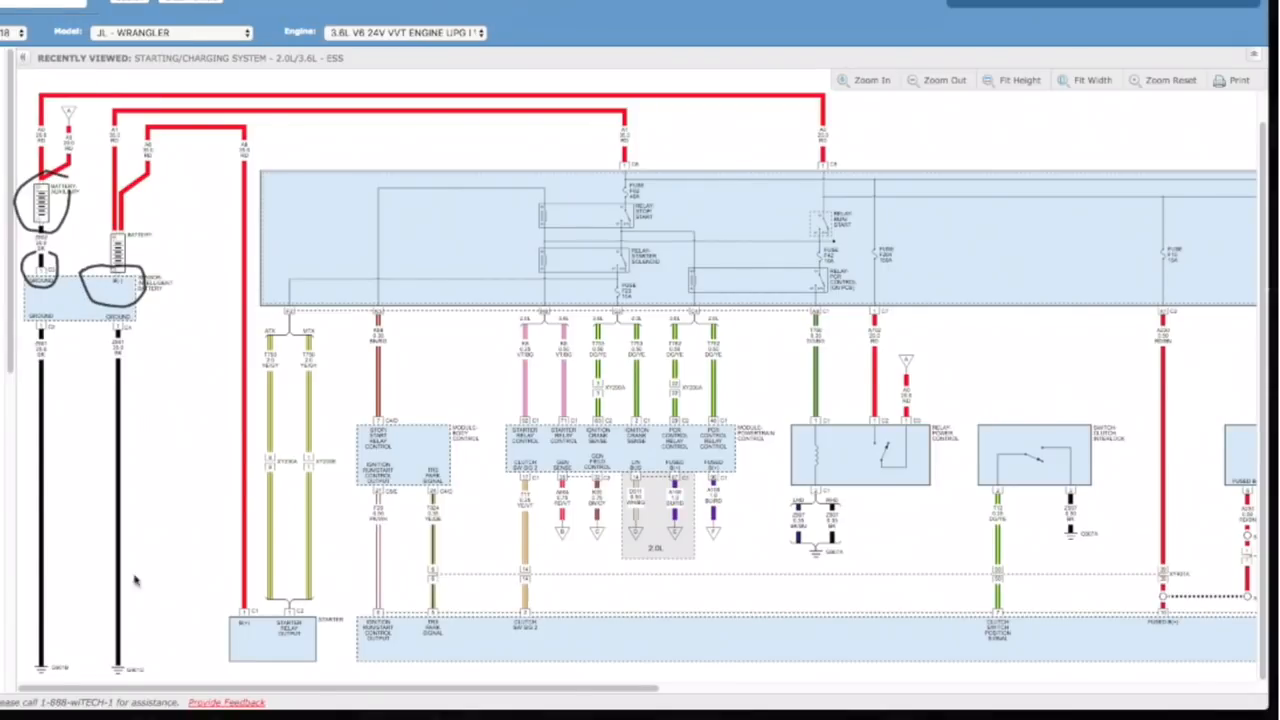
pyautogui.moveTo(128, 672)
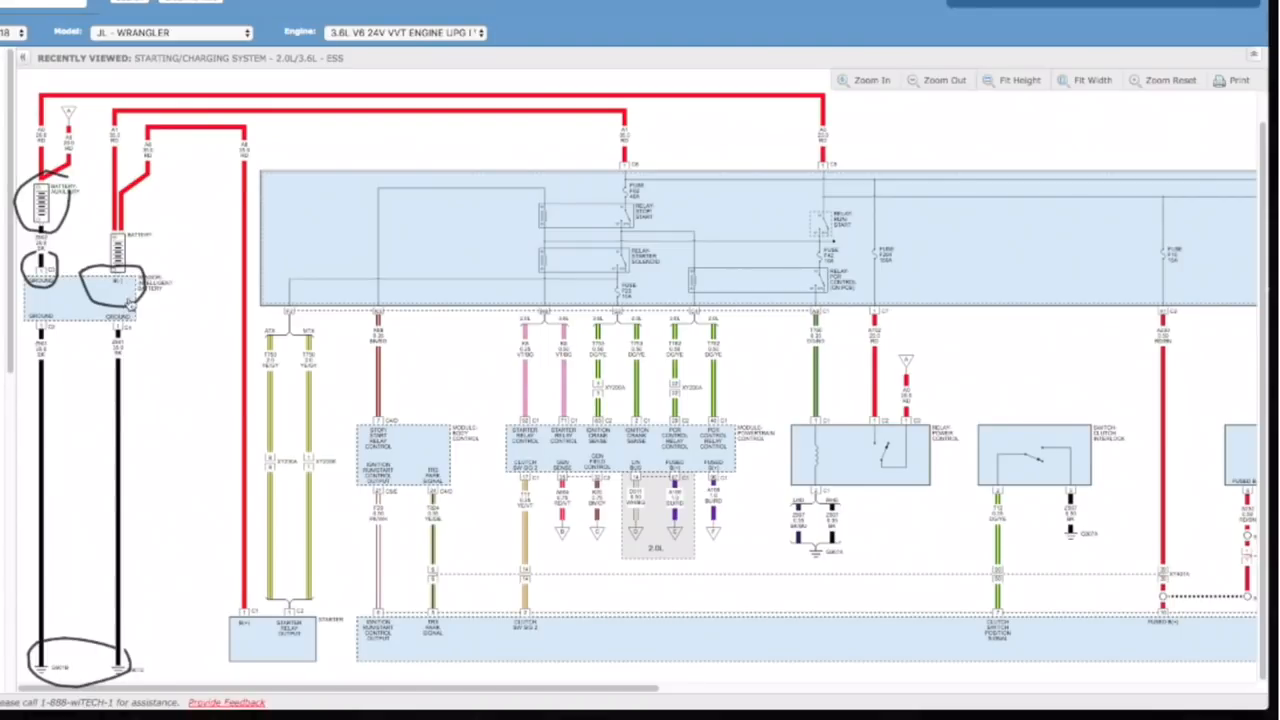
pyautogui.moveTo(118, 346)
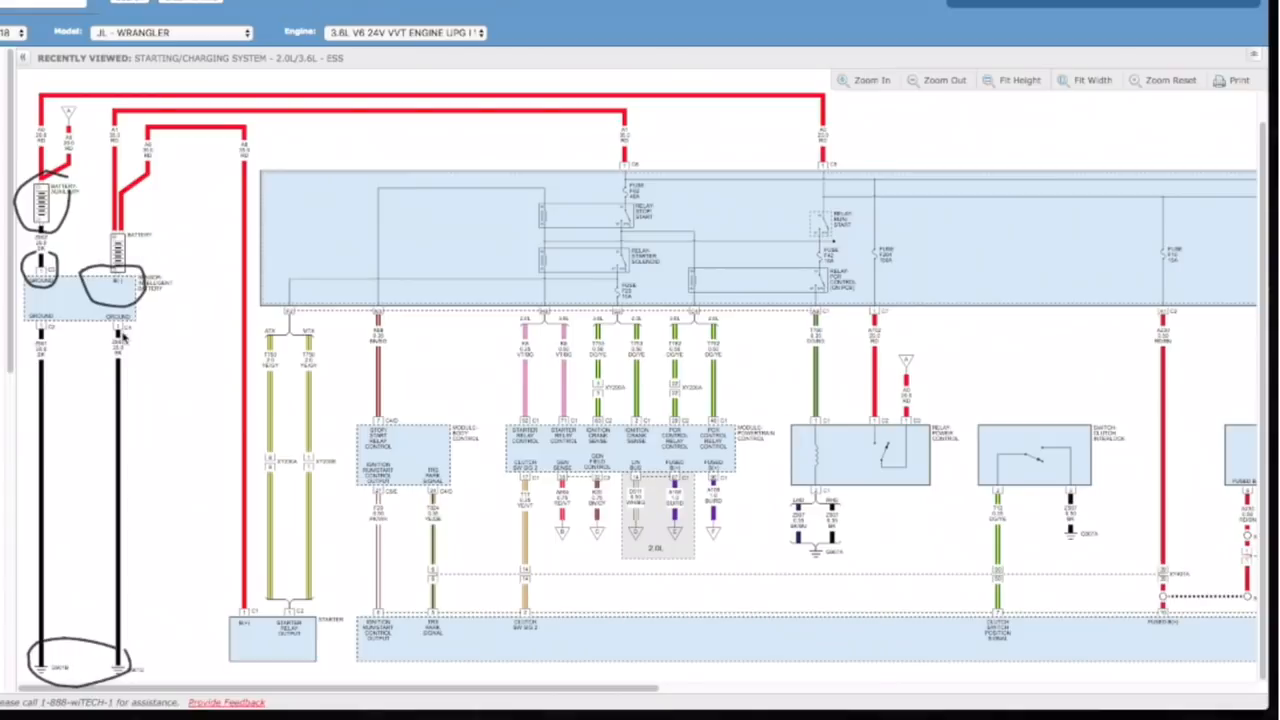
pyautogui.moveTo(178, 276)
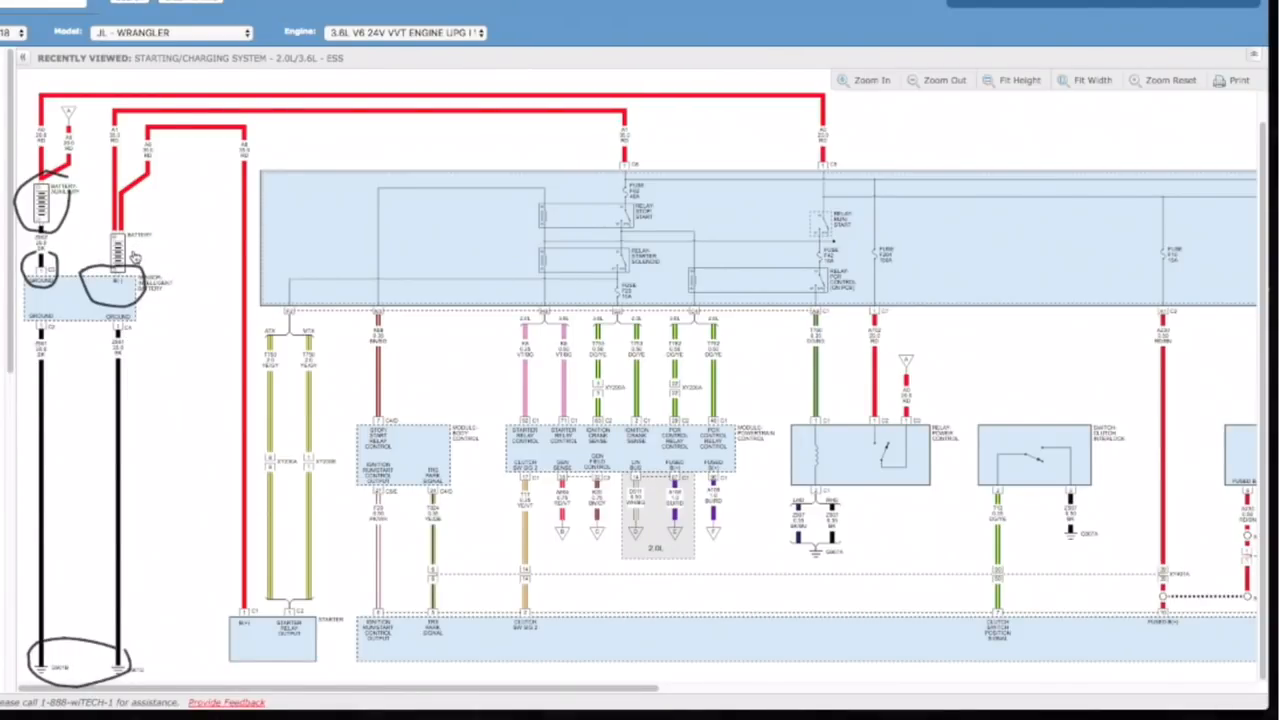
pyautogui.moveTo(60, 206)
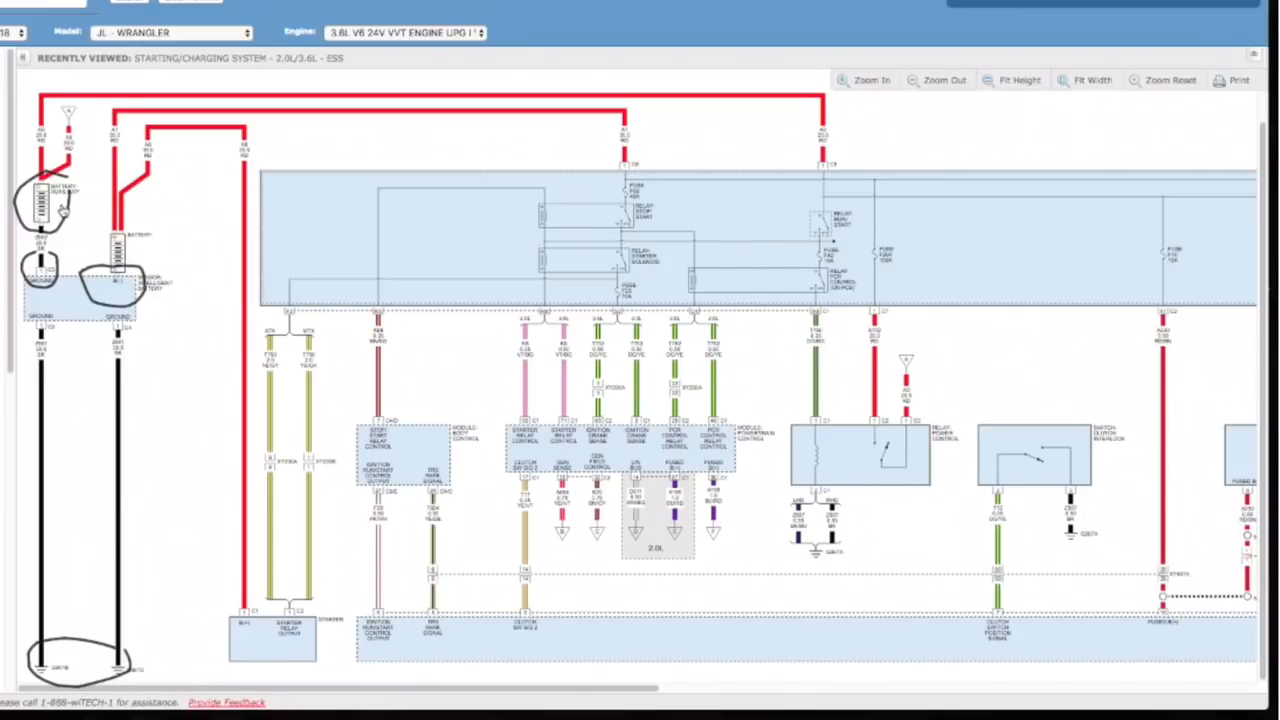
pyautogui.moveTo(68, 212)
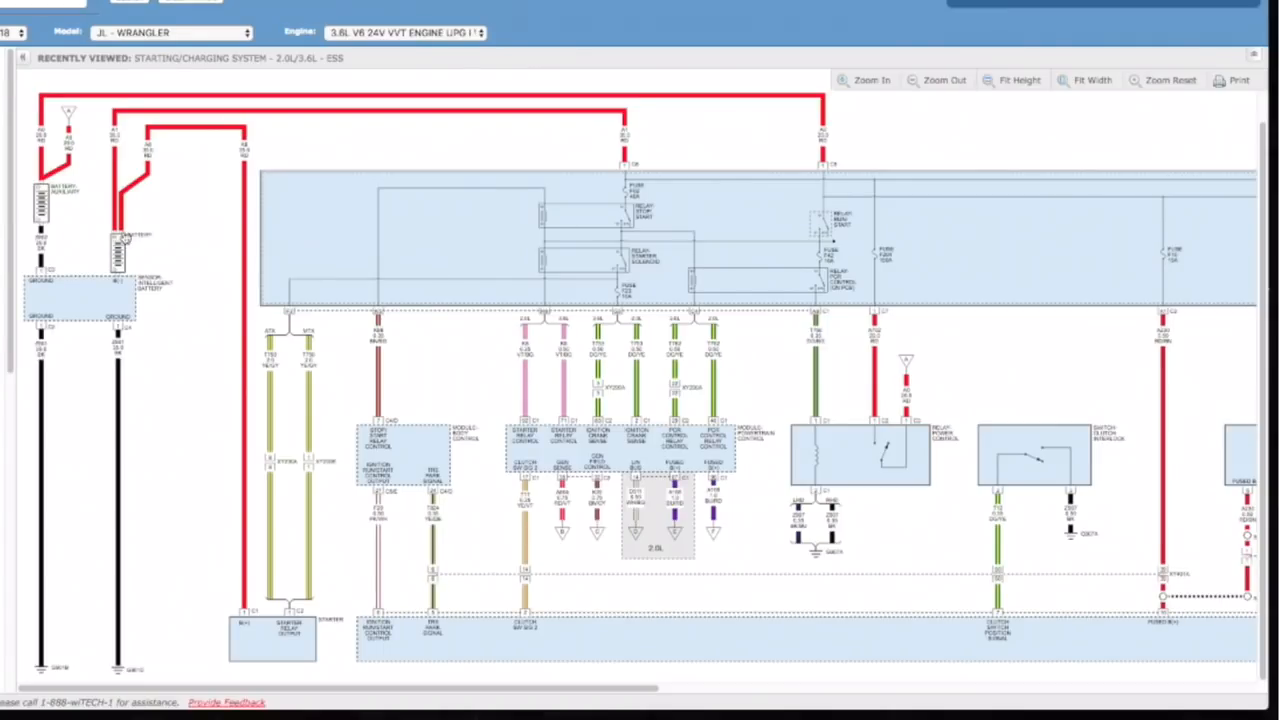
pyautogui.moveTo(228, 498)
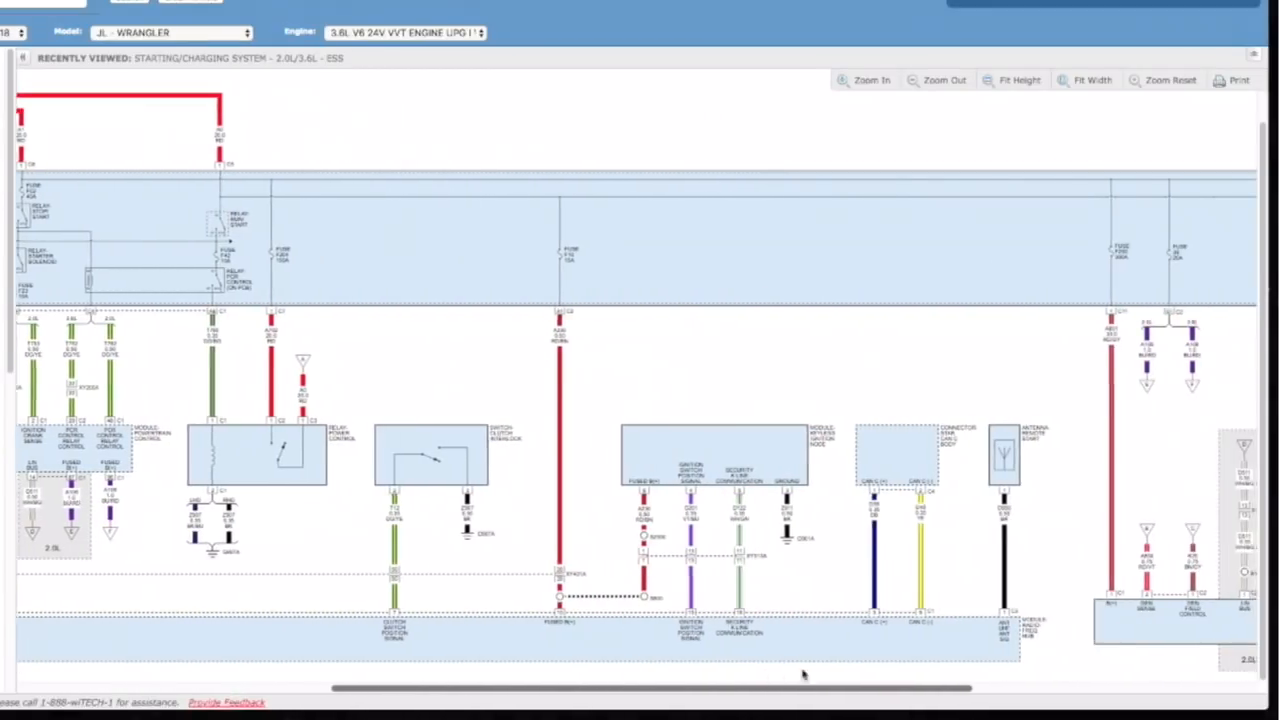
# Scroll right and circle the 2.0L engine connector block with the pen
pyautogui.hscroll(3)
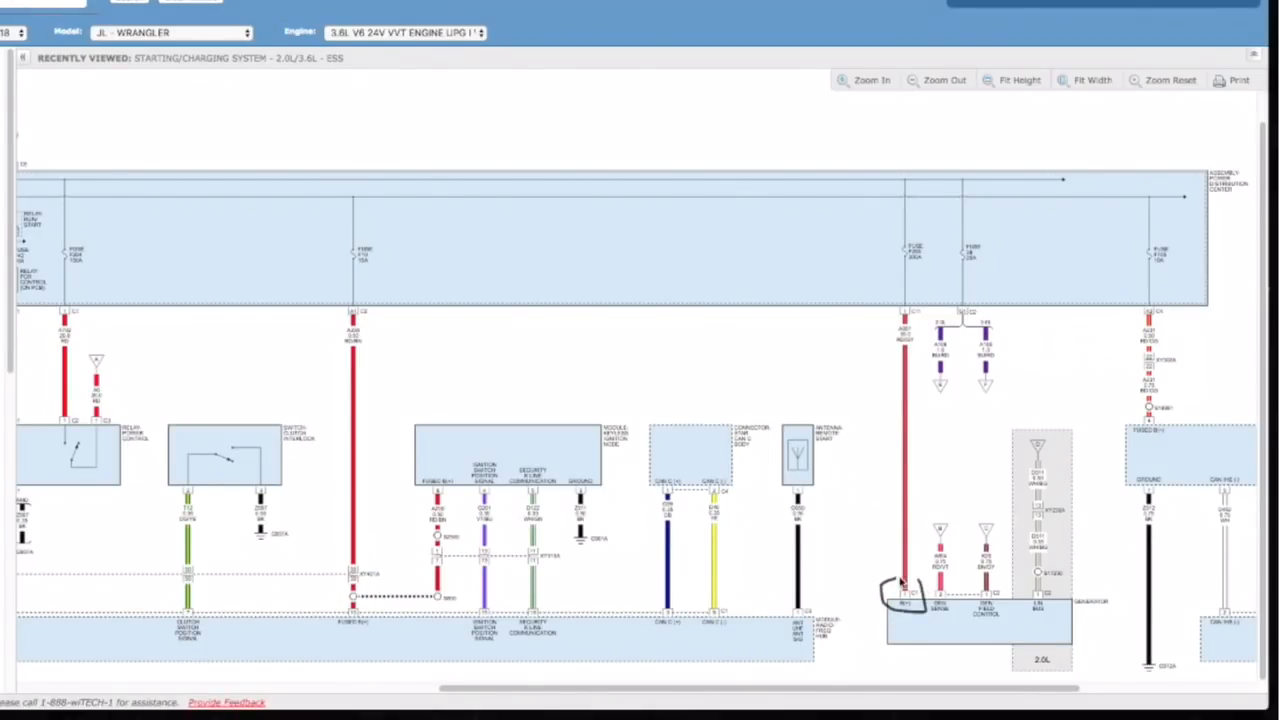
pyautogui.moveTo(984, 510)
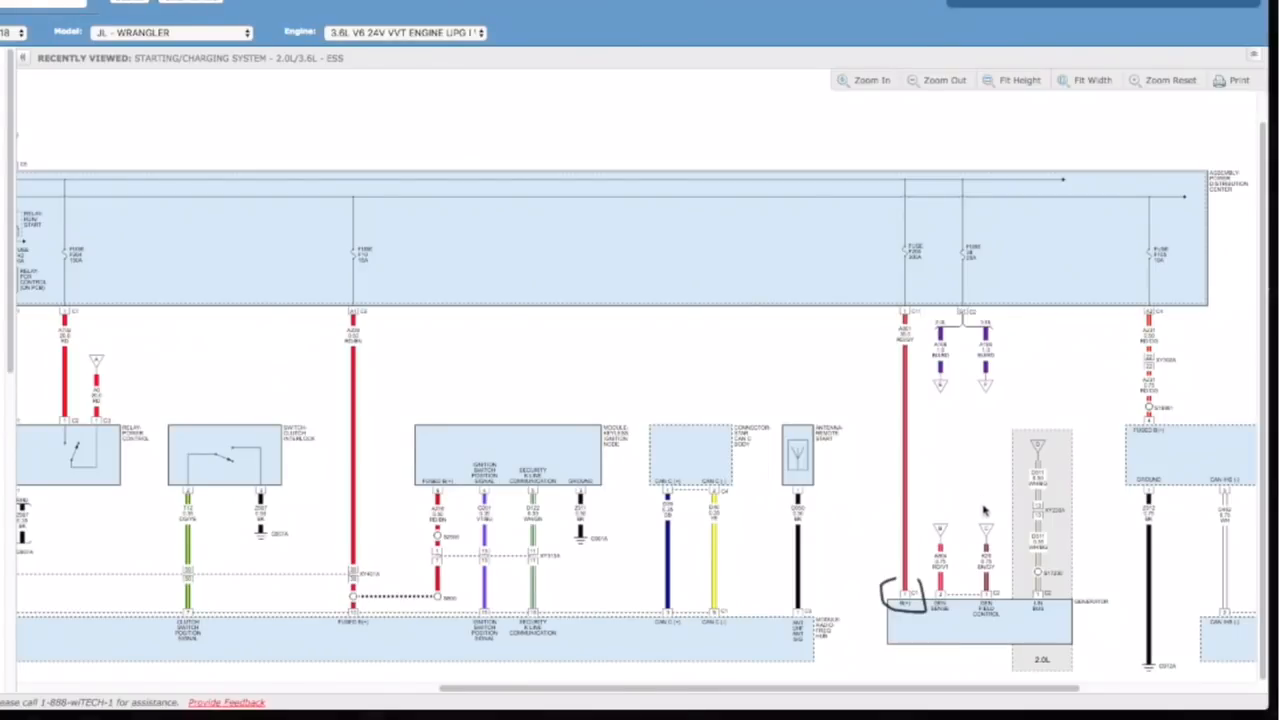
pyautogui.moveTo(984, 508); pyautogui.dragTo(1070, 664)
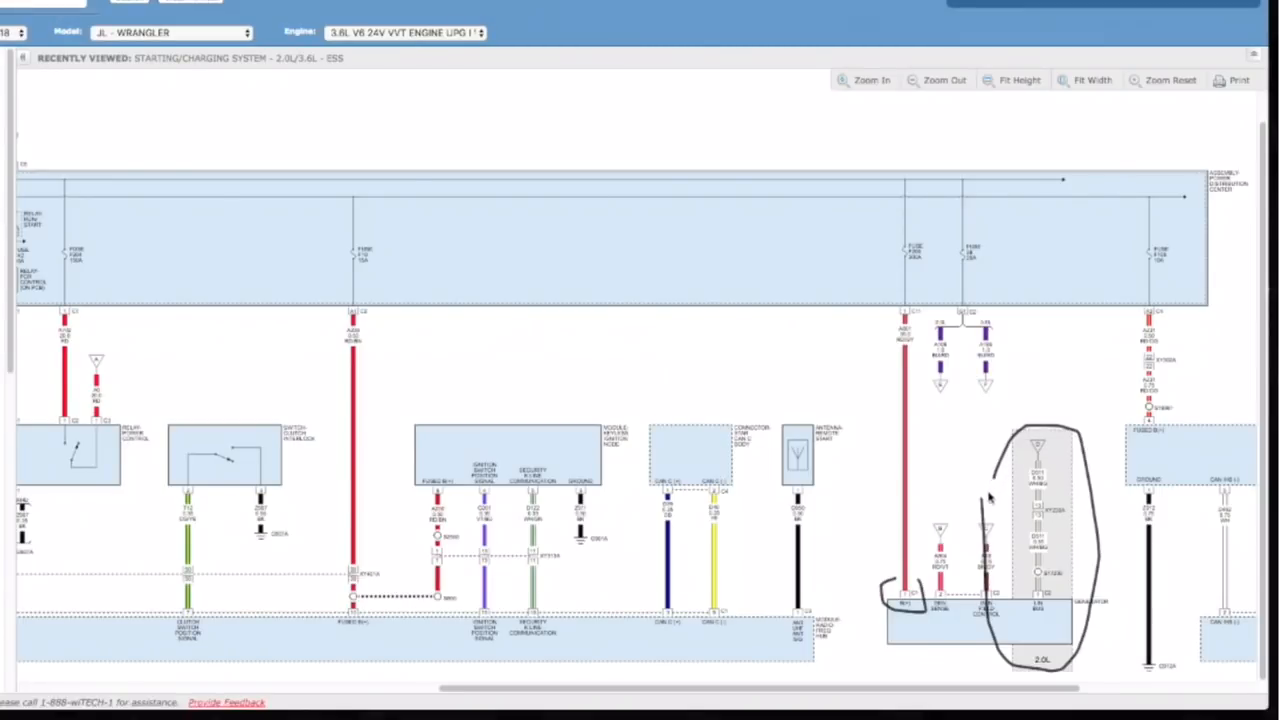
pyautogui.moveTo(870, 552)
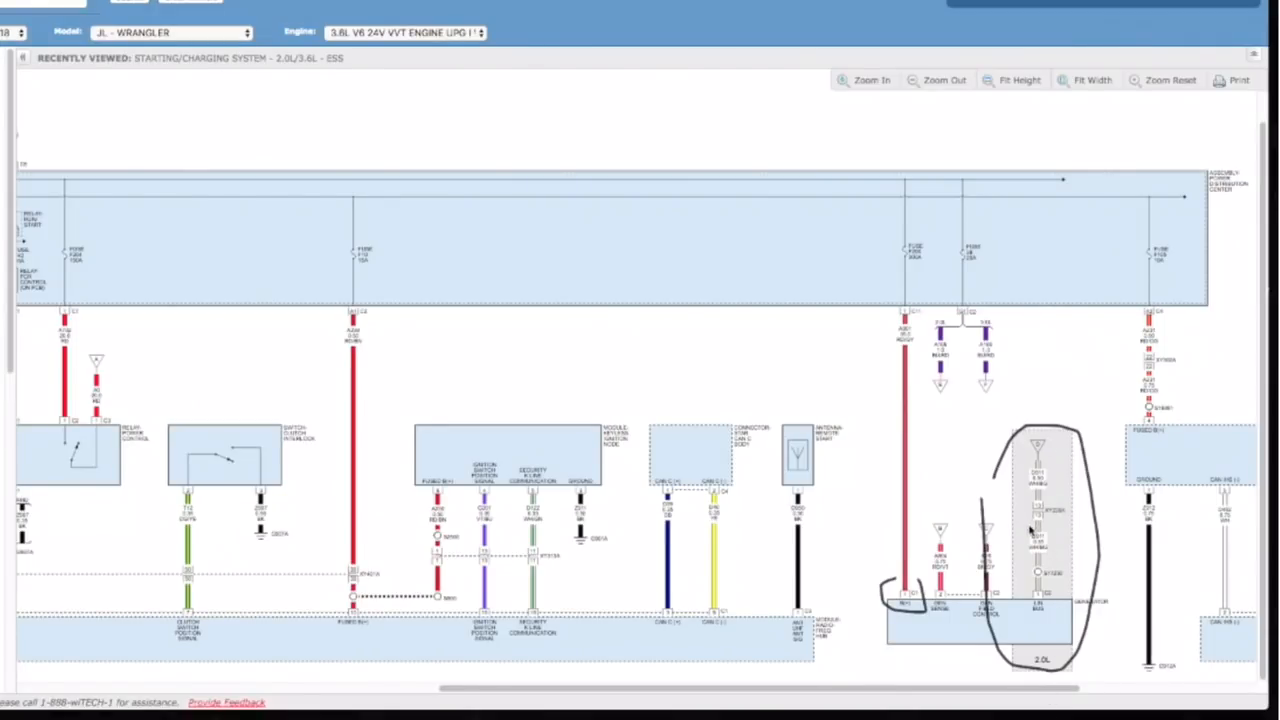
pyautogui.moveTo(1048, 548)
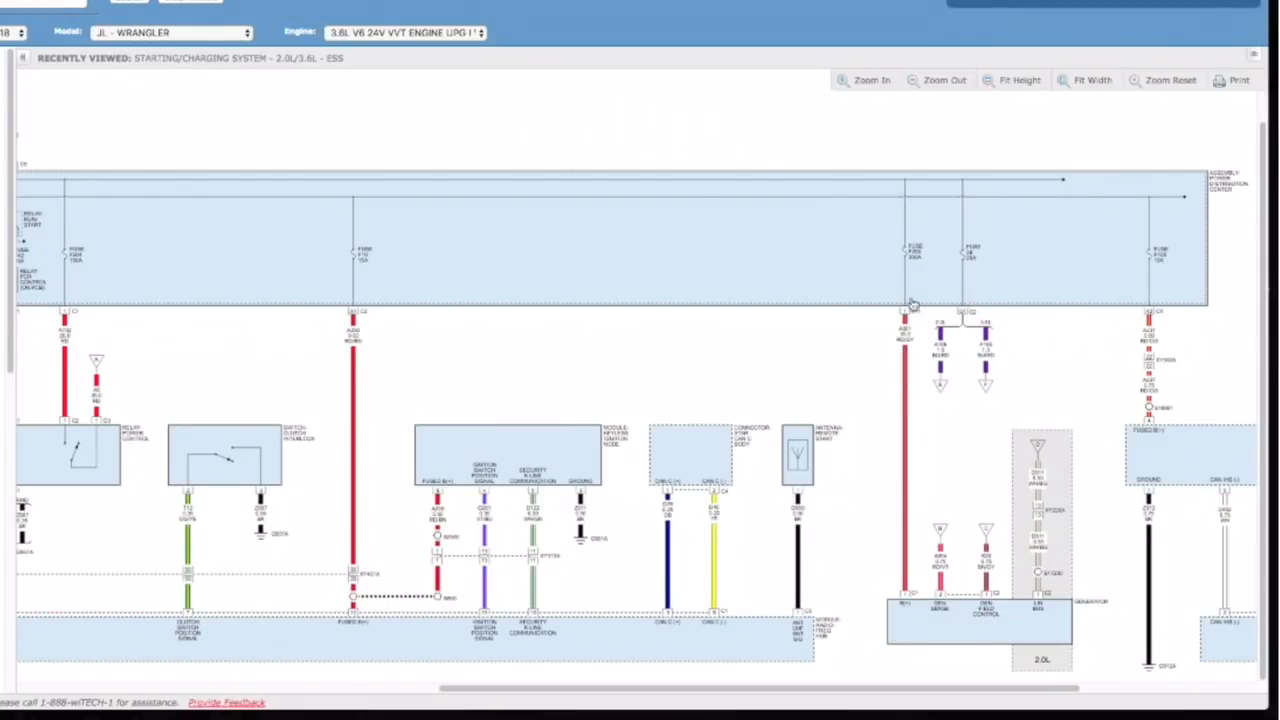
pyautogui.moveTo(876, 120)
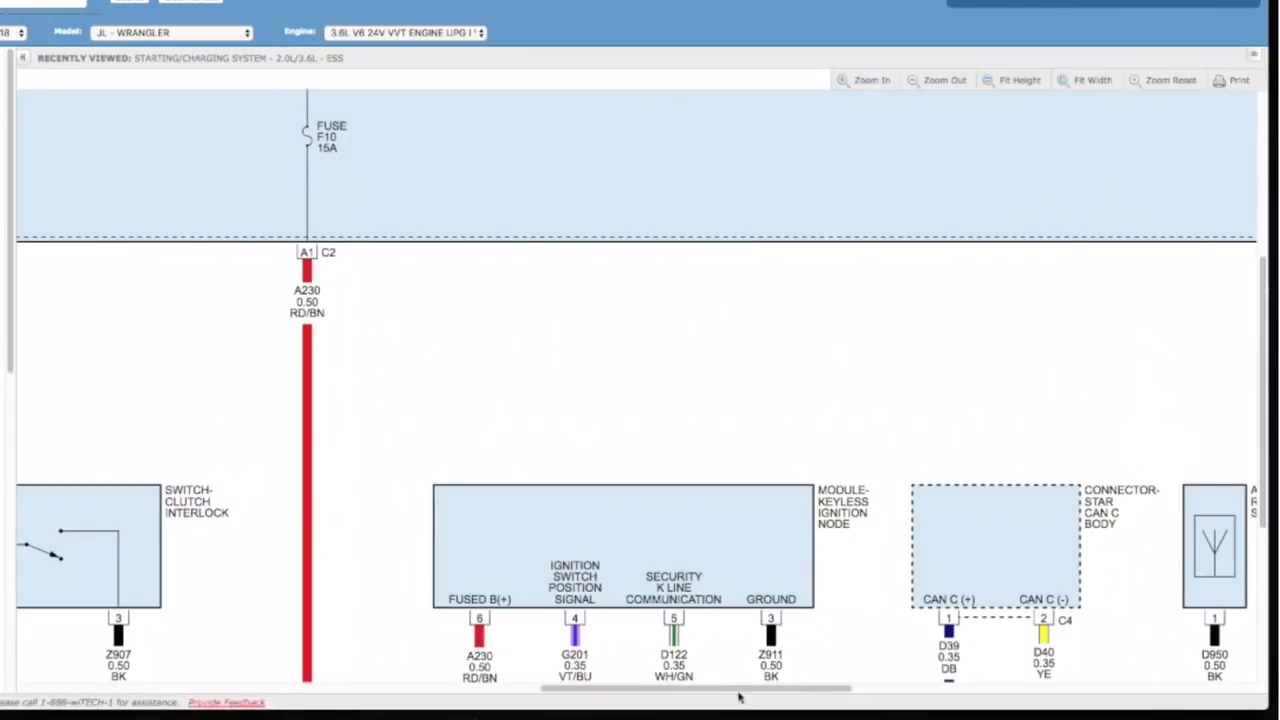
# Pan right and down to the relay block with fuses F02, F42 and F204
pyautogui.hscroll(3)
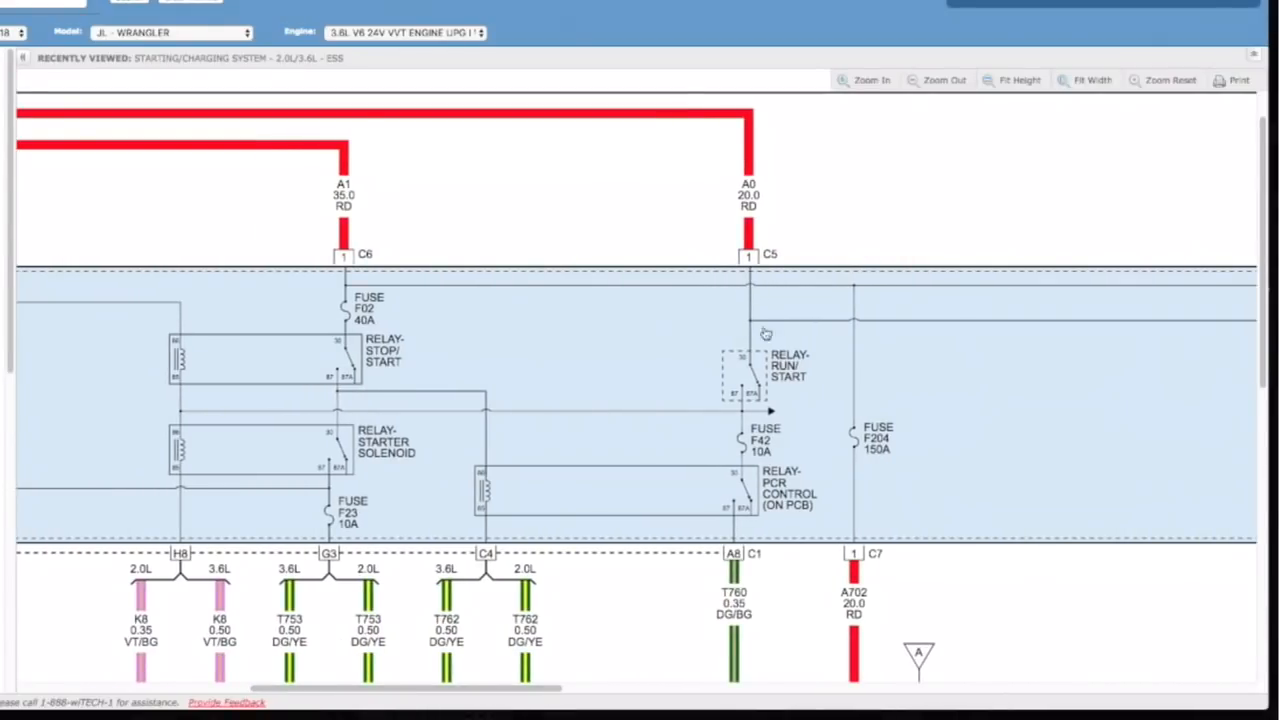
pyautogui.moveTo(556, 292)
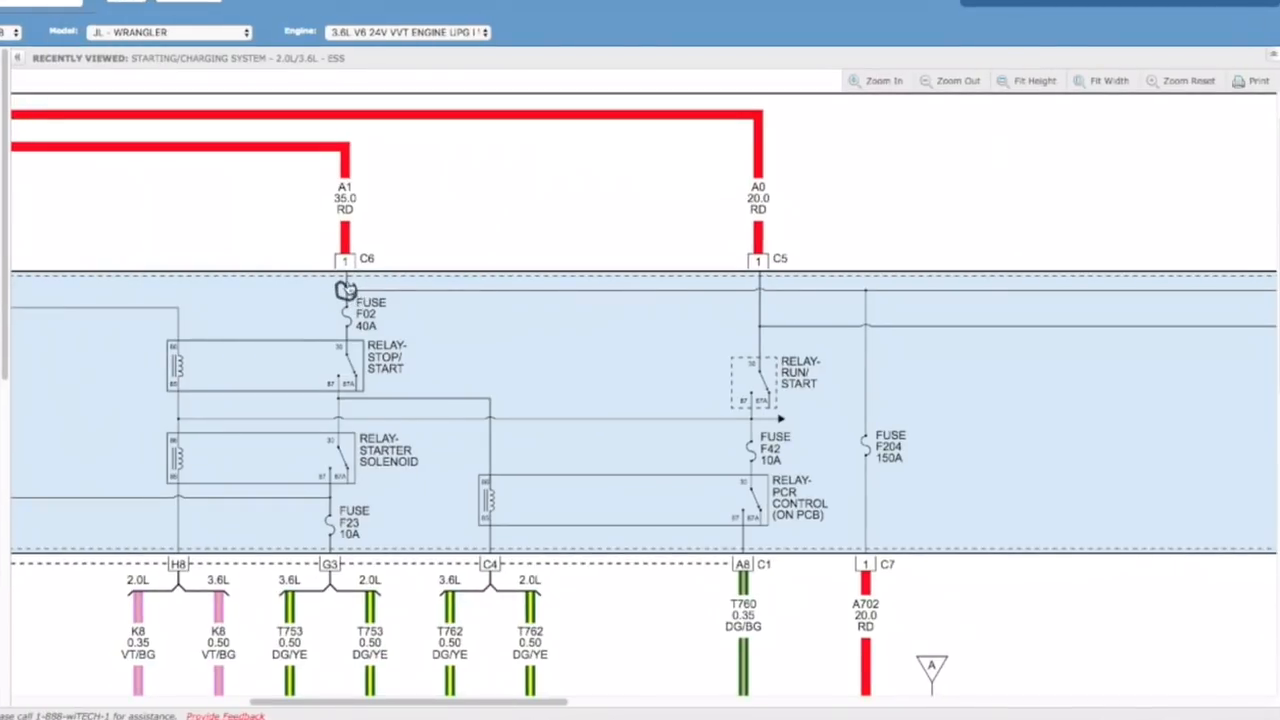
pyautogui.moveTo(750, 290)
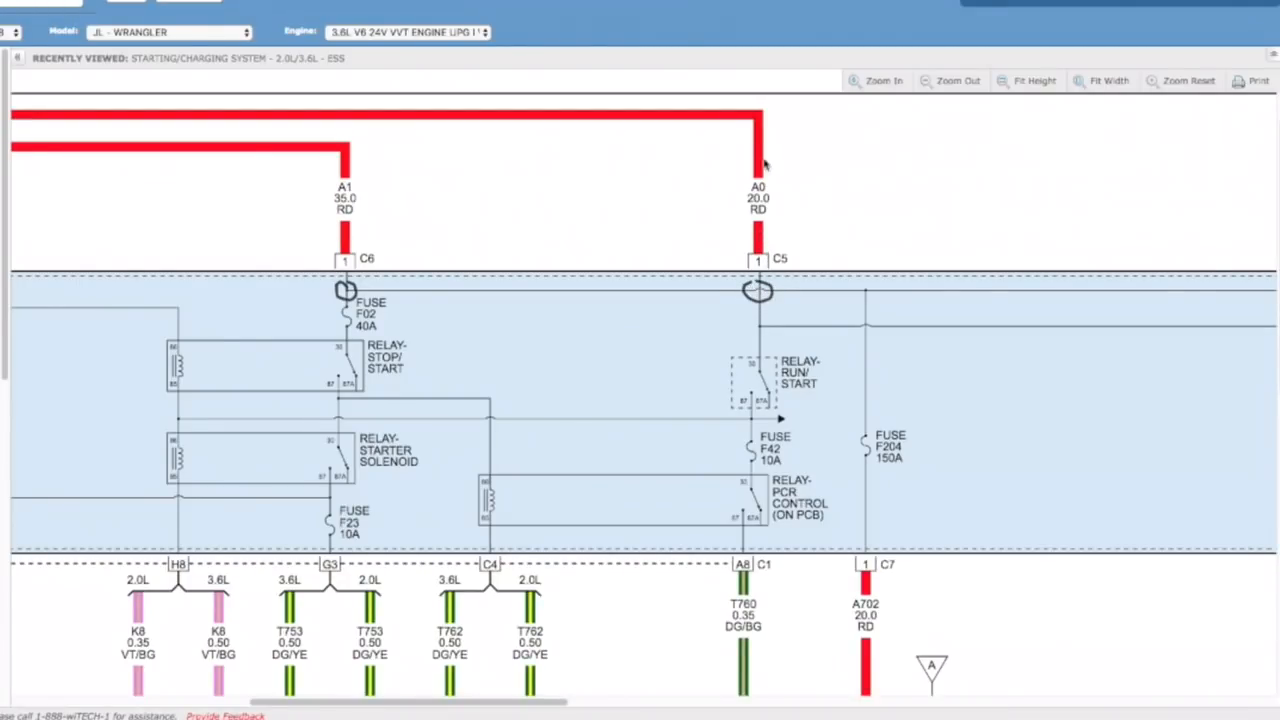
pyautogui.moveTo(744, 218)
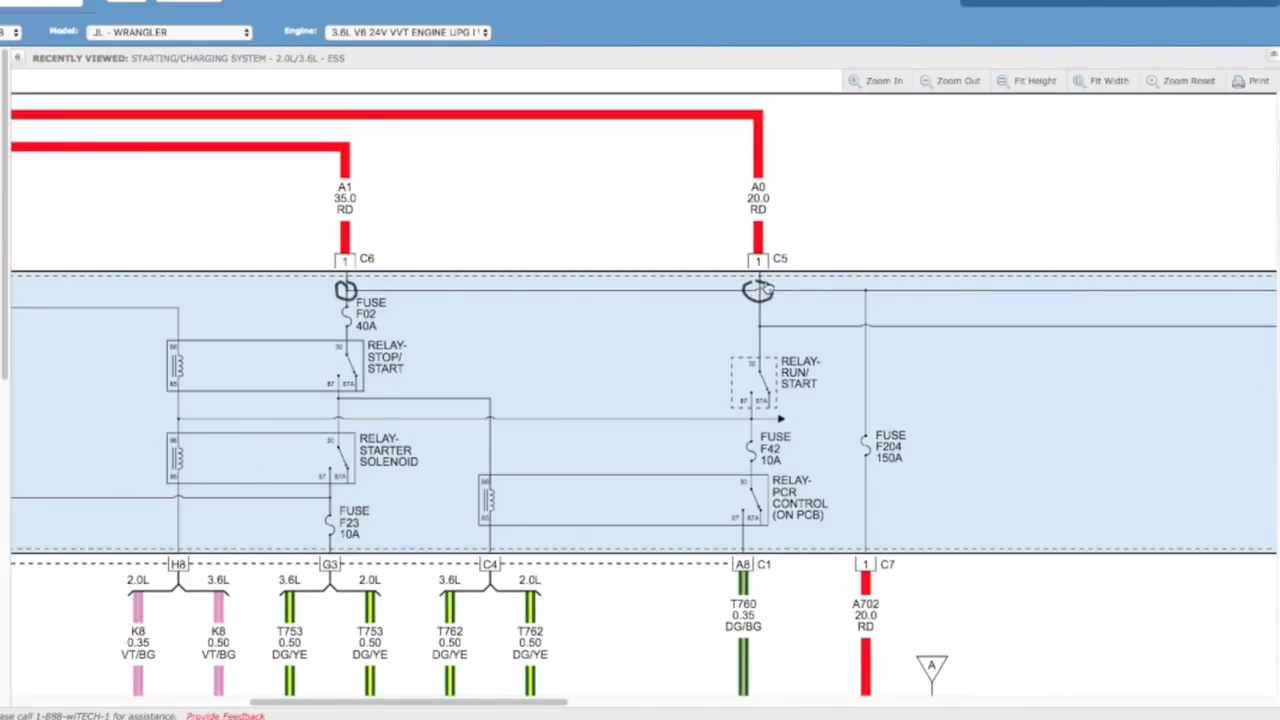
pyautogui.moveTo(604, 532)
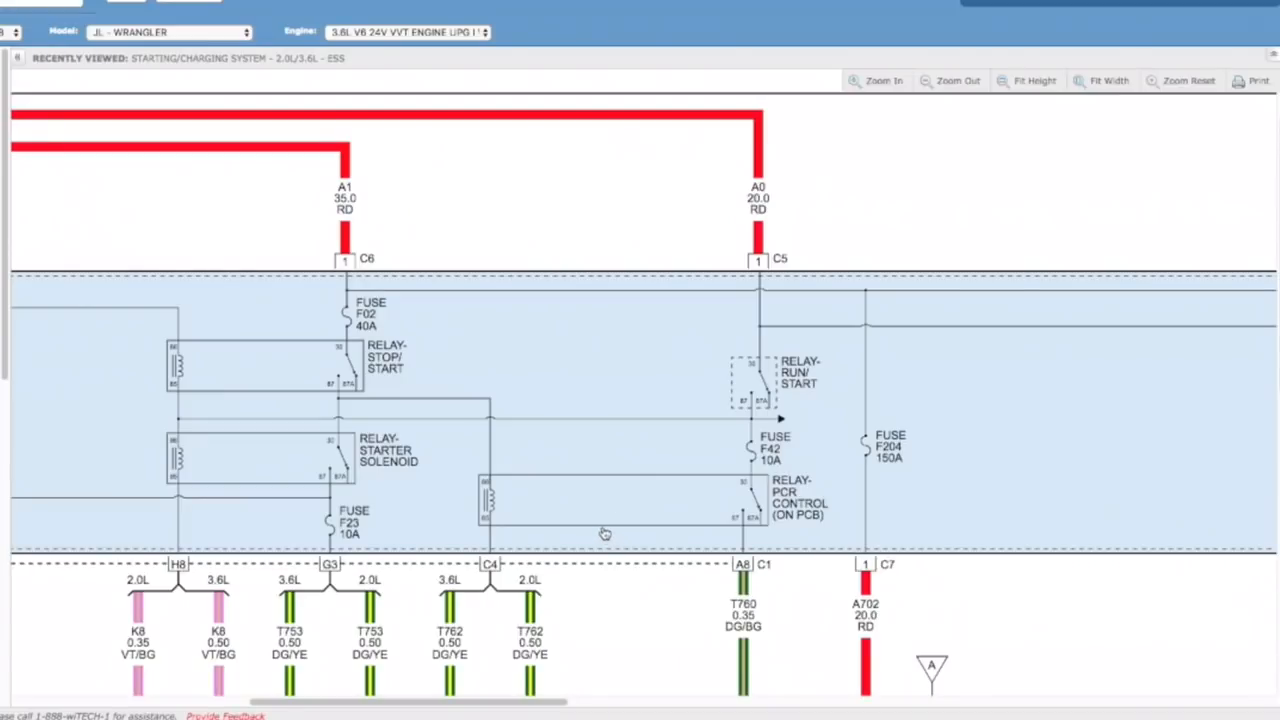
pyautogui.moveTo(684, 540)
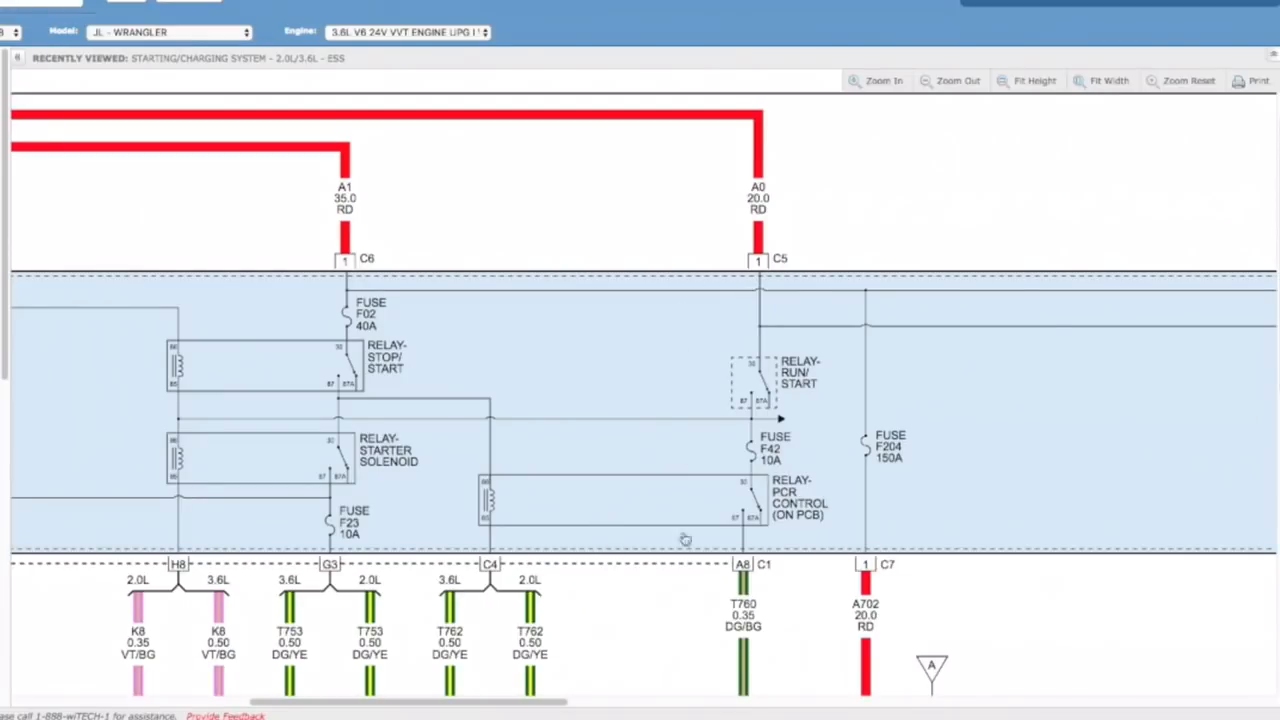
pyautogui.moveTo(698, 652)
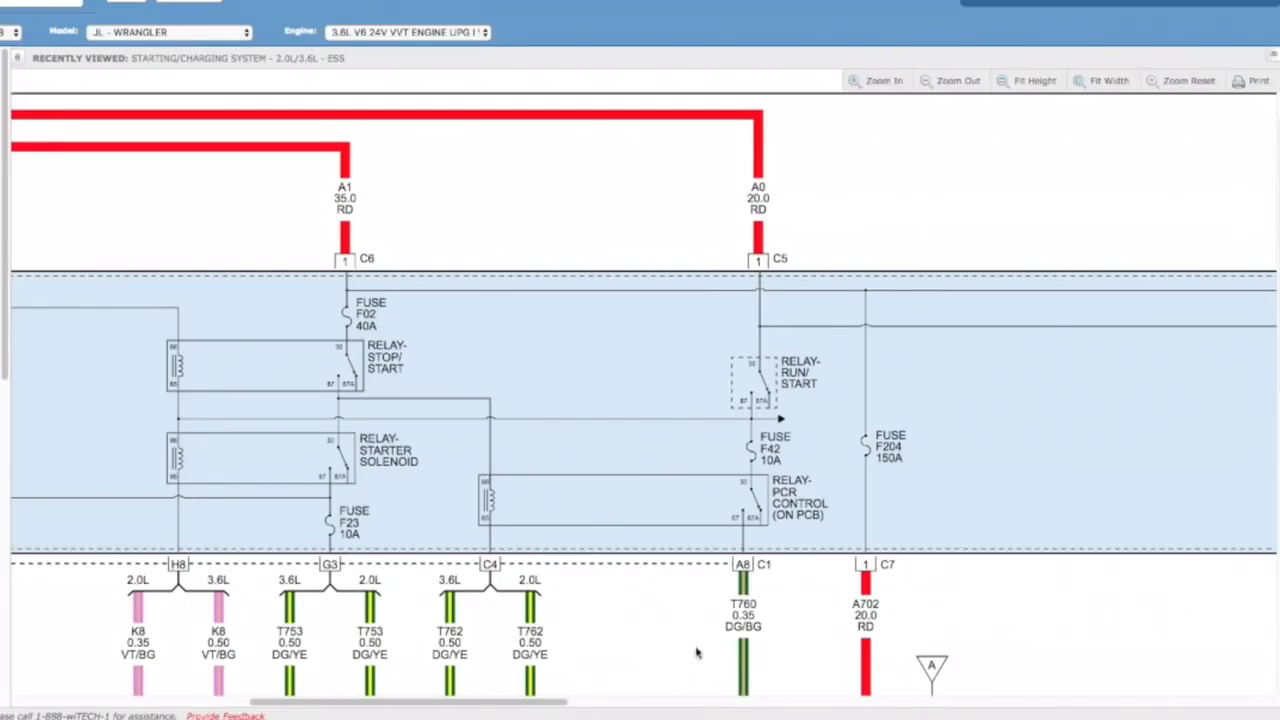
pyautogui.scroll(-3)
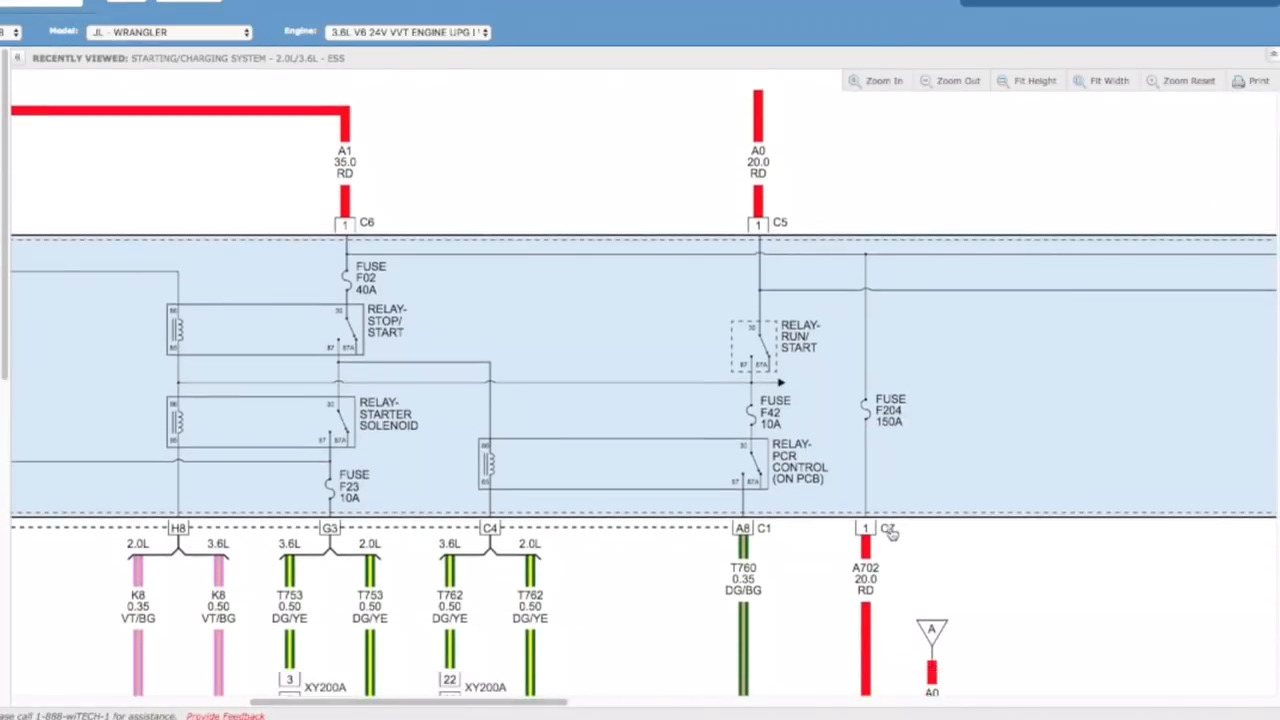
# Reset to the full diagram, then magnify the power control relay and clutch interlock switch area
pyautogui.scroll(-3)
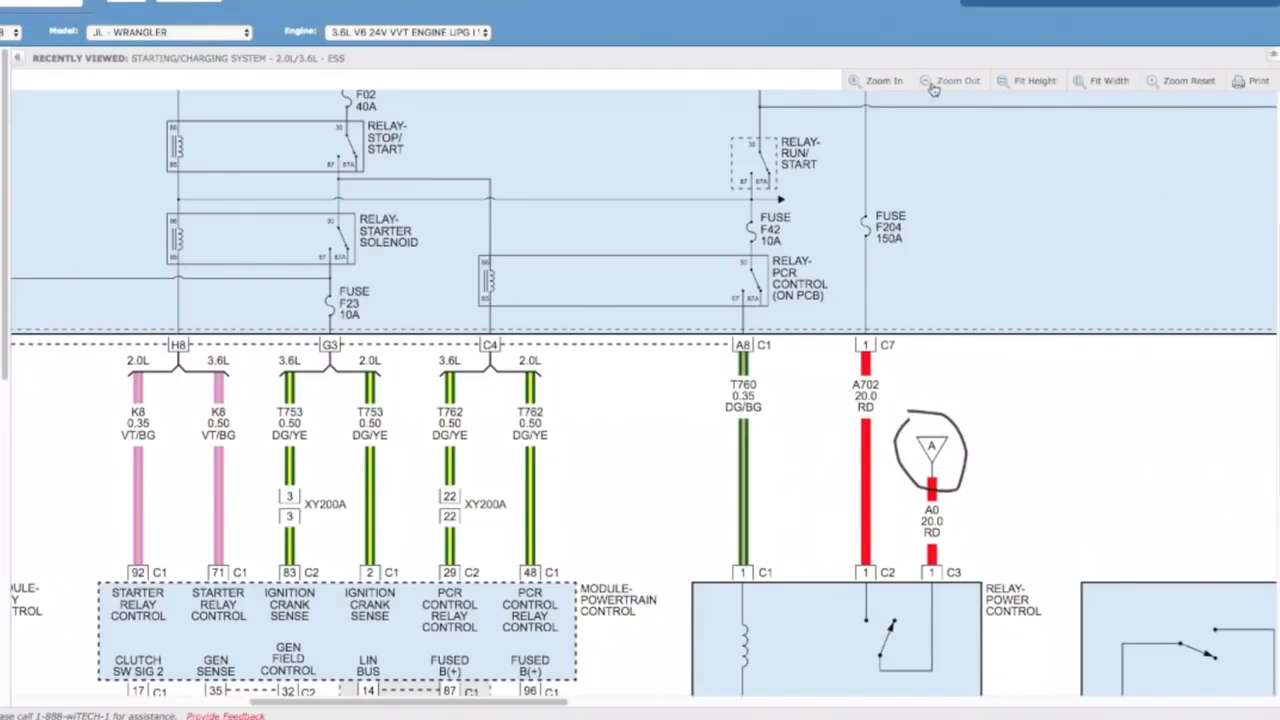
pyautogui.click(956, 80)
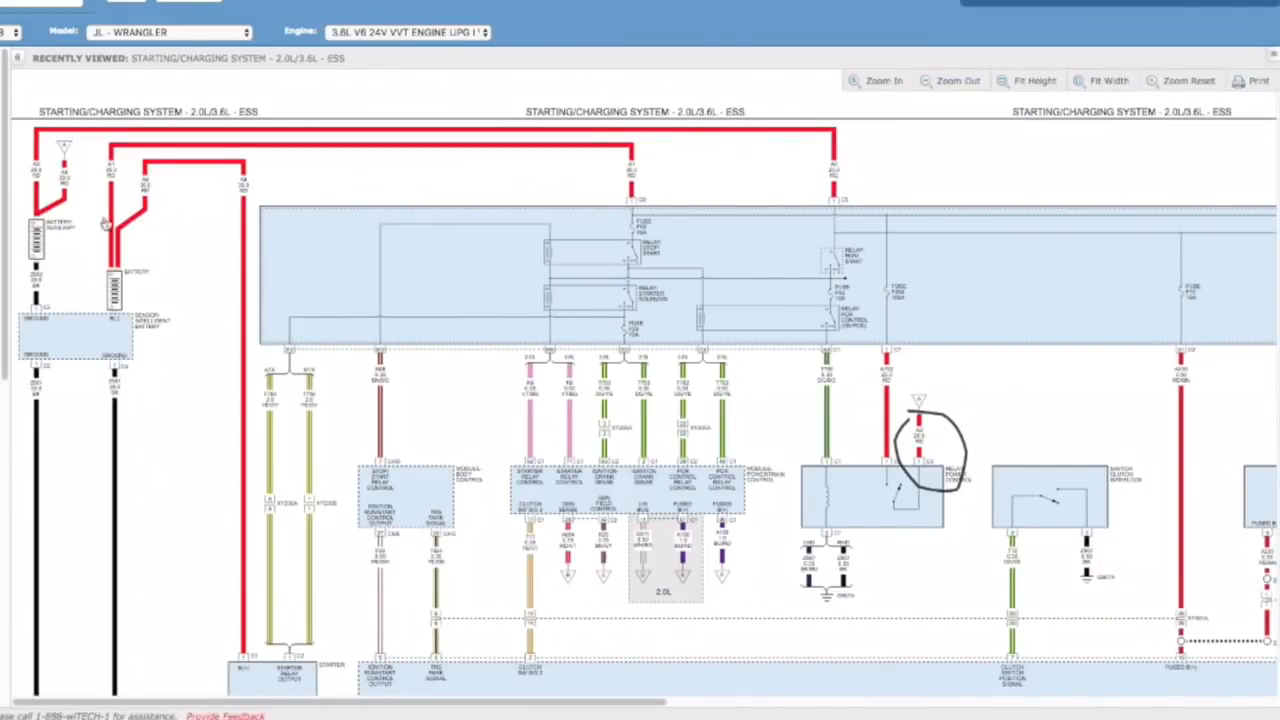
pyautogui.moveTo(800, 472)
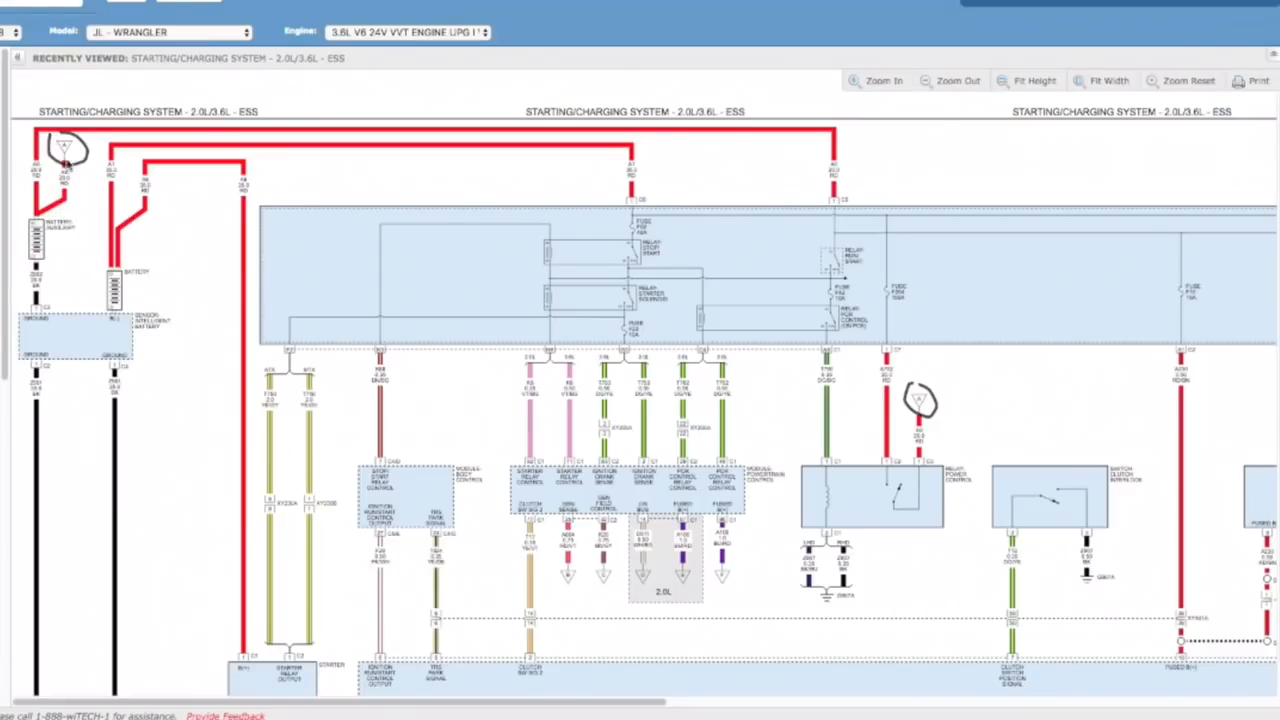
pyautogui.moveTo(920, 400)
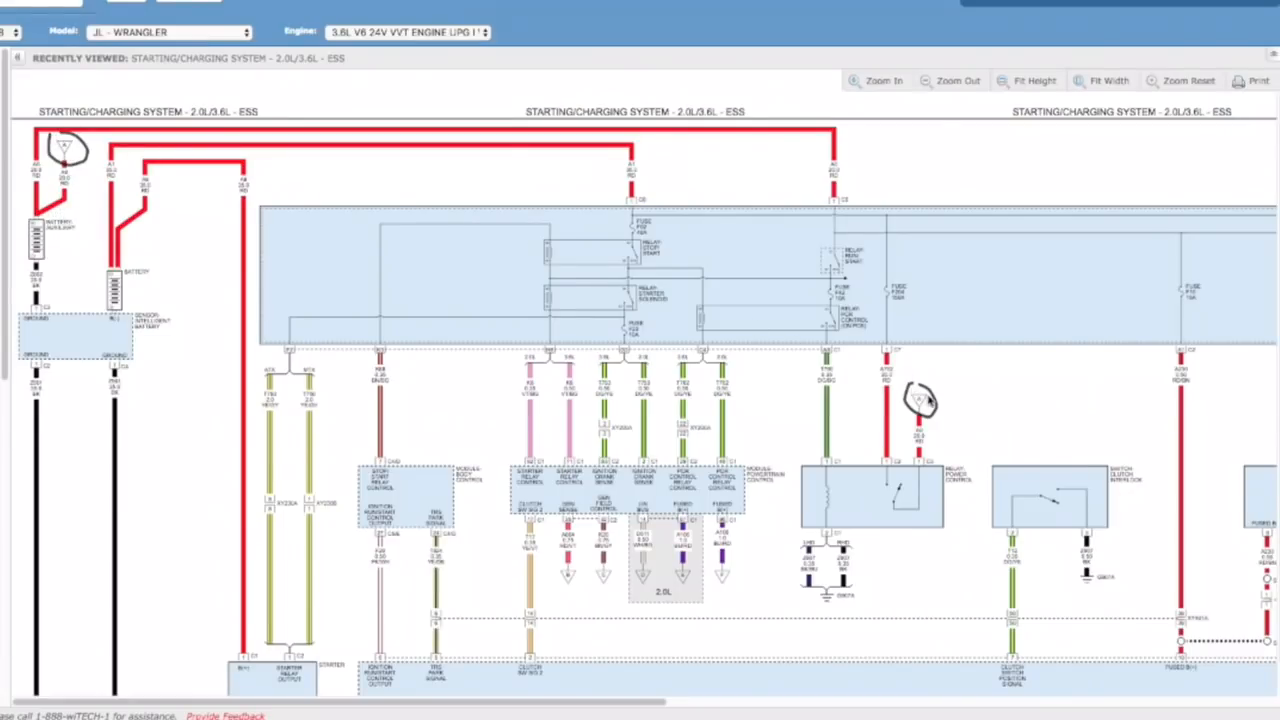
pyautogui.moveTo(928, 496)
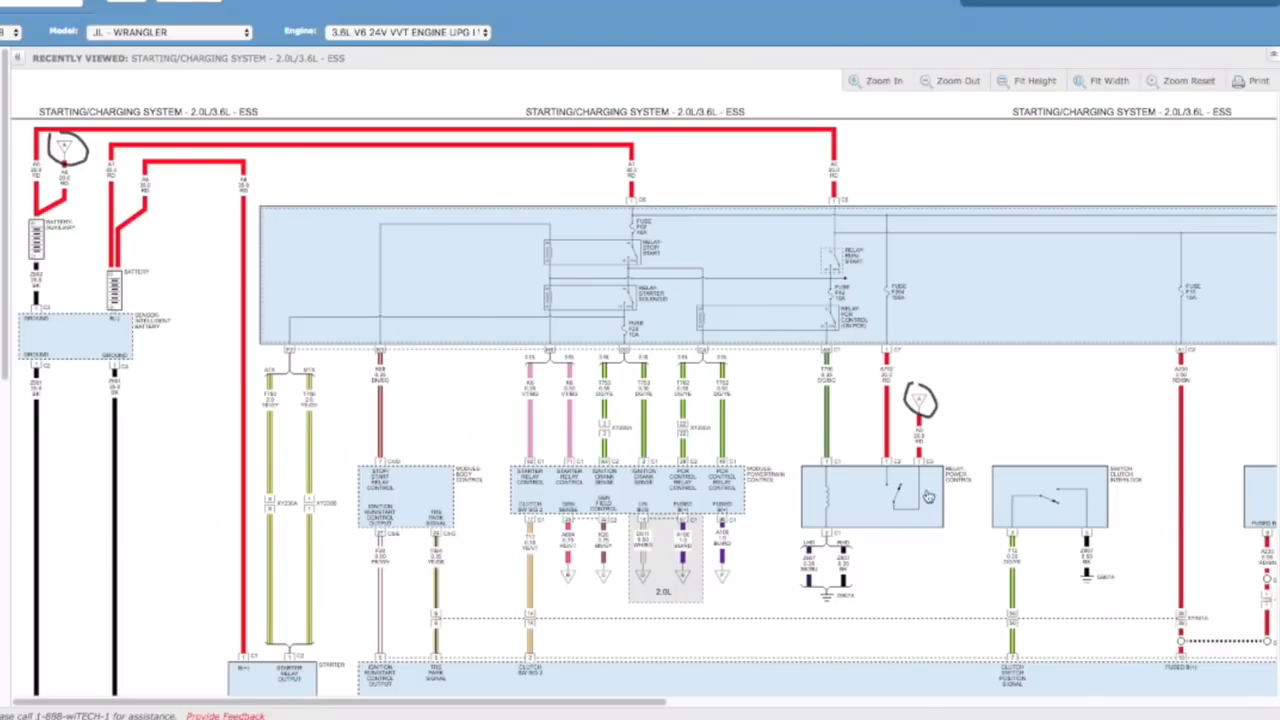
pyautogui.moveTo(900, 496)
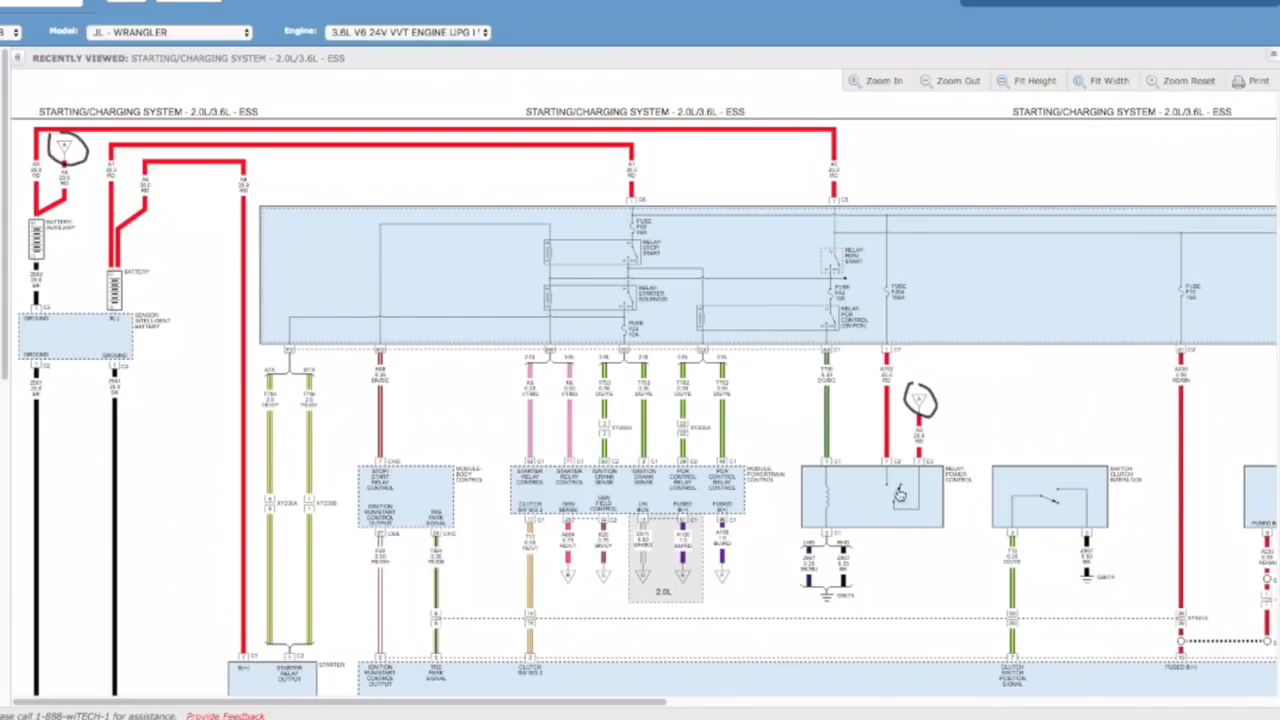
pyautogui.moveTo(828, 482)
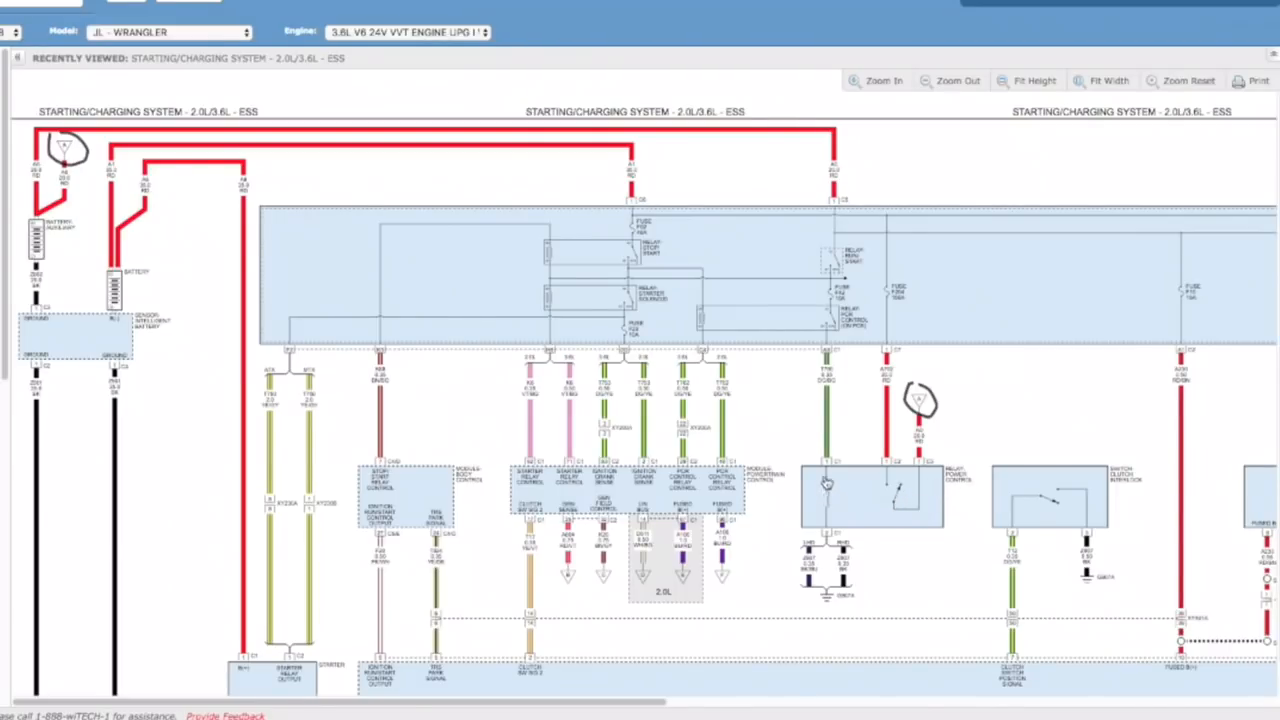
pyautogui.moveTo(892, 492)
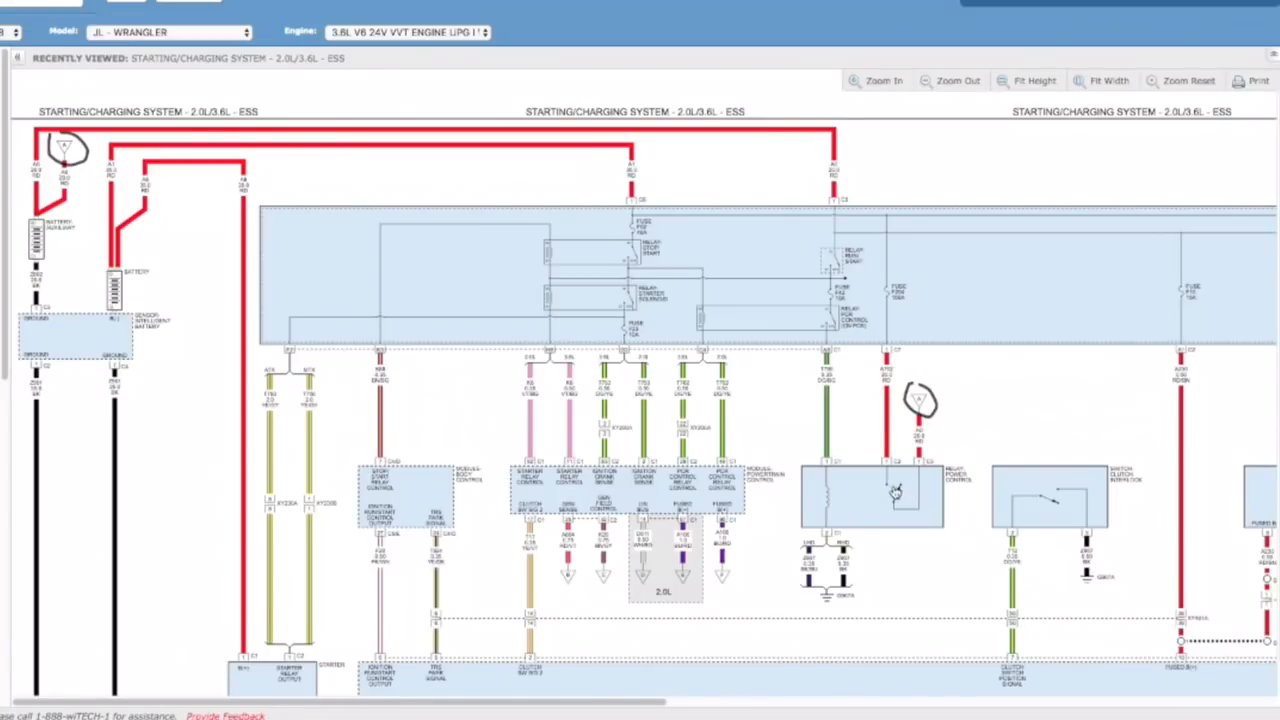
pyautogui.moveTo(832, 214)
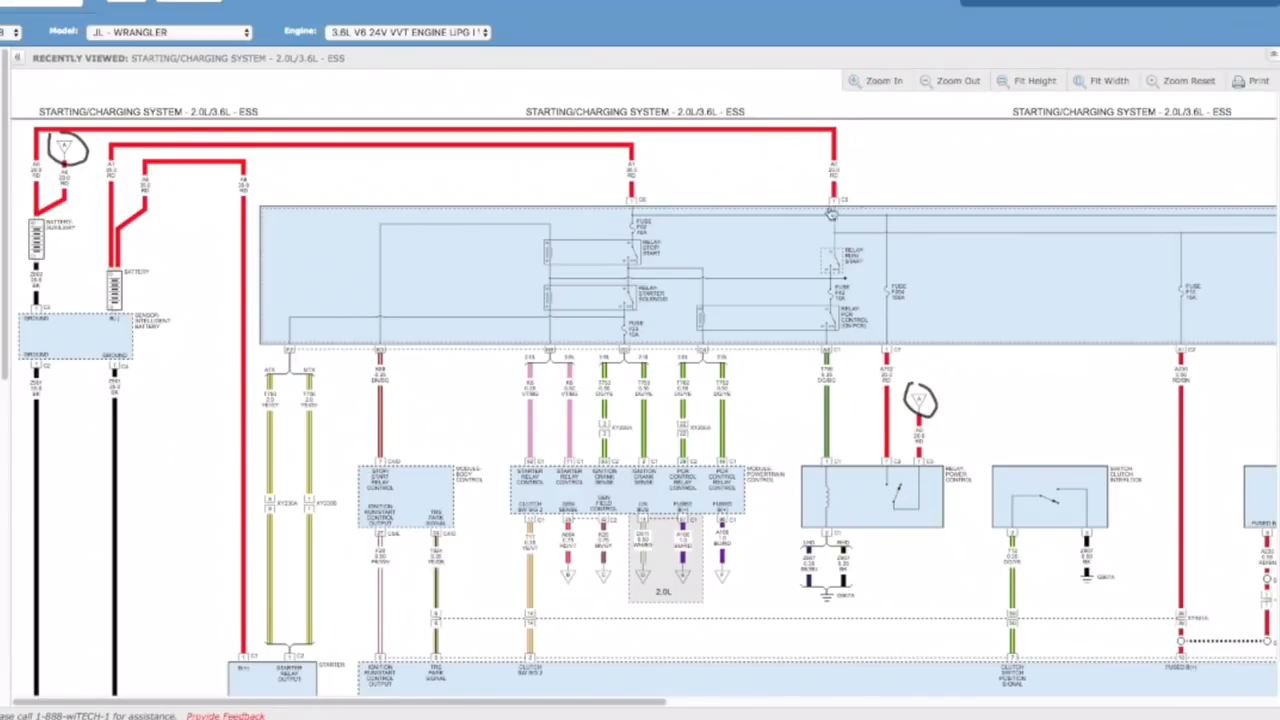
pyautogui.click(876, 80)
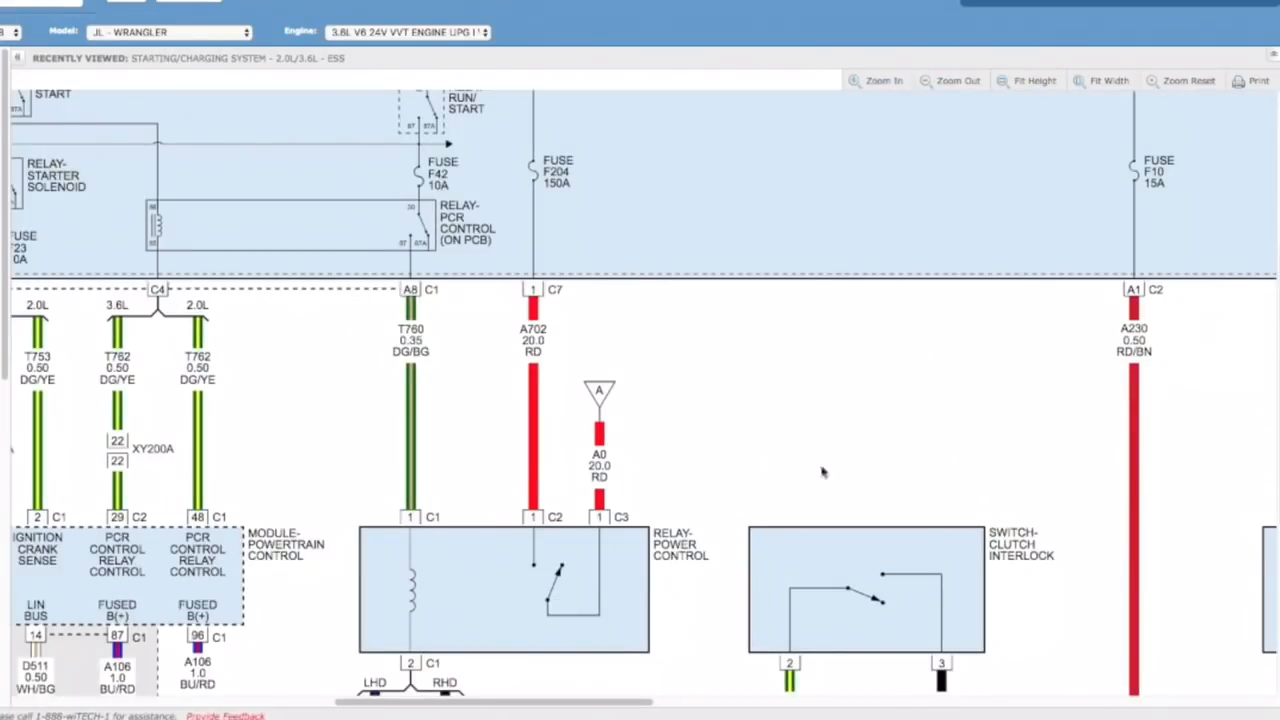
pyautogui.moveTo(604, 404)
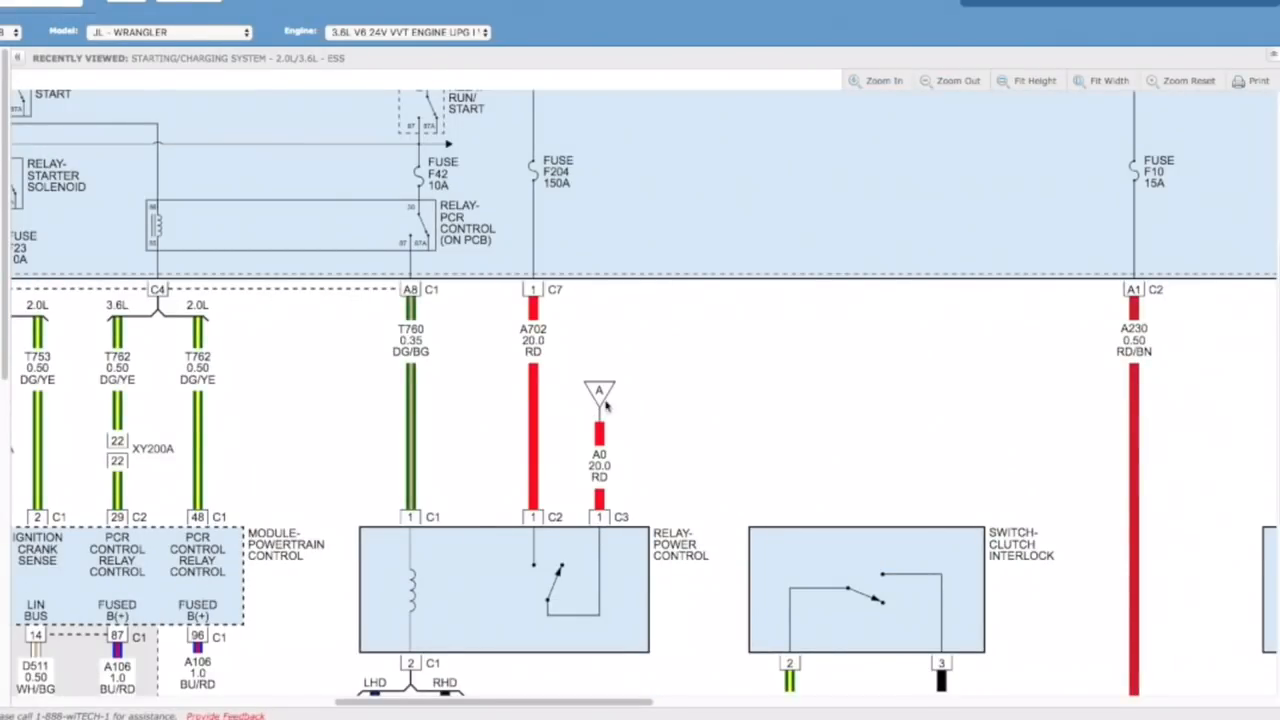
pyautogui.moveTo(616, 500)
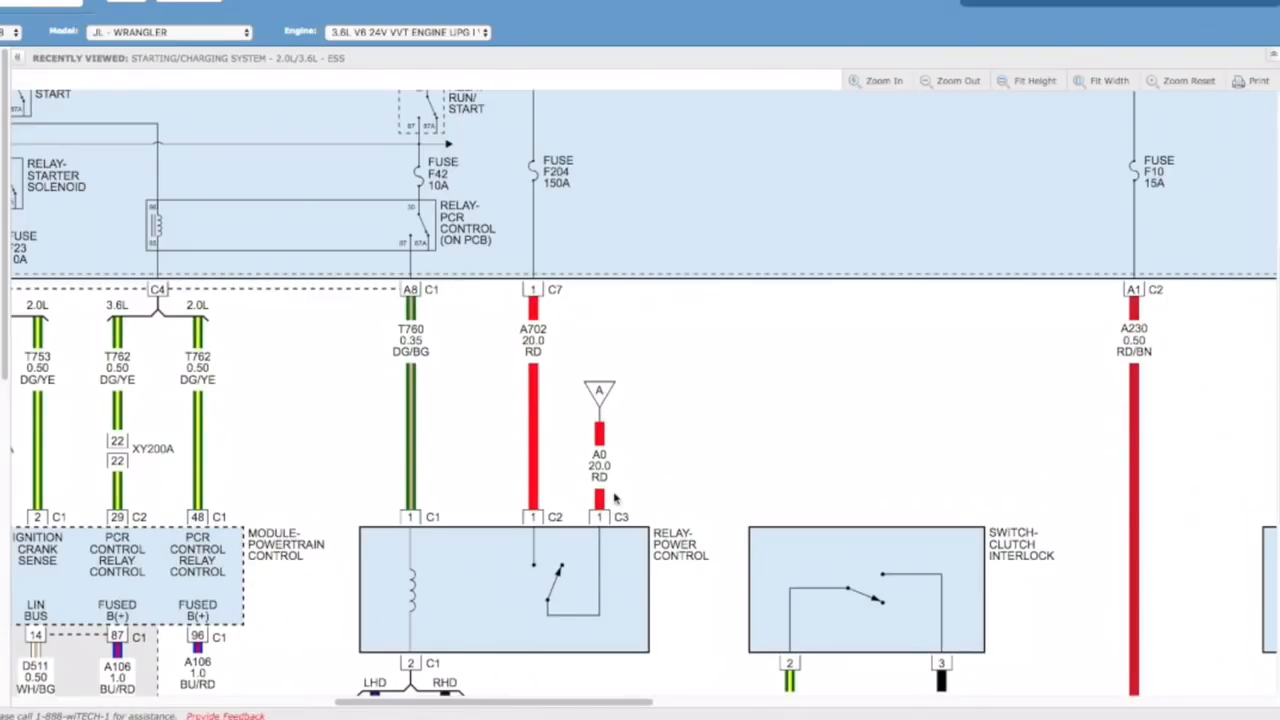
pyautogui.moveTo(556, 592)
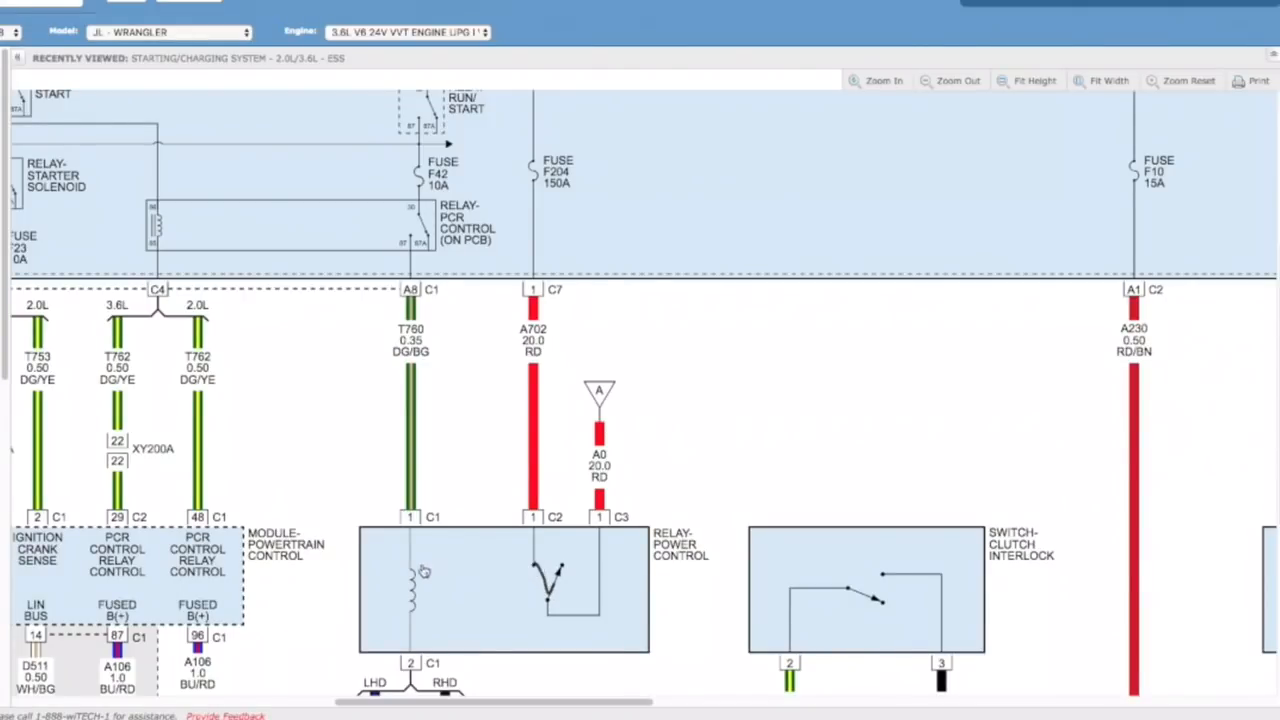
pyautogui.moveTo(552, 476)
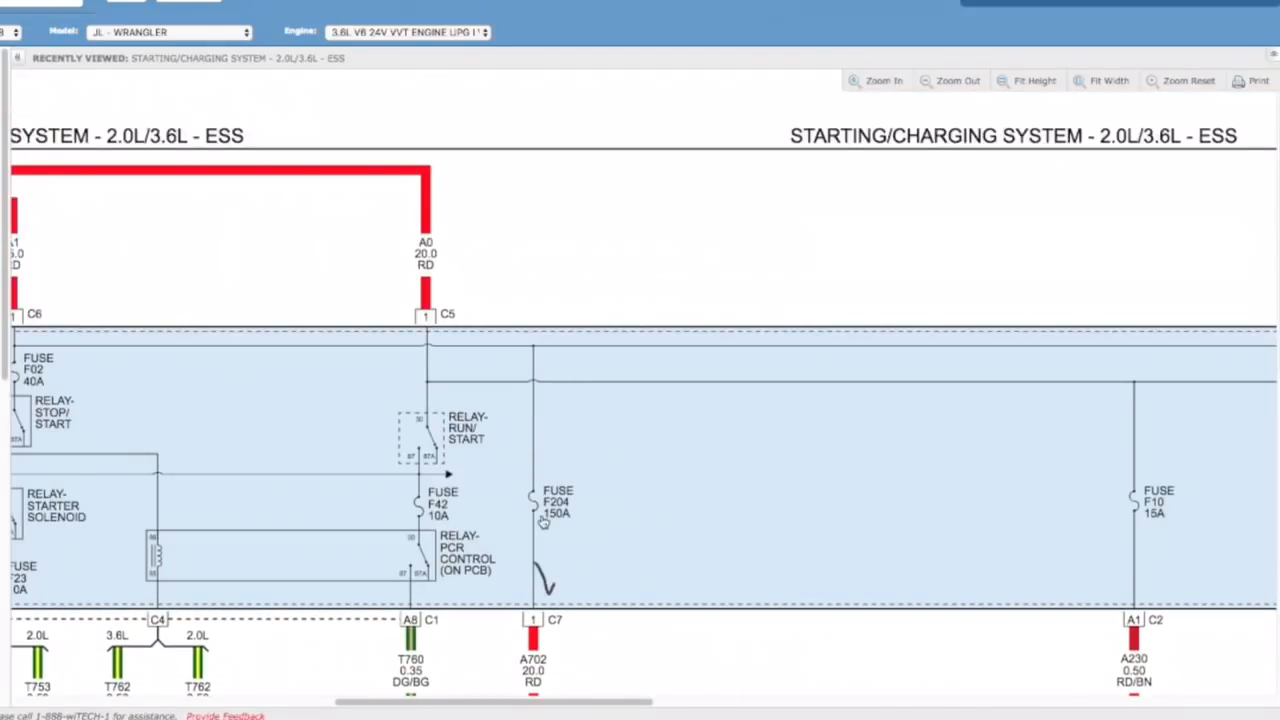
pyautogui.moveTo(538, 352)
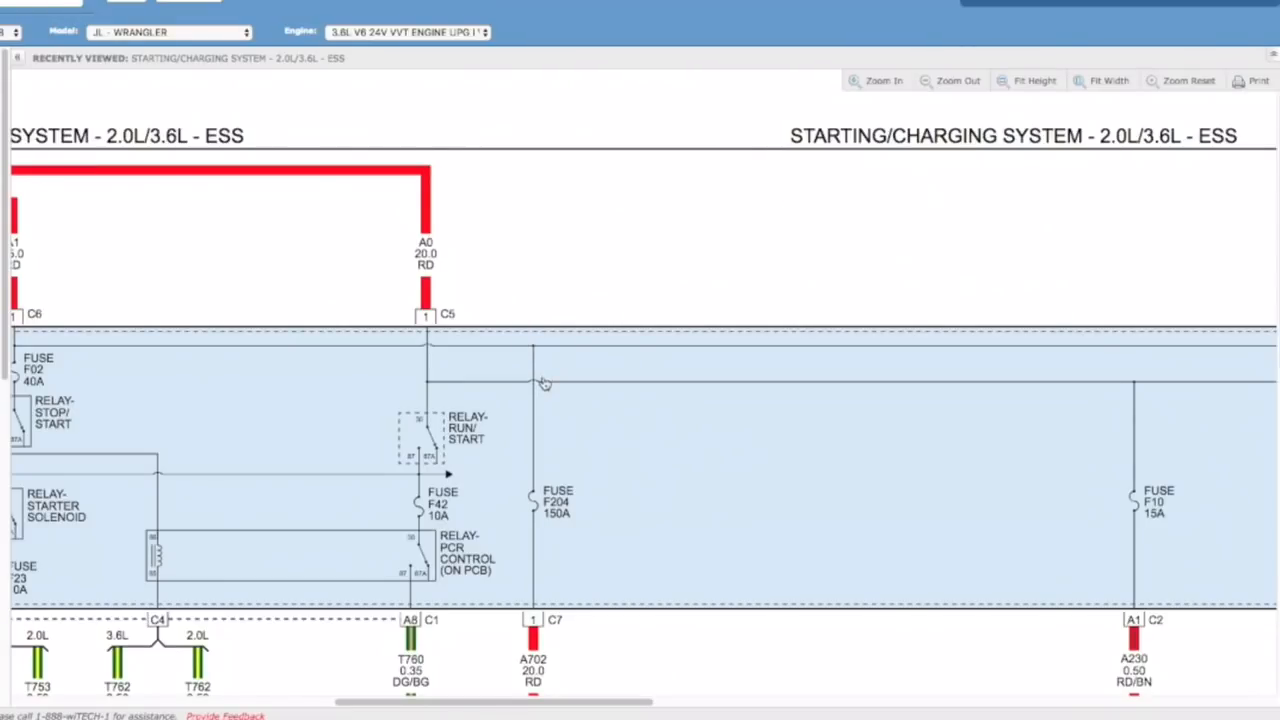
# Zoom out so the body and powertrain control modules appear beside the power control relay
pyautogui.click(952, 80)
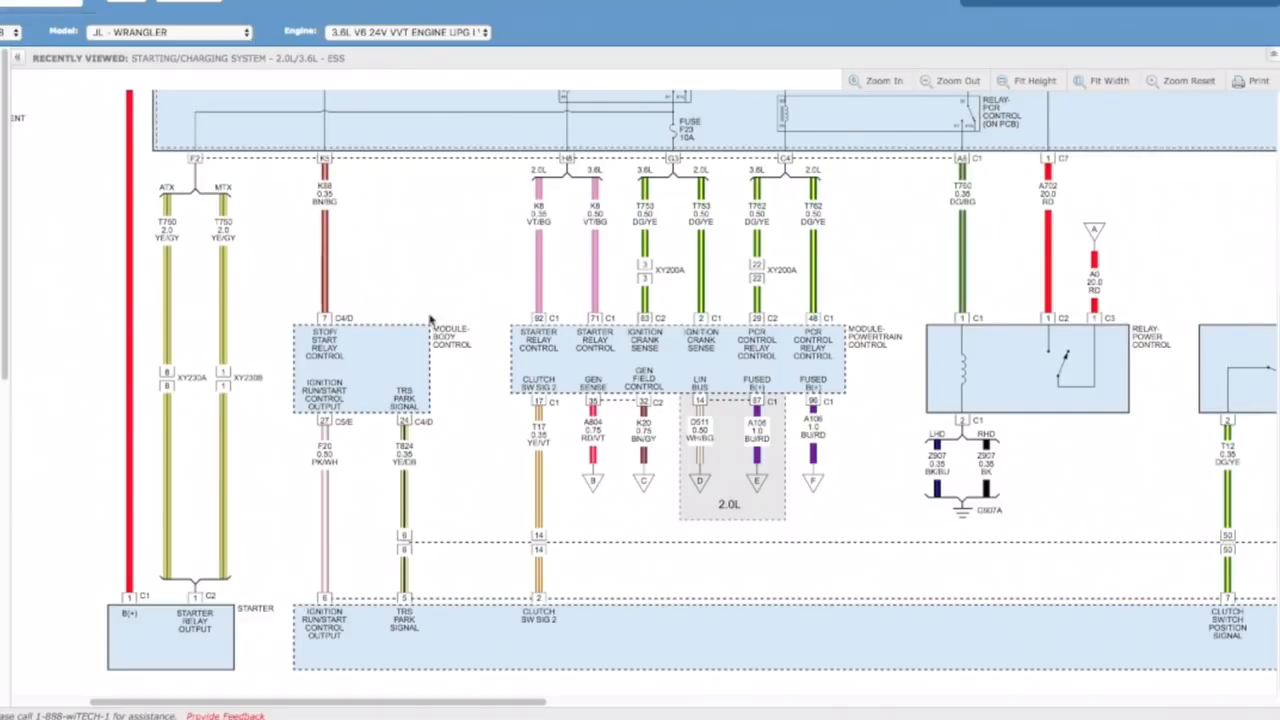
pyautogui.moveTo(308, 302)
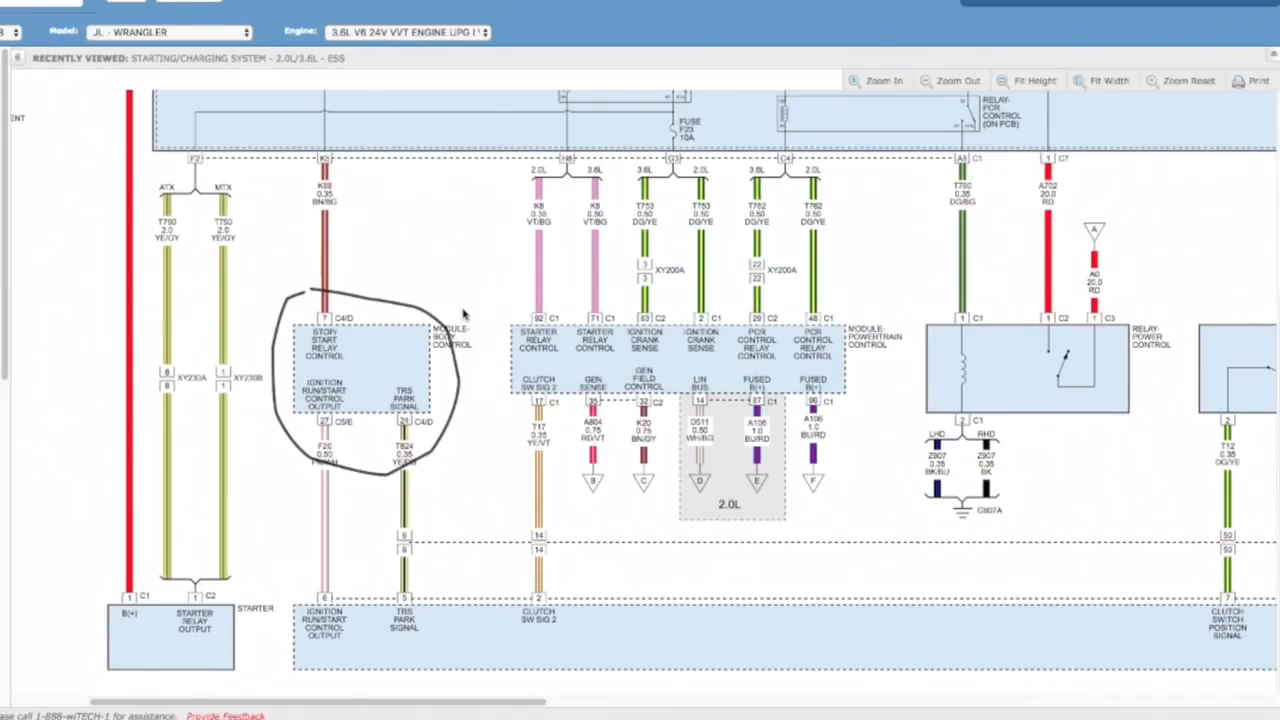
pyautogui.moveTo(444, 312)
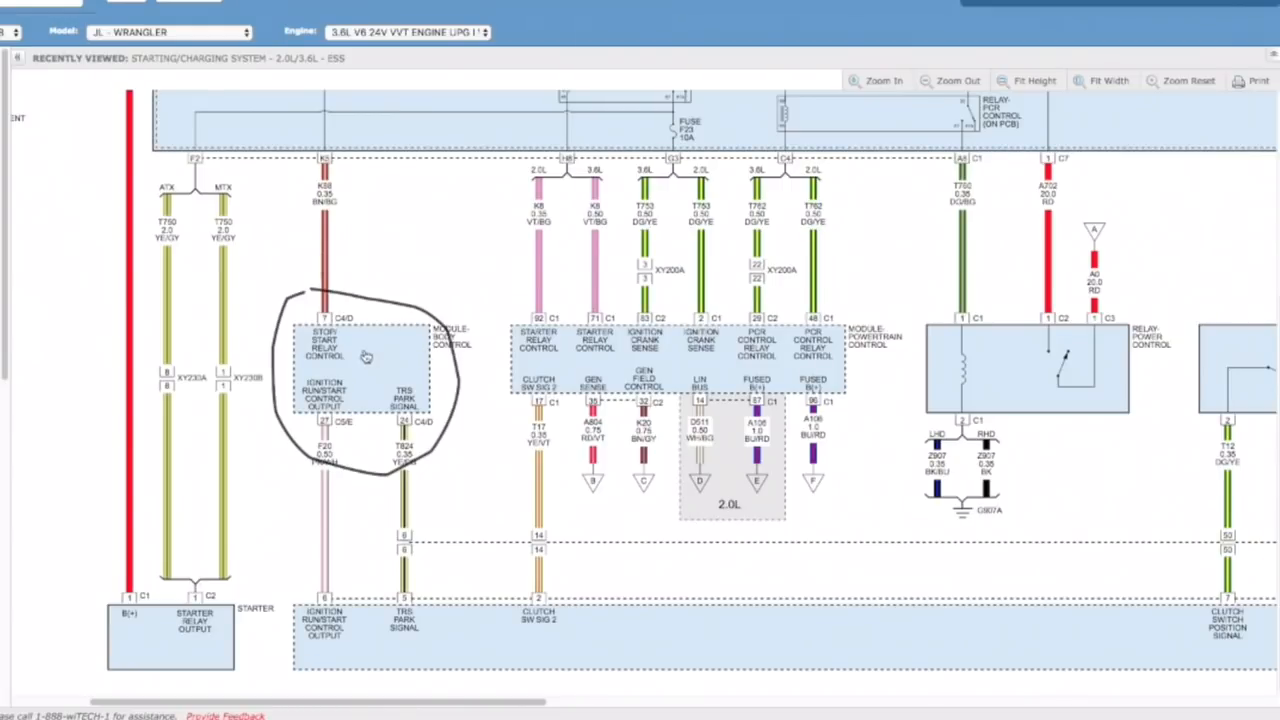
pyautogui.moveTo(346, 344)
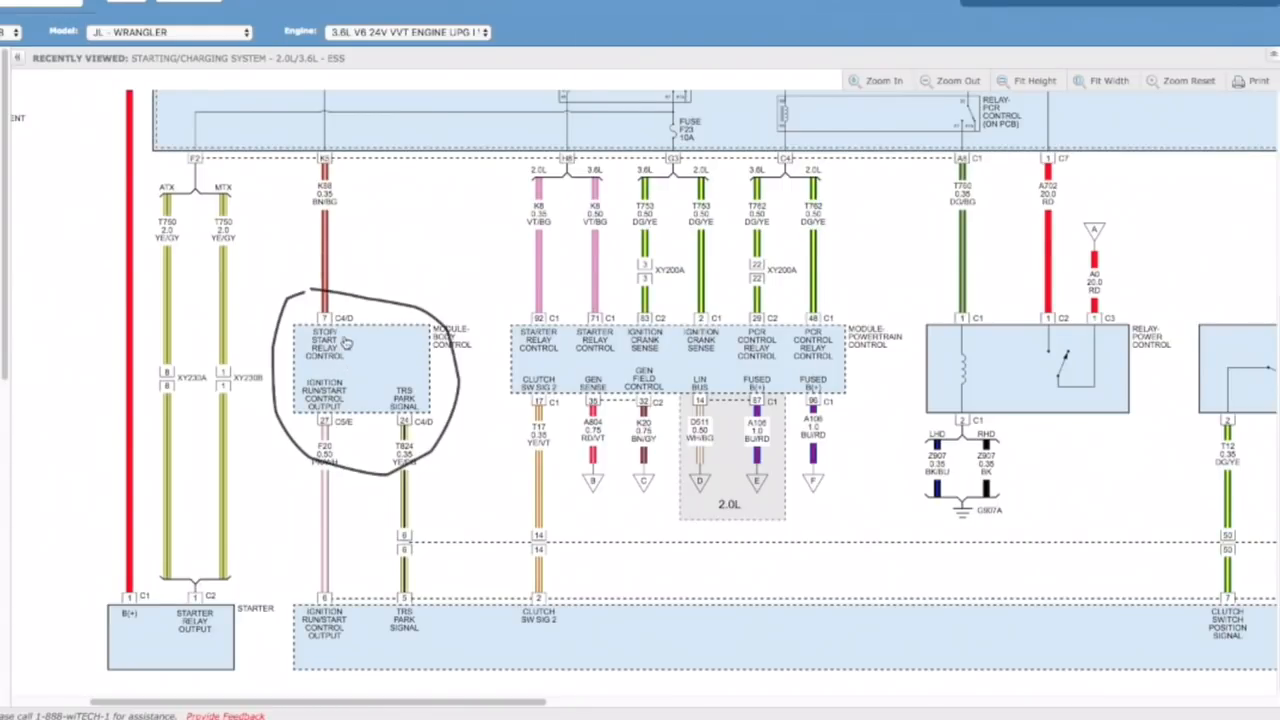
pyautogui.moveTo(356, 356)
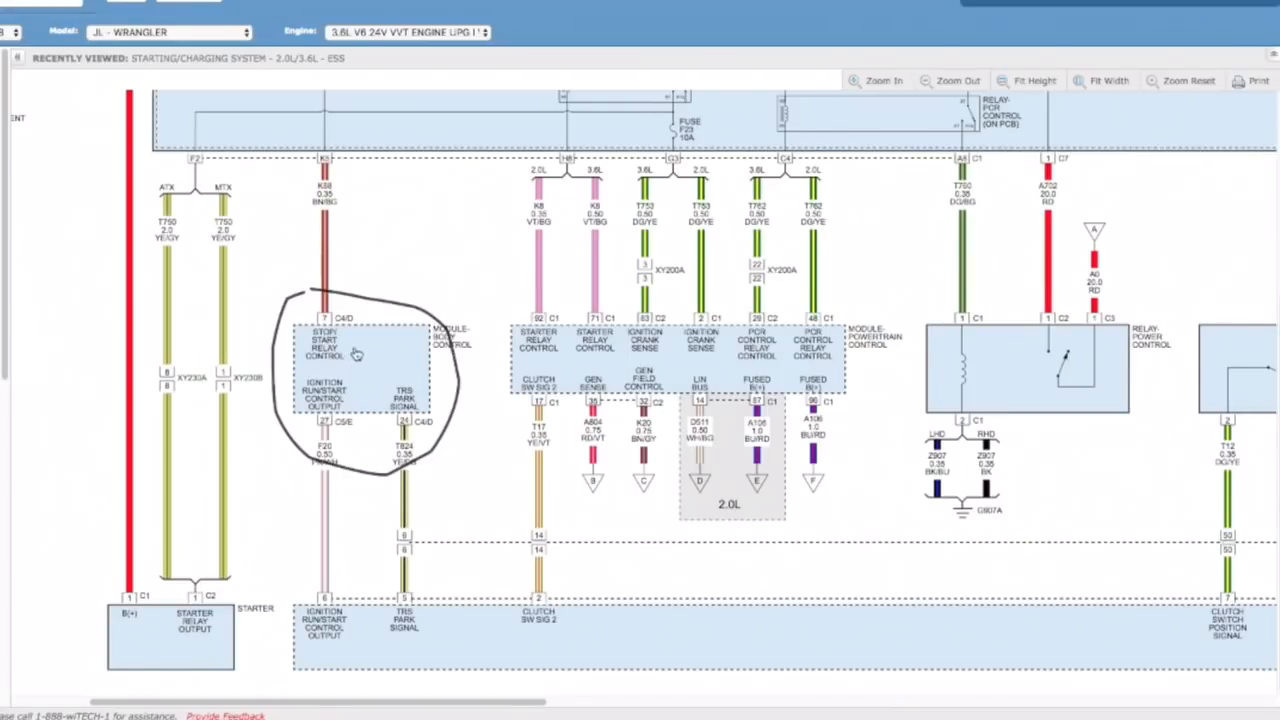
pyautogui.moveTo(340, 344)
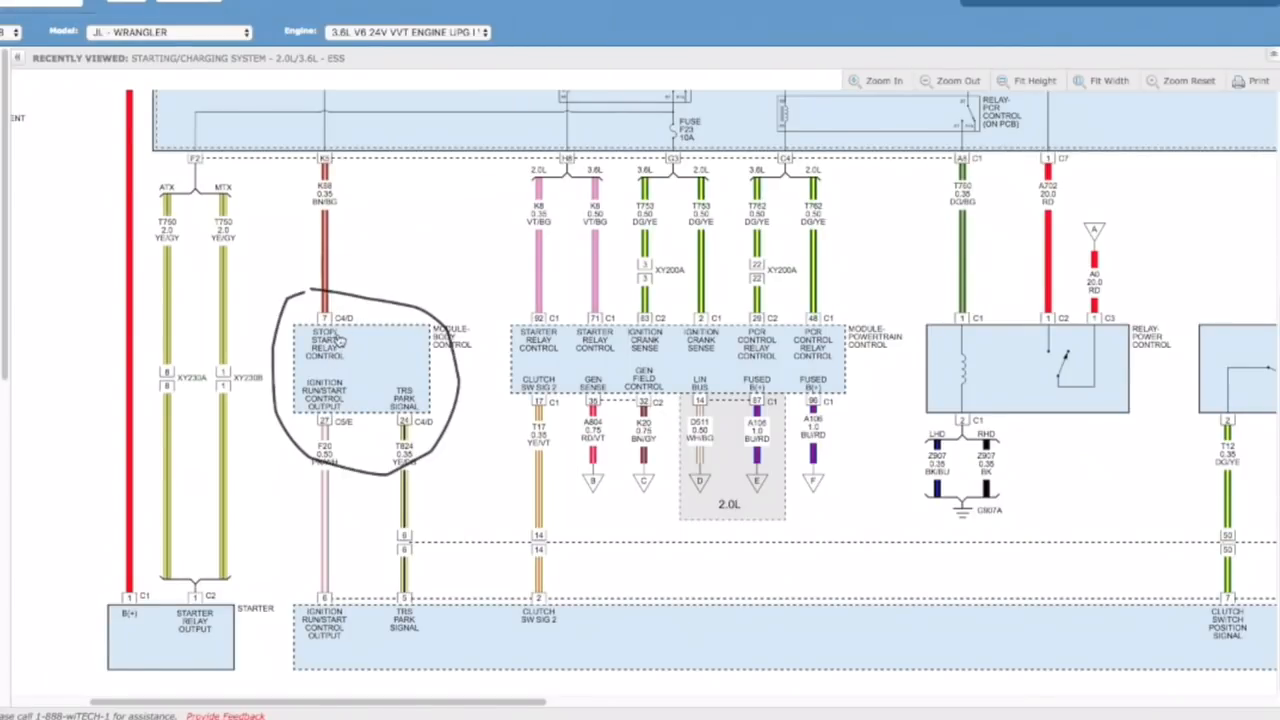
pyautogui.moveTo(1078, 412)
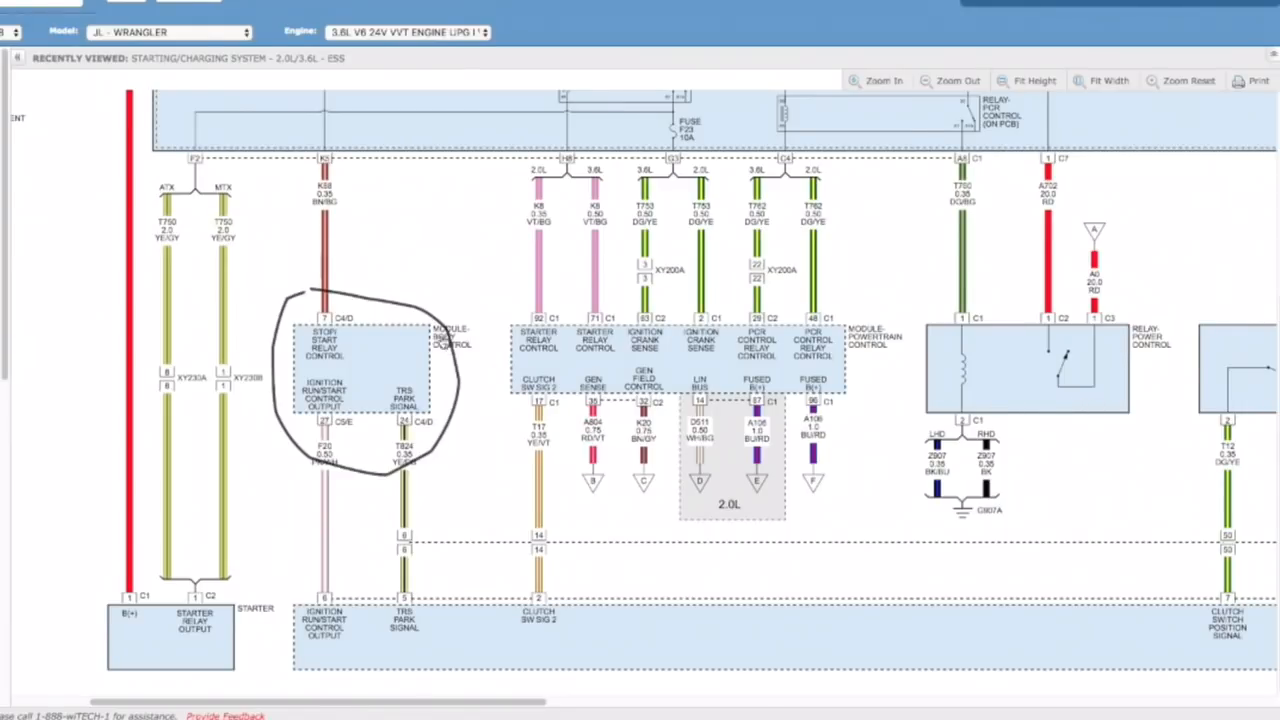
pyautogui.moveTo(404, 354)
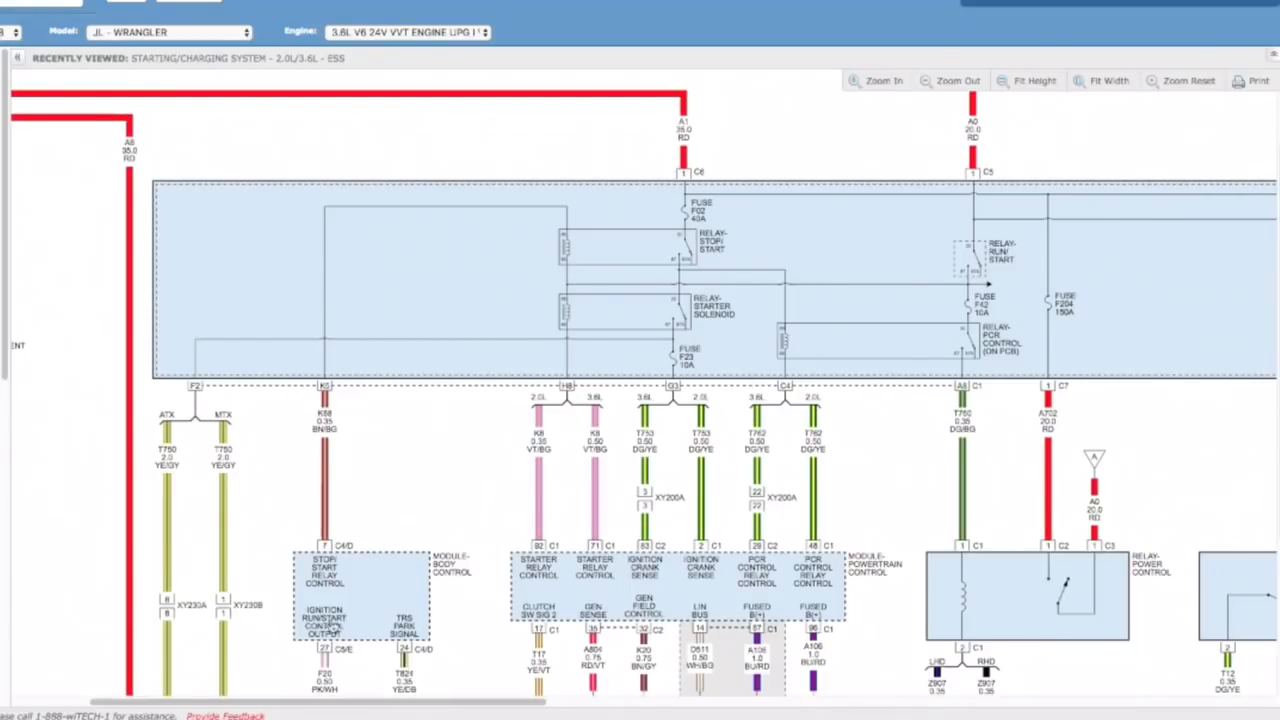
pyautogui.moveTo(544, 556)
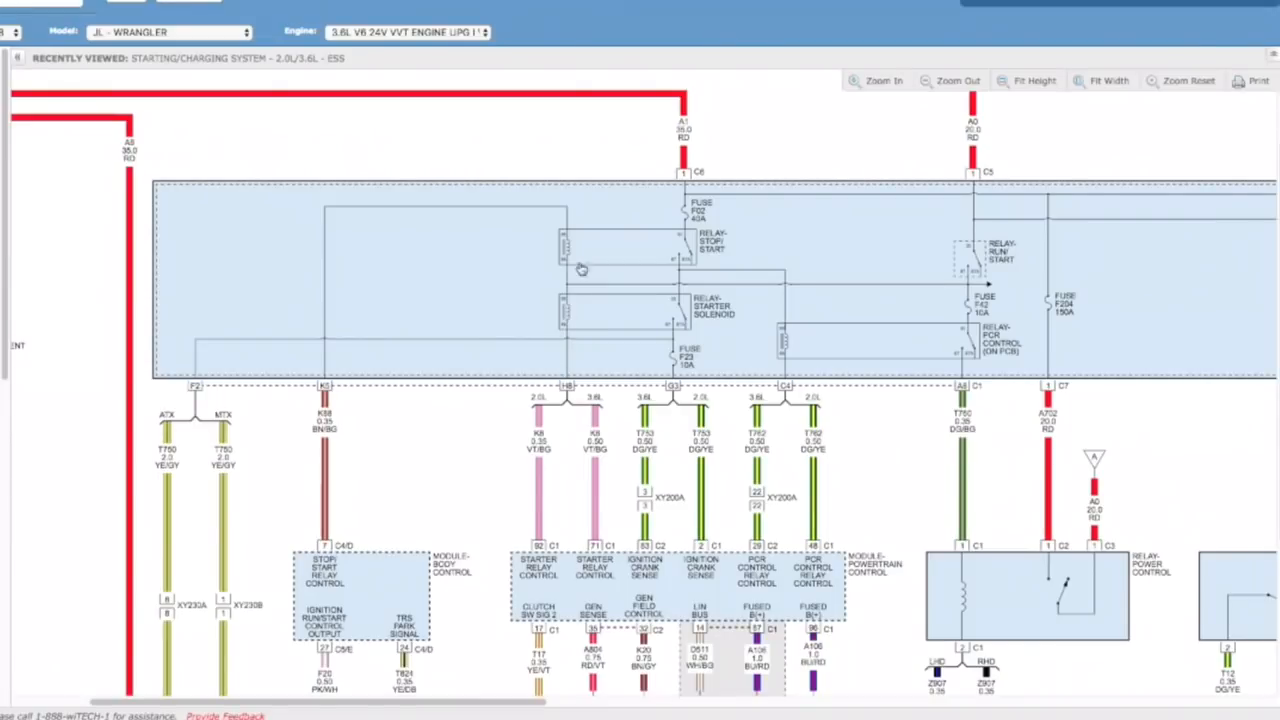
pyautogui.moveTo(750, 238)
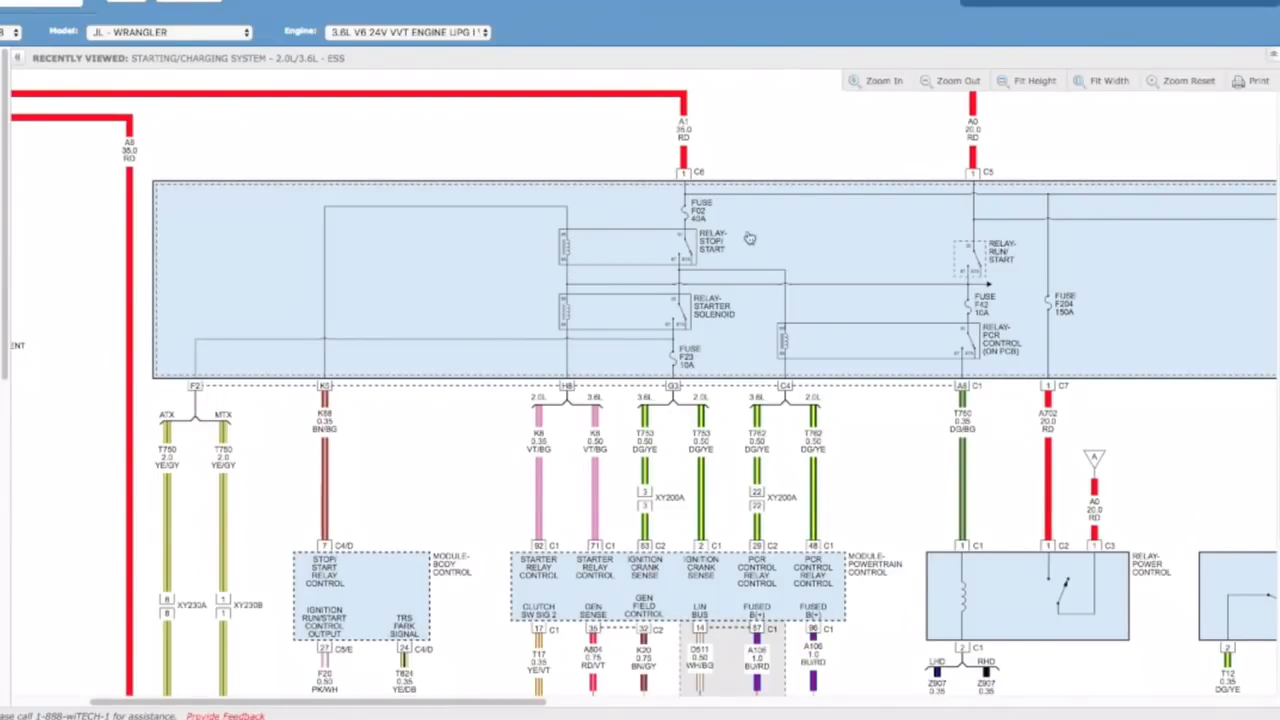
pyautogui.moveTo(728, 330)
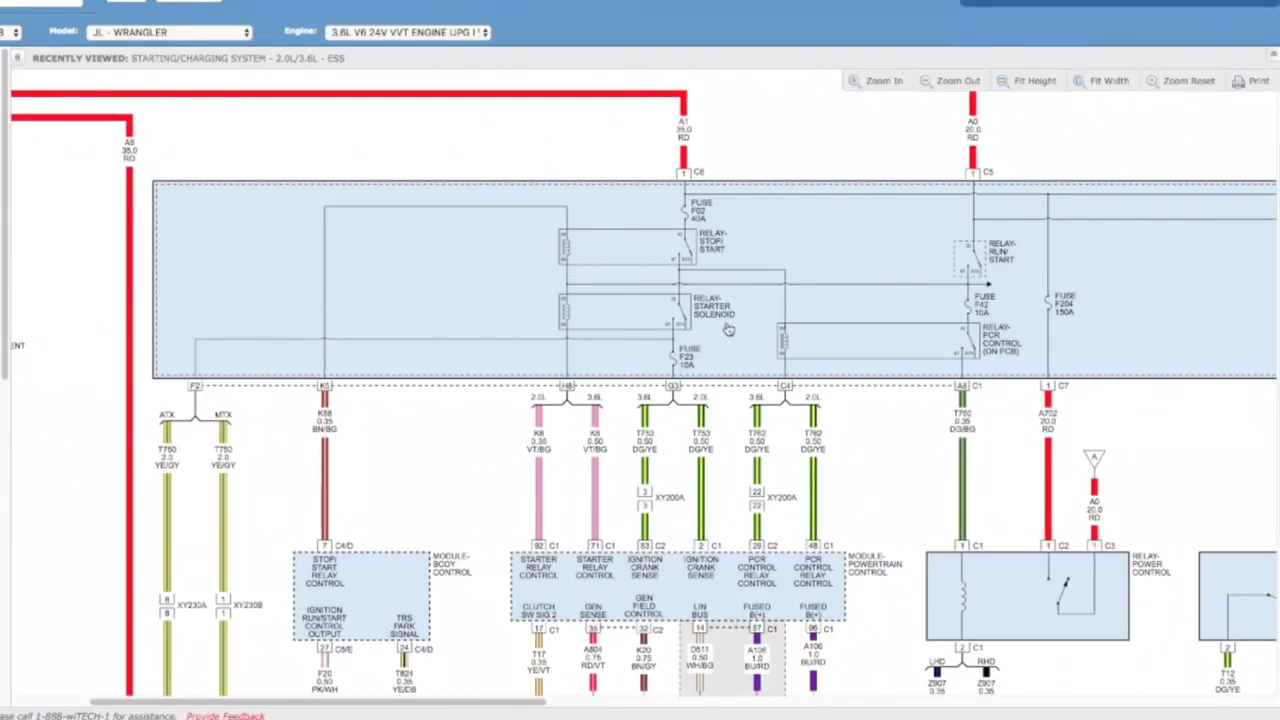
pyautogui.moveTo(790, 492)
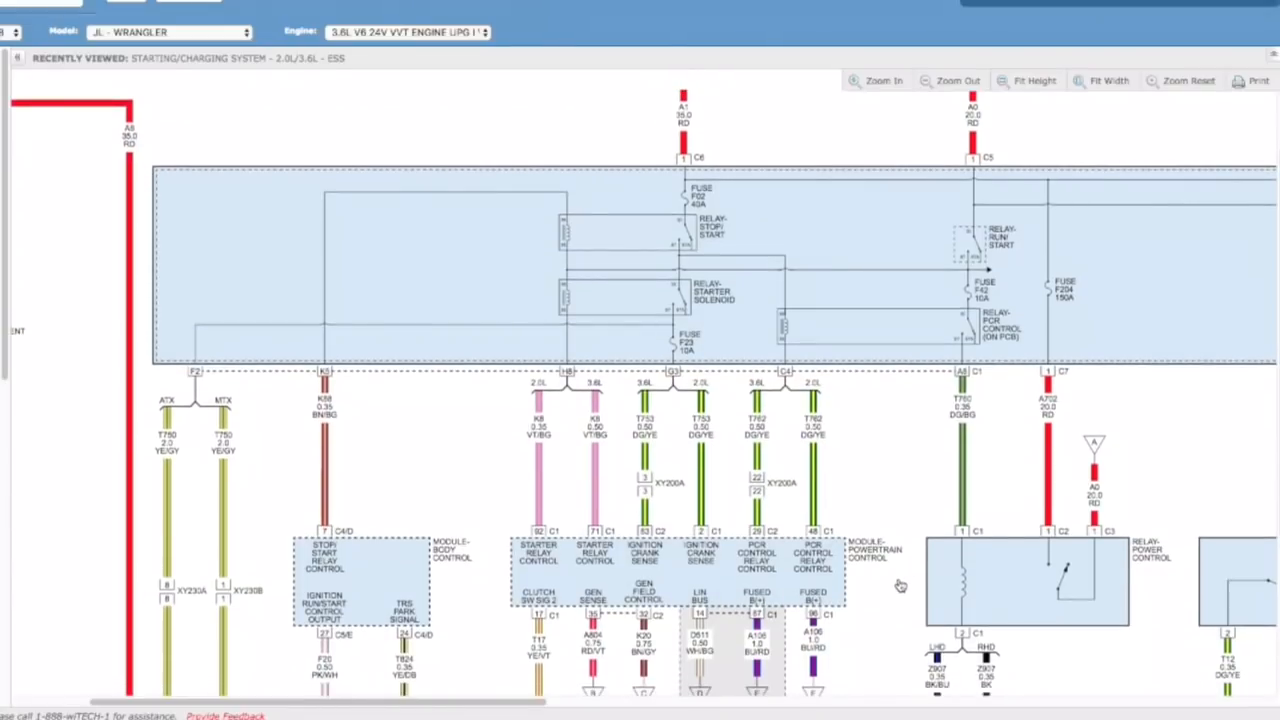
pyautogui.scroll(-3)
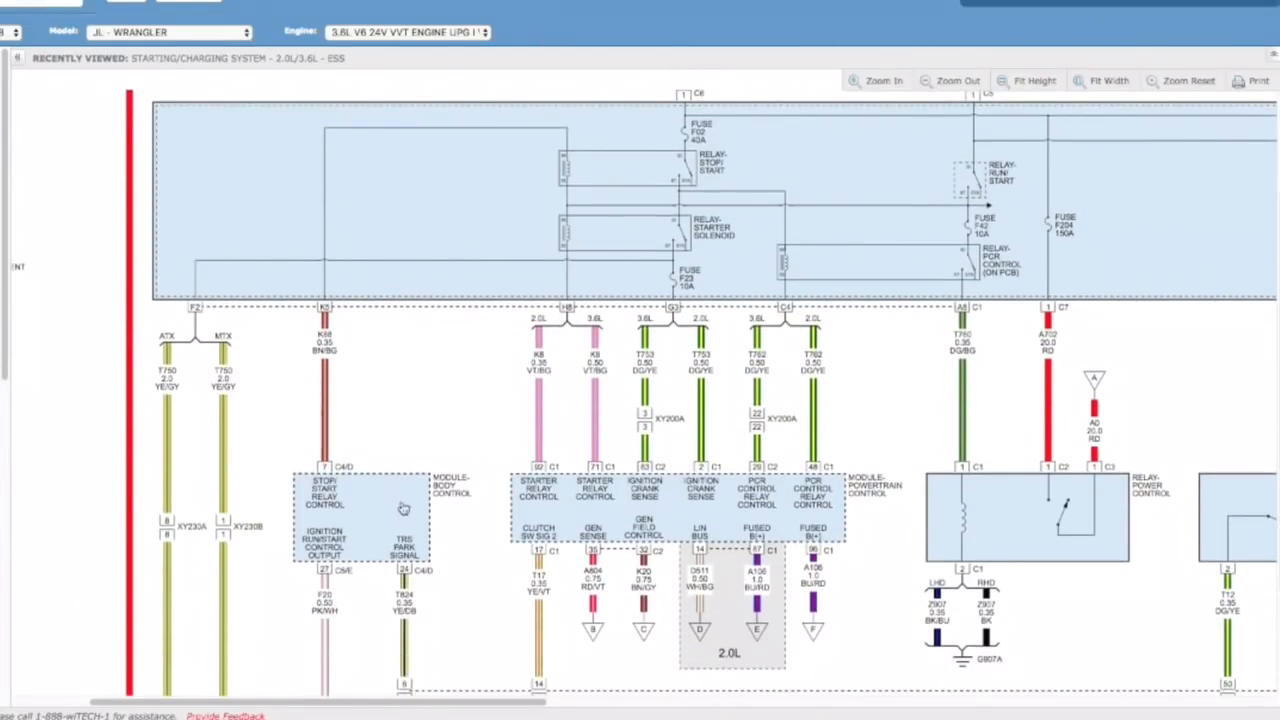
pyautogui.moveTo(704, 600)
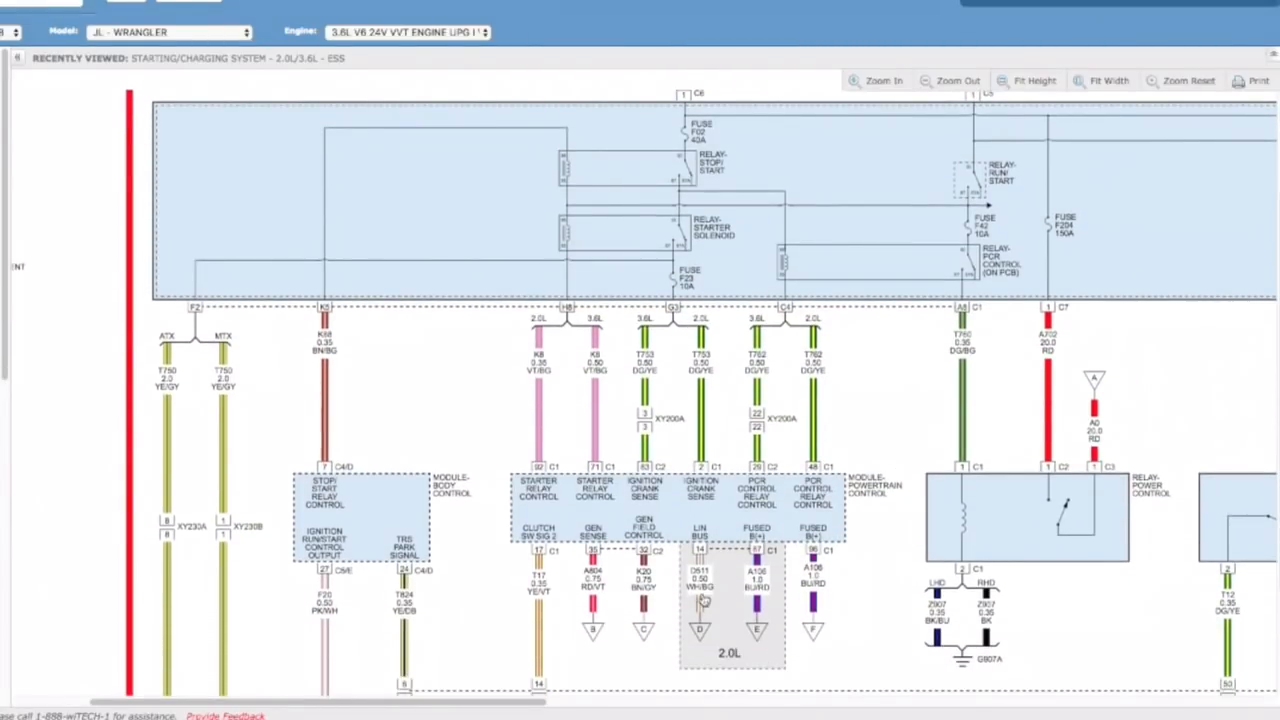
pyautogui.scroll(-3)
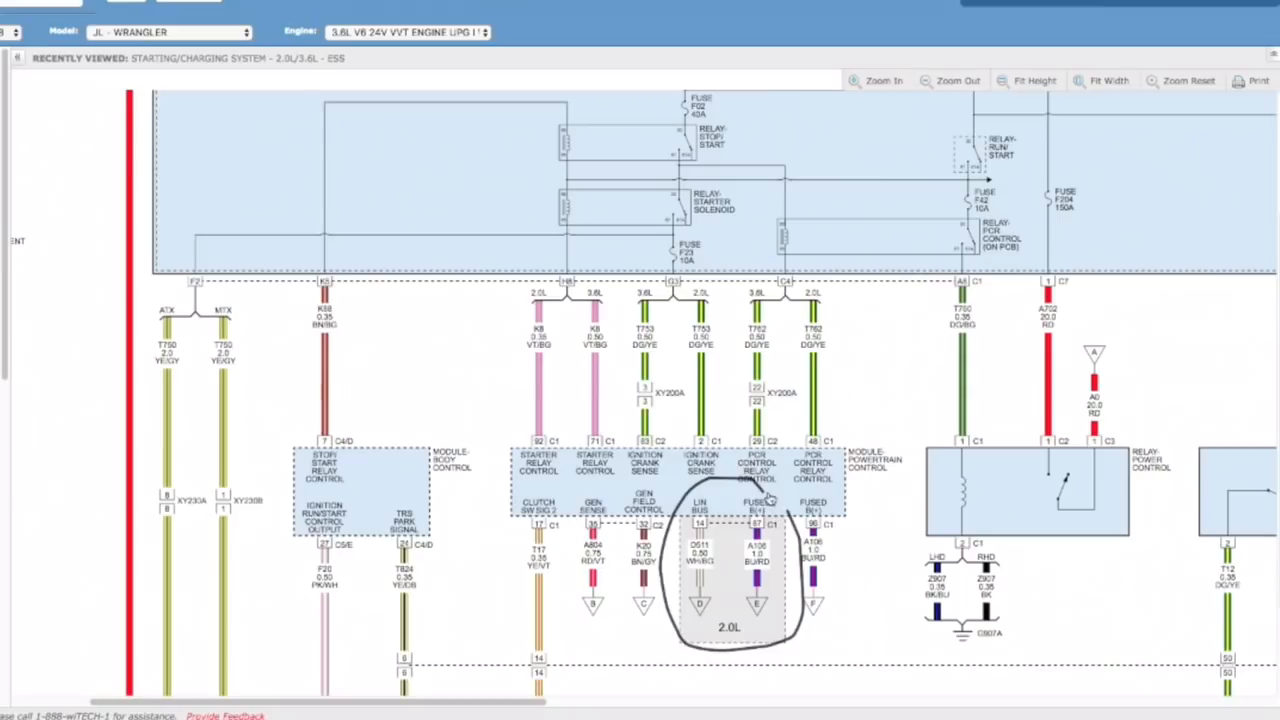
pyautogui.moveTo(770, 500)
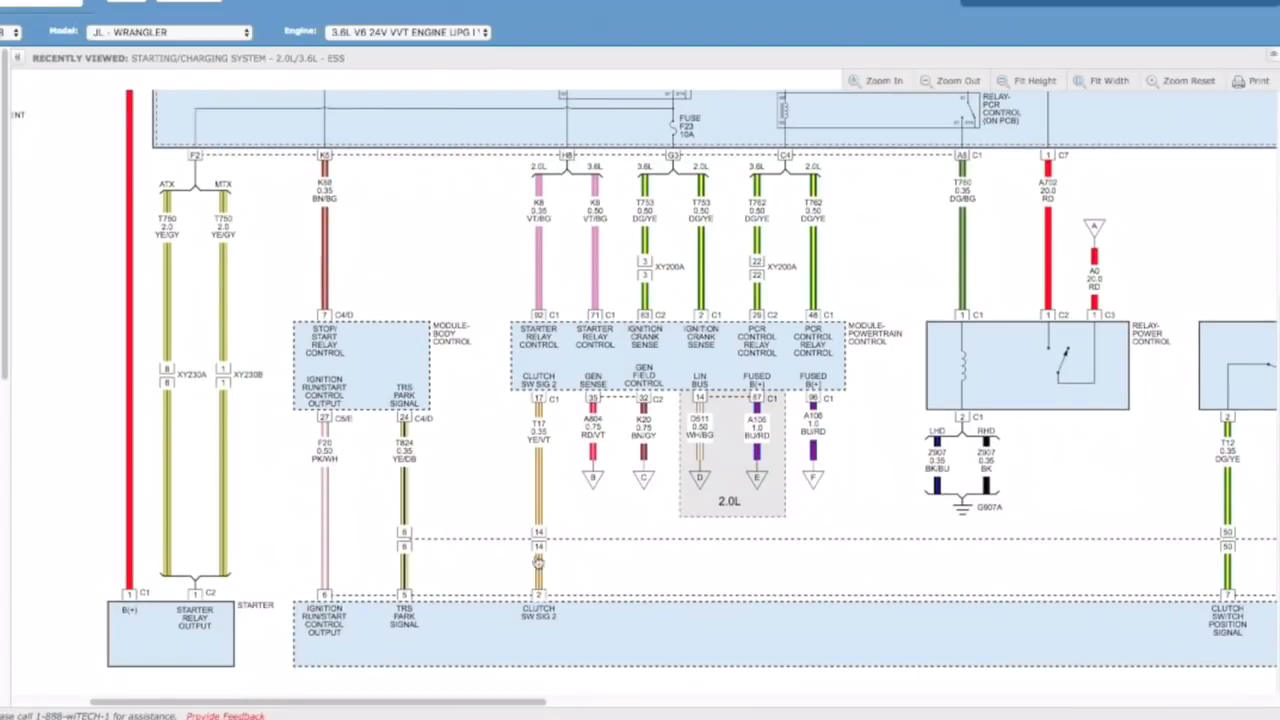
pyautogui.moveTo(430, 550)
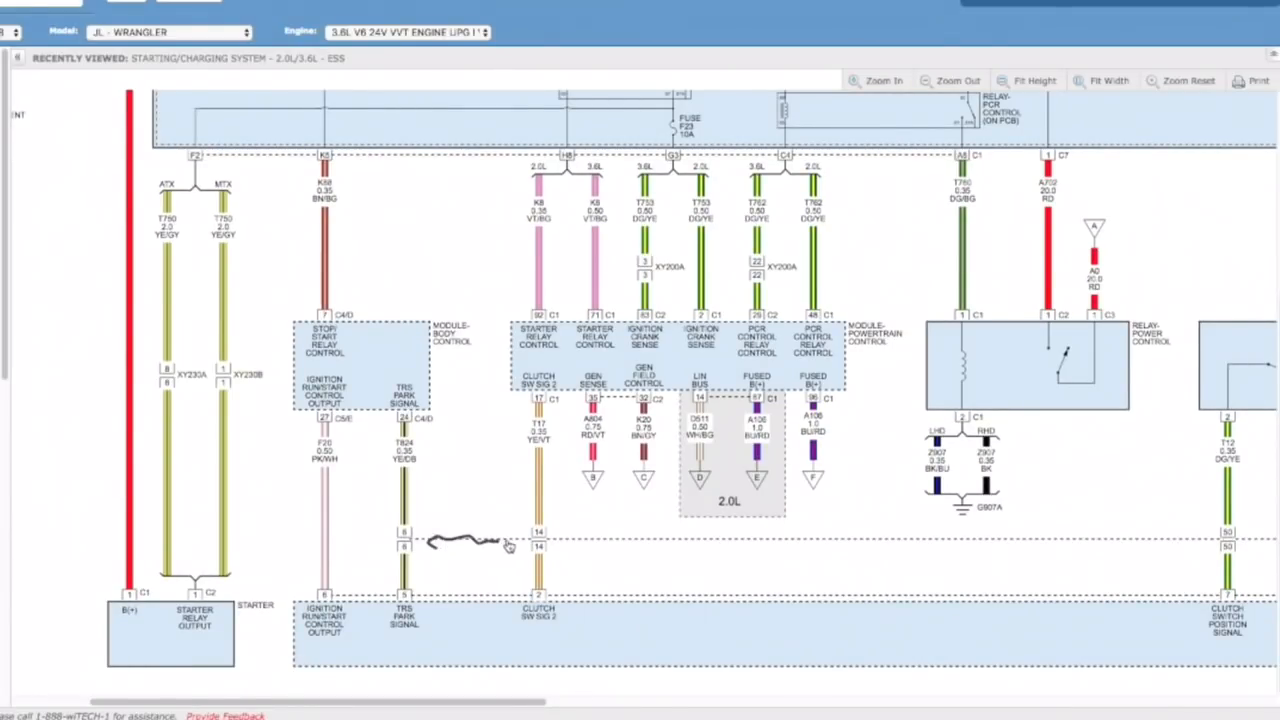
pyautogui.moveTo(556, 550)
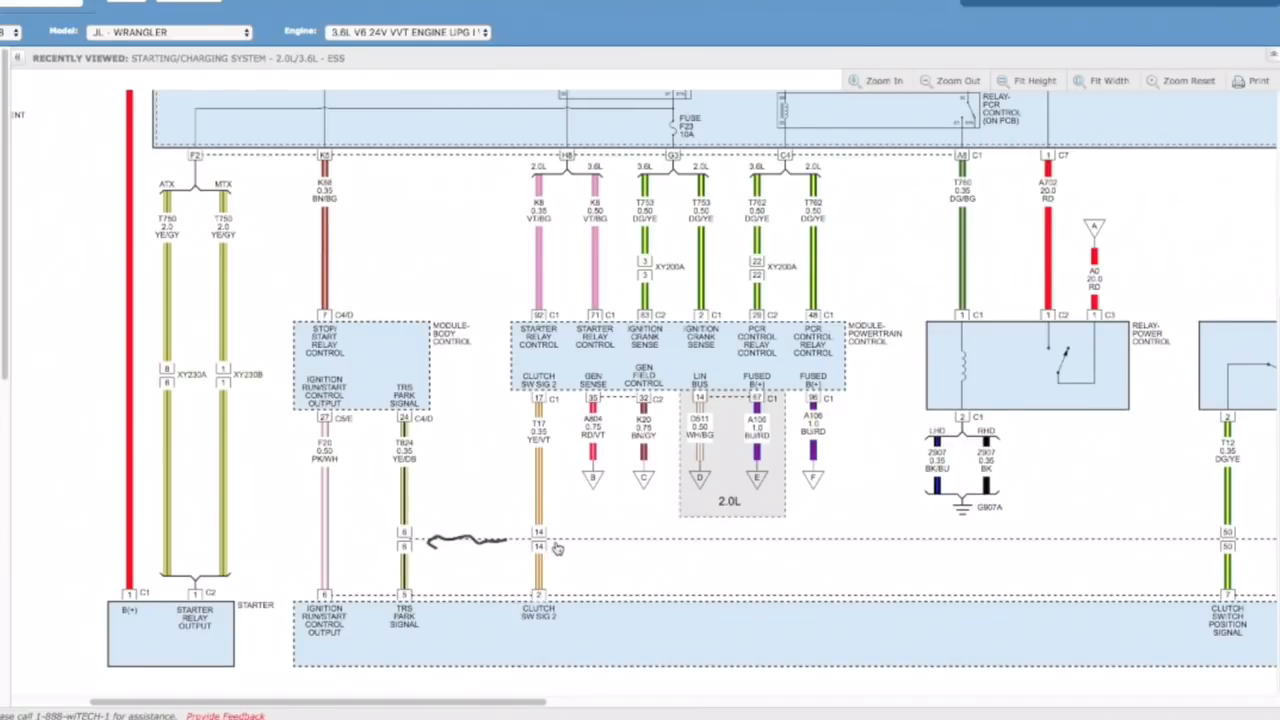
pyautogui.moveTo(412, 540)
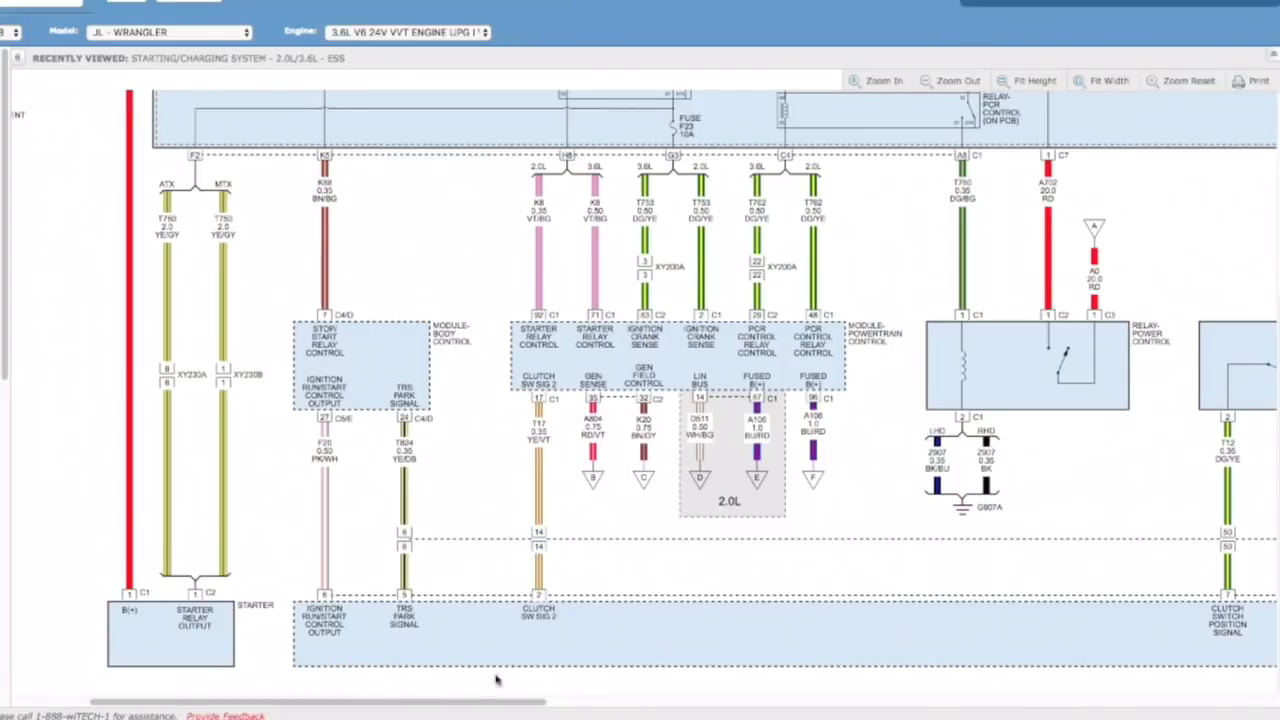
# Zoom out to the full starting/charging layout showing the starter relay section
pyautogui.click(956, 80)
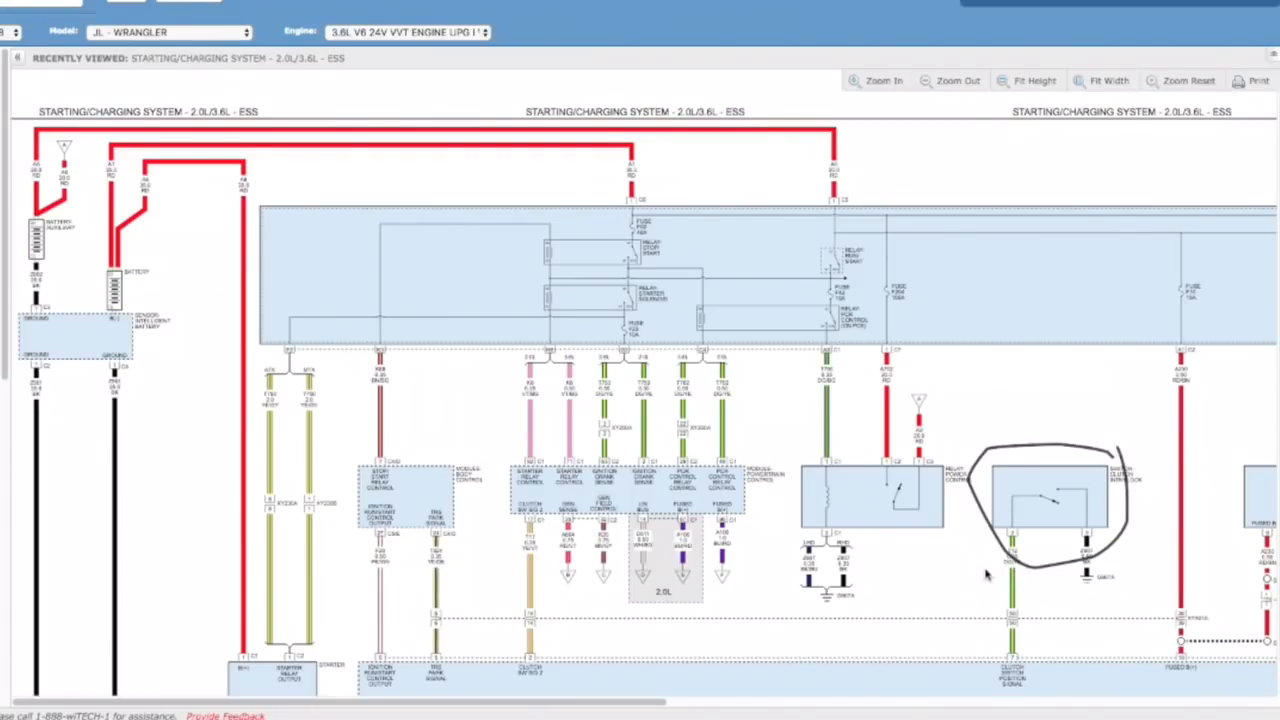
pyautogui.moveTo(784, 616)
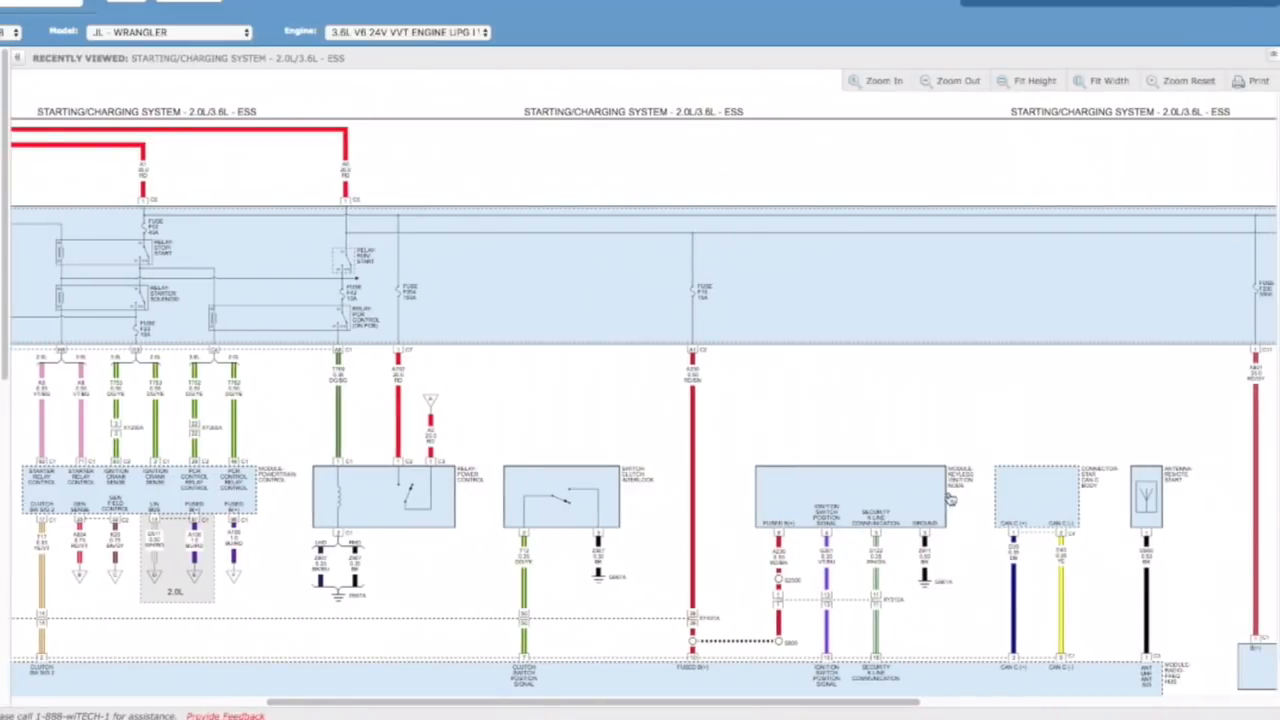
pyautogui.moveTo(924, 590)
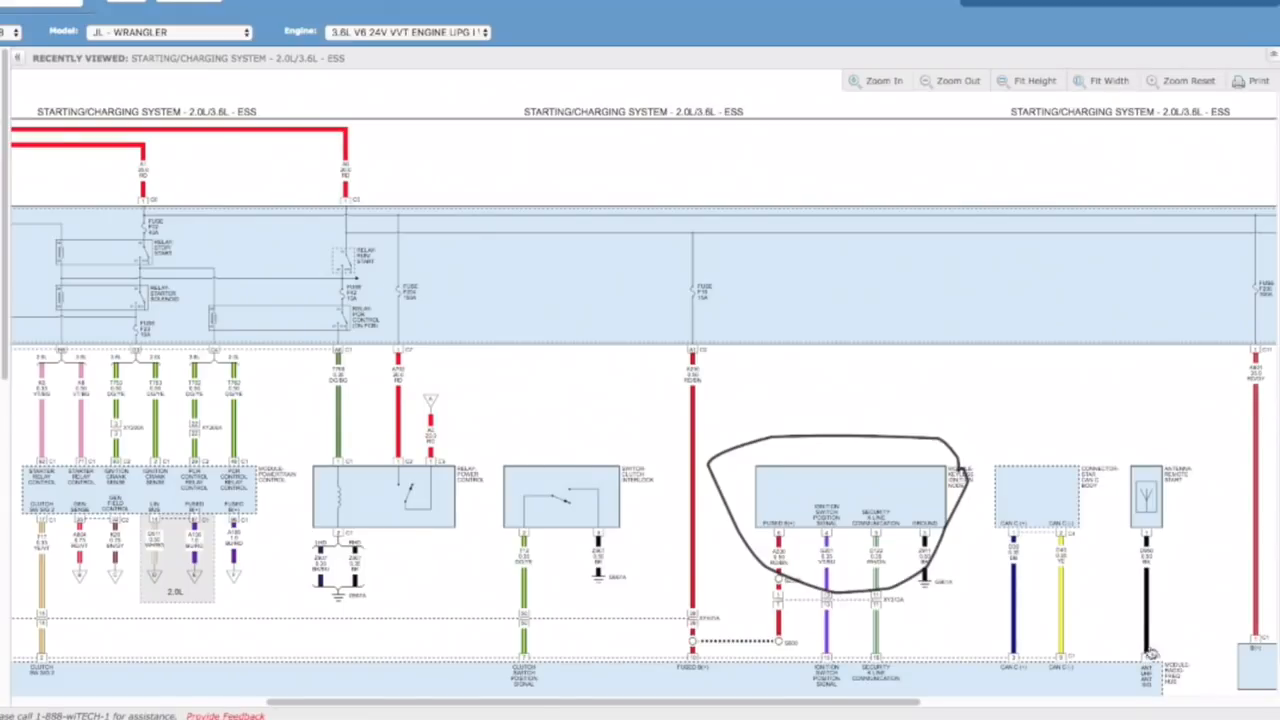
# Circle the connector at the bottom end of the black wire
pyautogui.moveTo(1144, 656); pyautogui.dragTo(1190, 680)
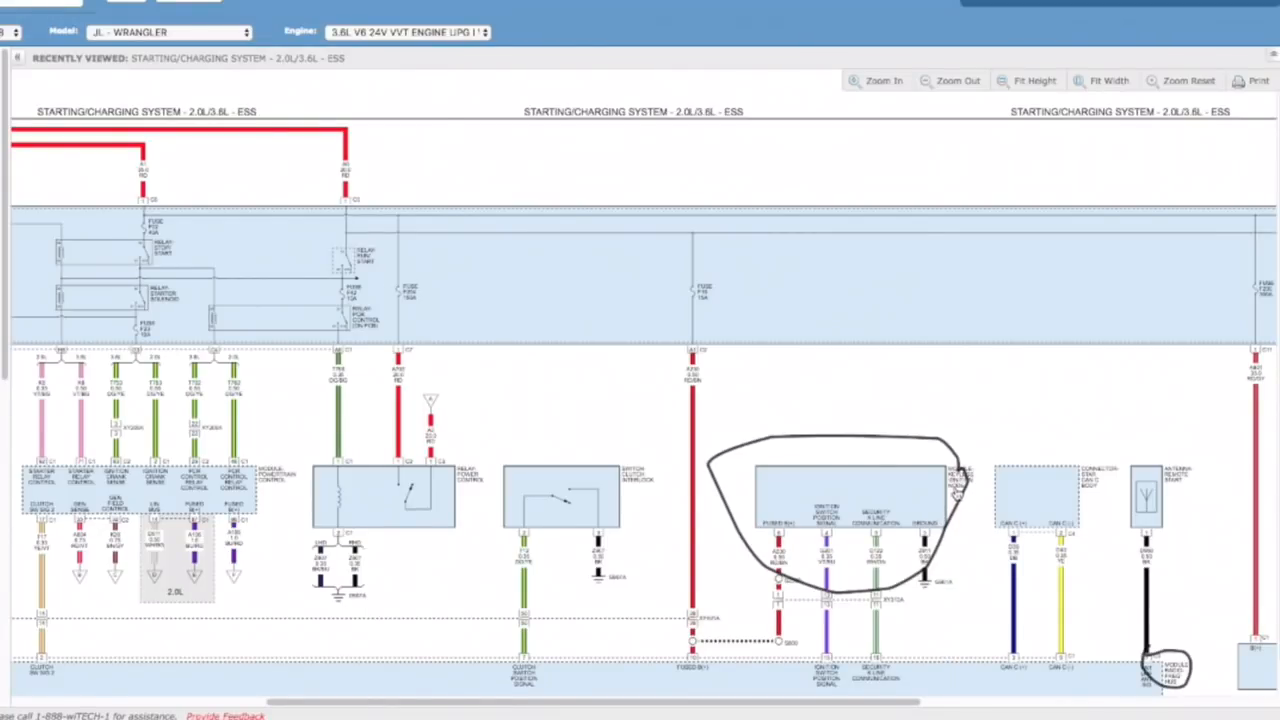
pyautogui.moveTo(964, 576)
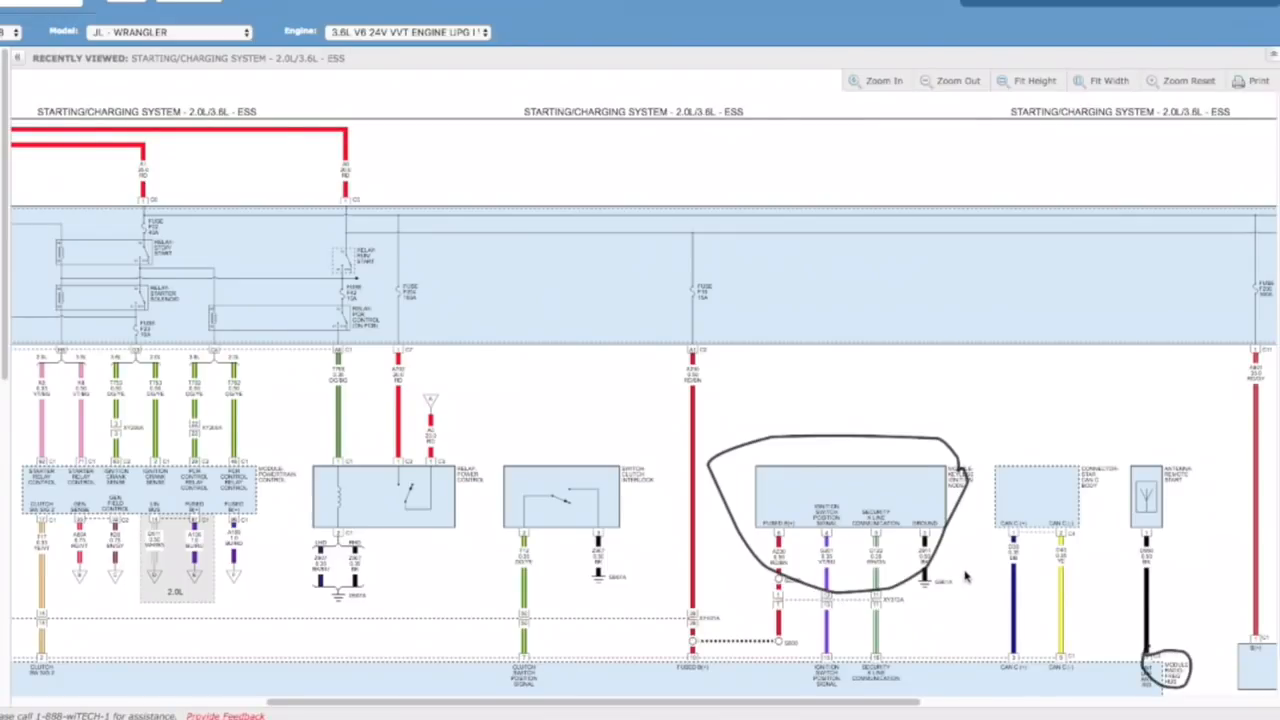
pyautogui.moveTo(1052, 680)
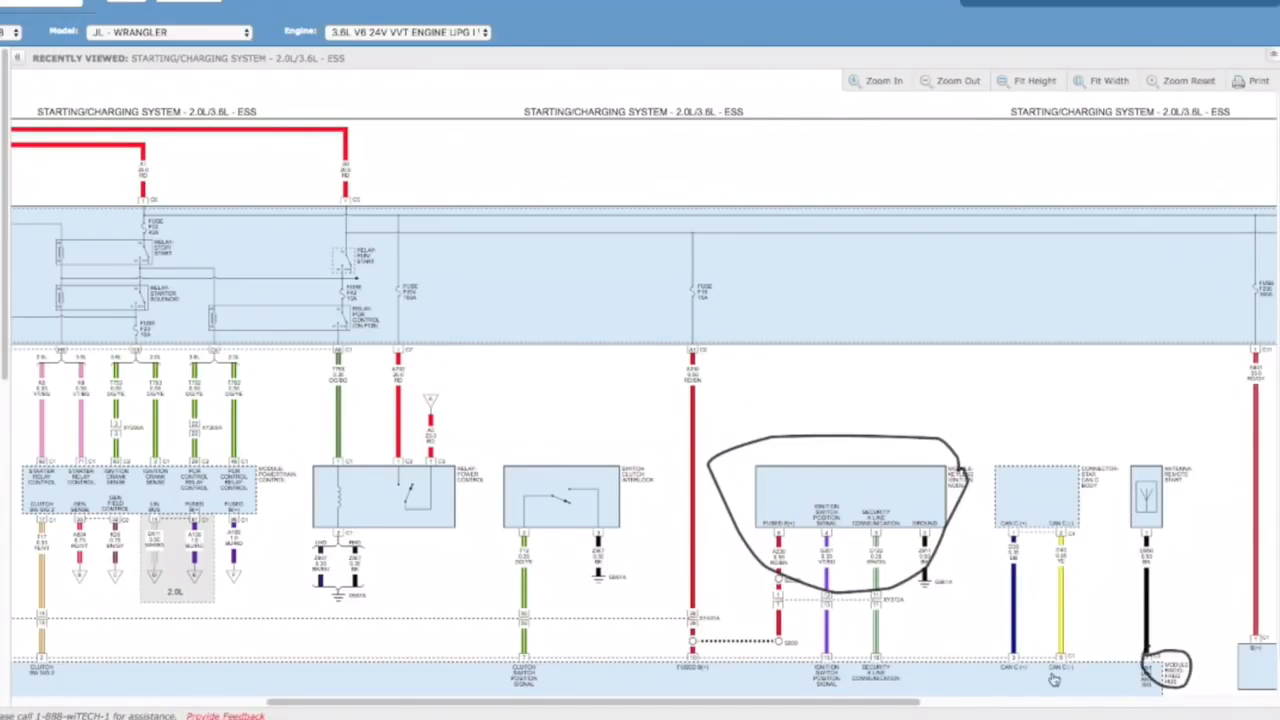
pyautogui.moveTo(792, 216)
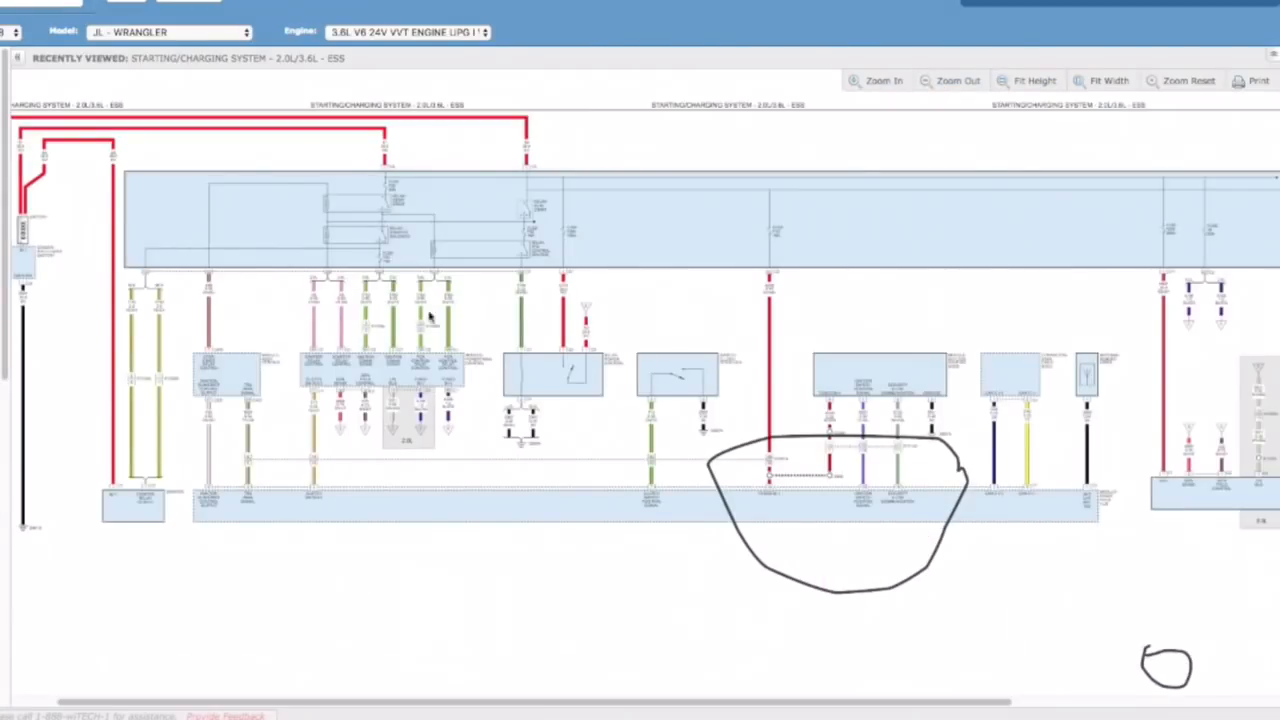
pyautogui.moveTo(392, 378)
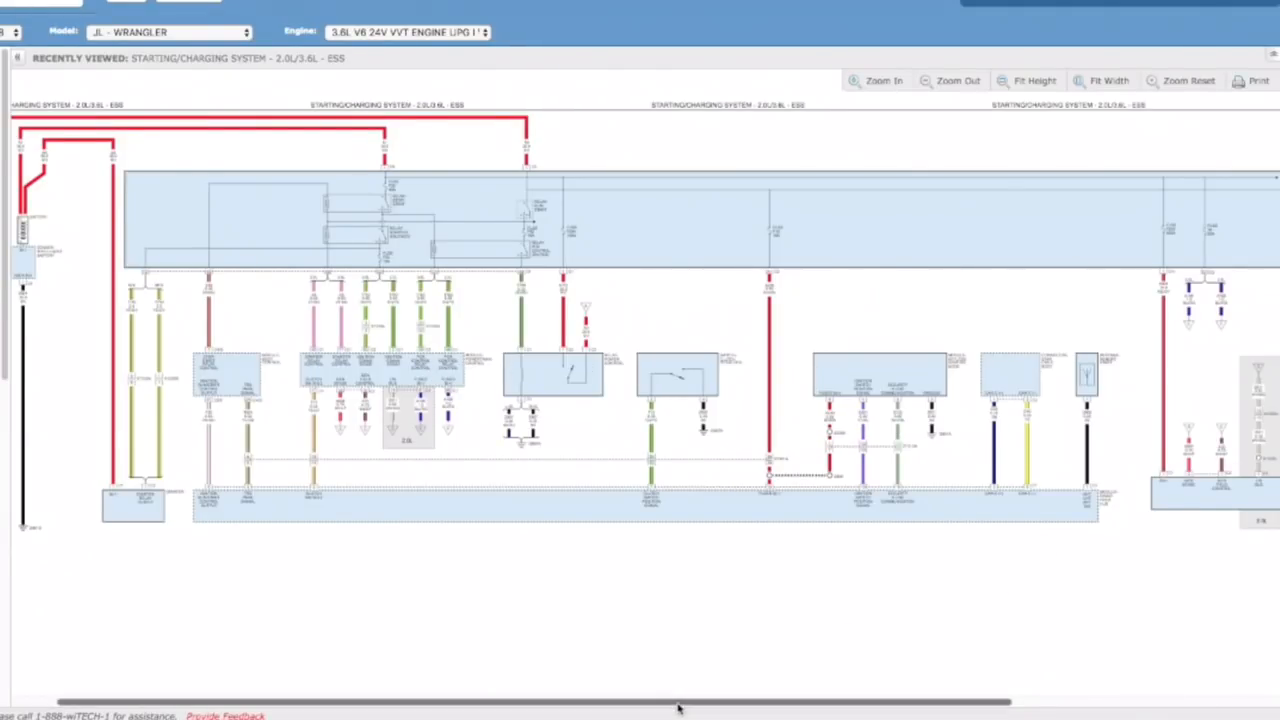
# Pan right toward the integrated center stack switch bank module and its fuse feed
pyautogui.hscroll(3)
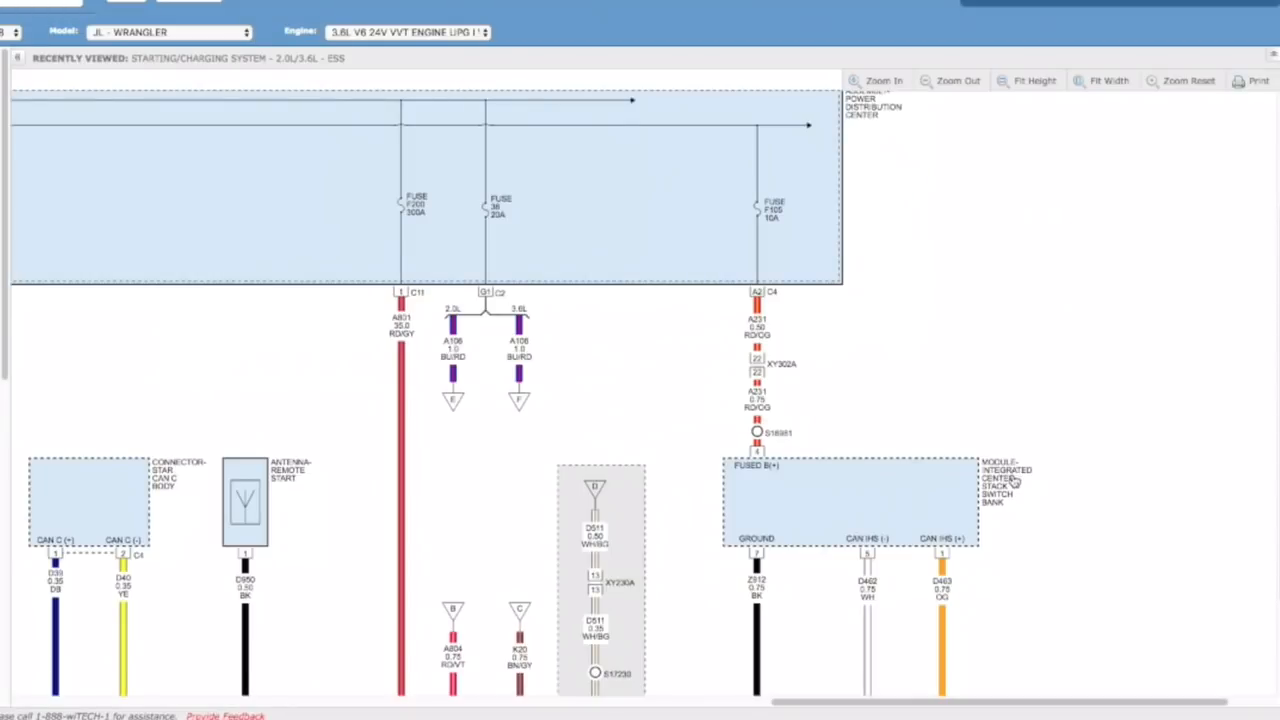
# Scroll down to the switch bank module's fused B+, ground and CAN connections
pyautogui.scroll(-3)
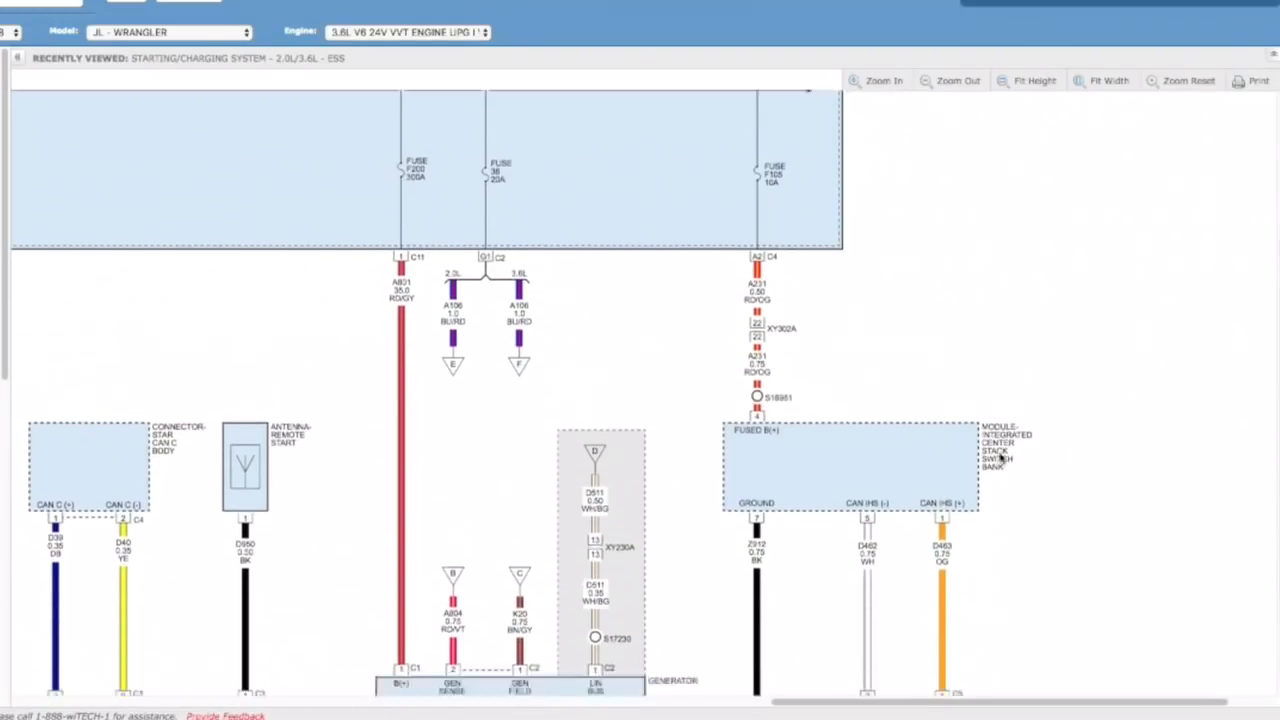
pyautogui.scroll(-3)
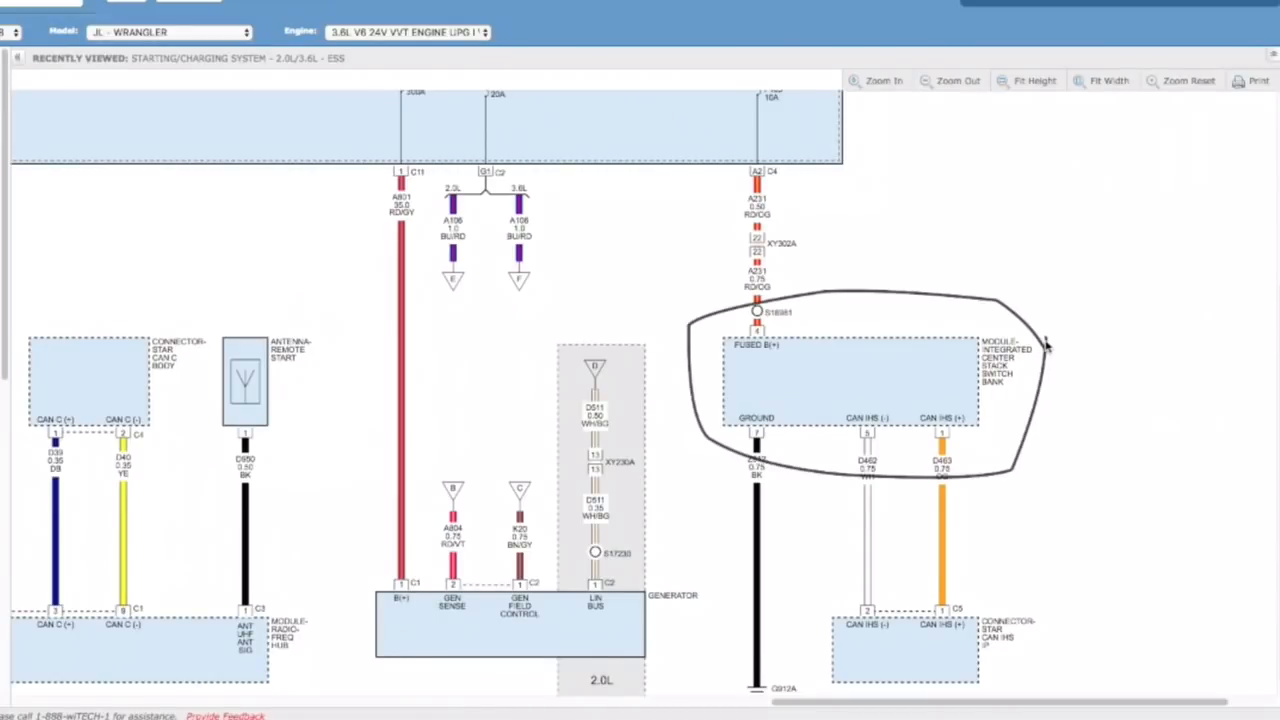
pyautogui.moveTo(1036, 370)
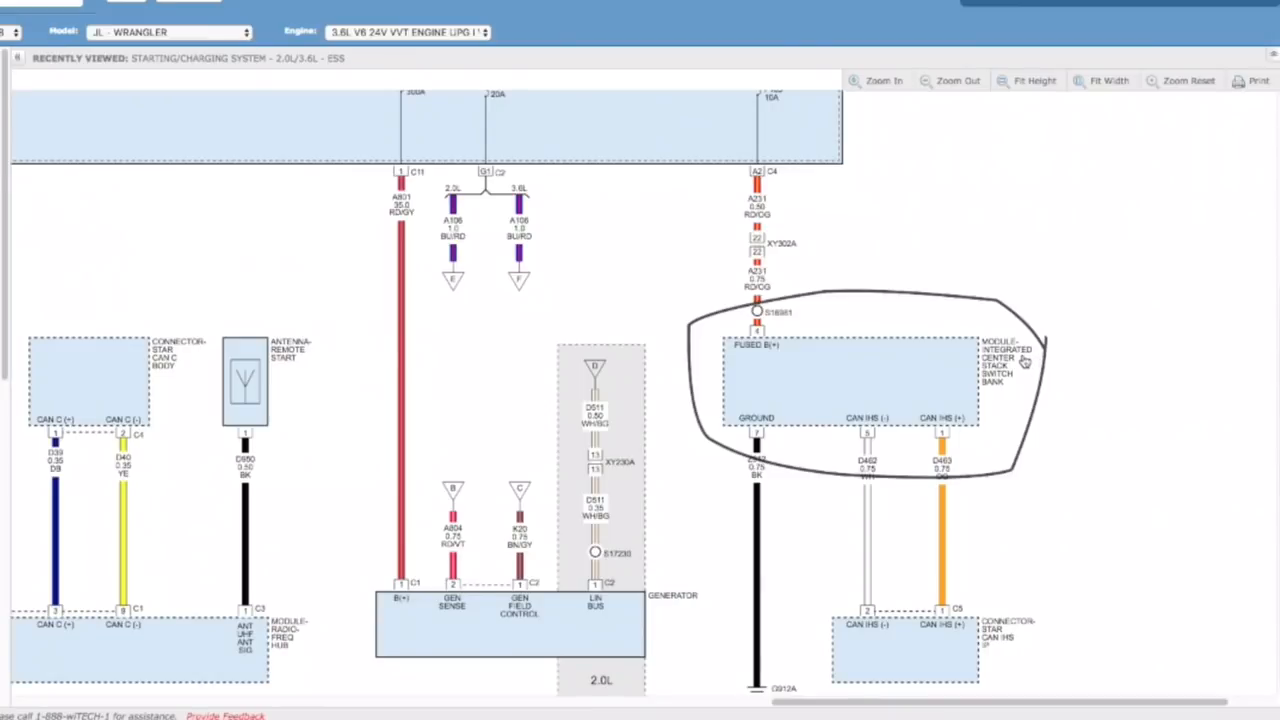
pyautogui.moveTo(1040, 310)
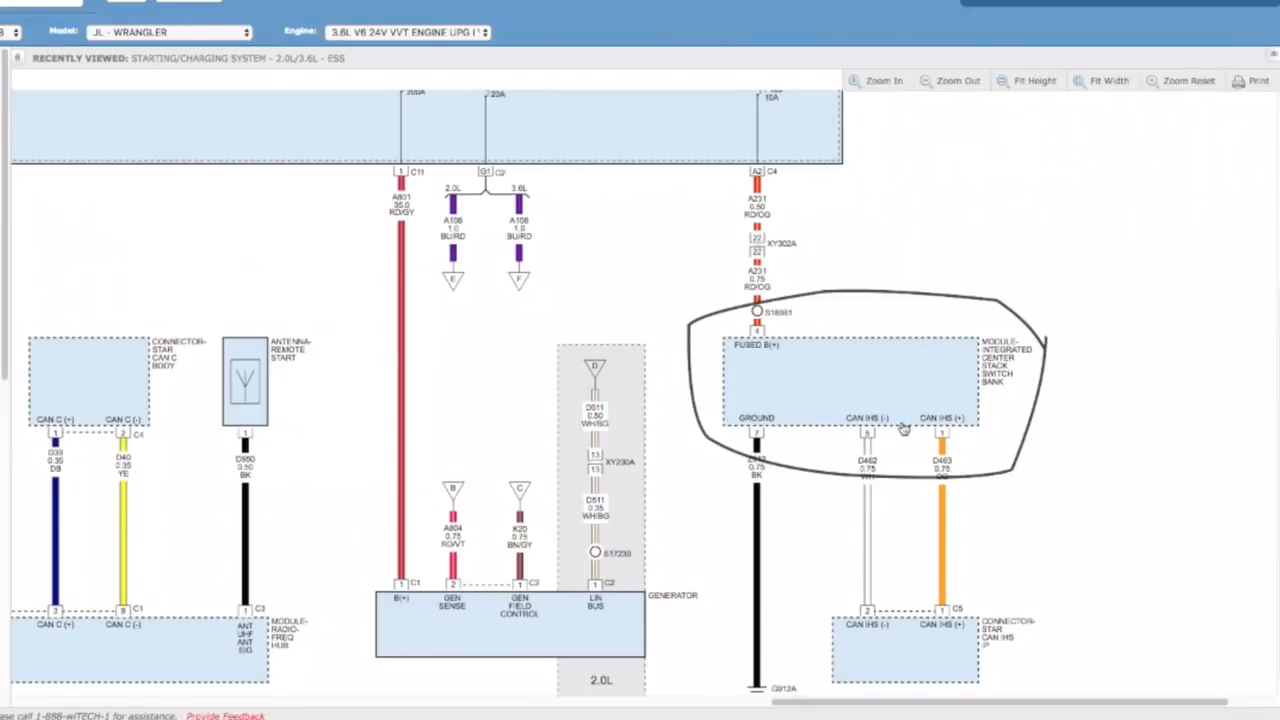
pyautogui.moveTo(960, 636)
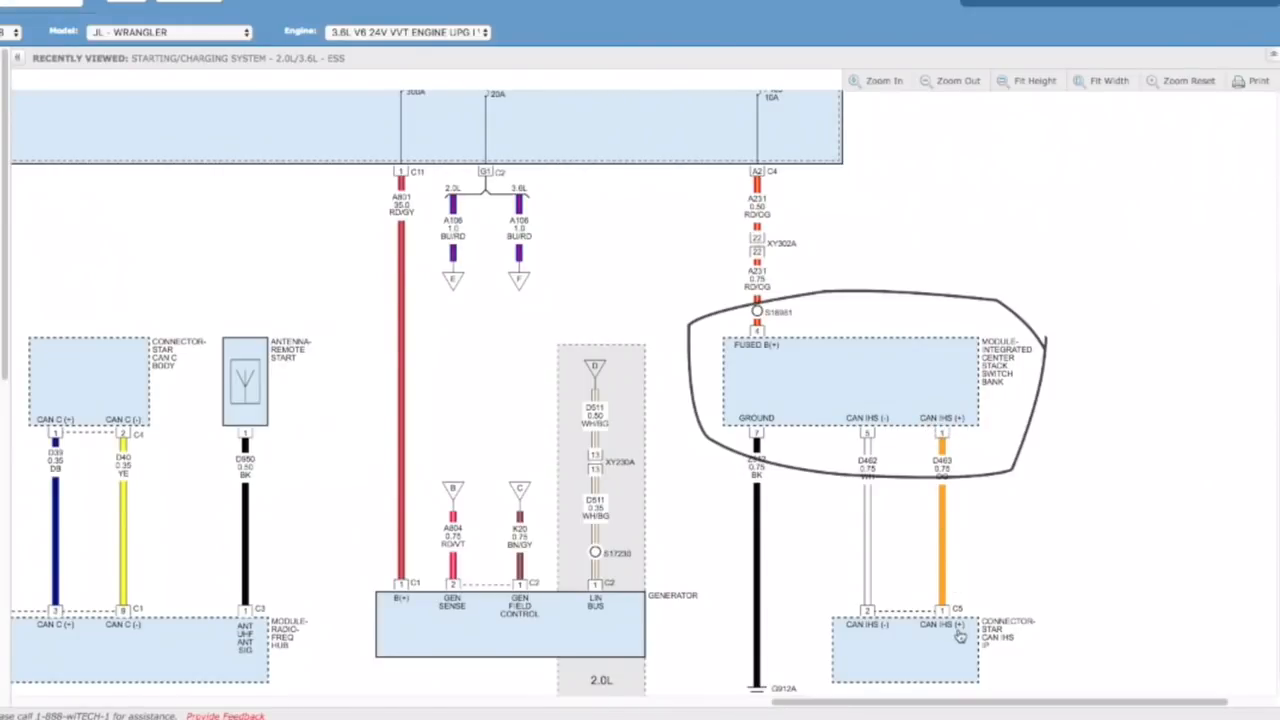
pyautogui.moveTo(22, 262)
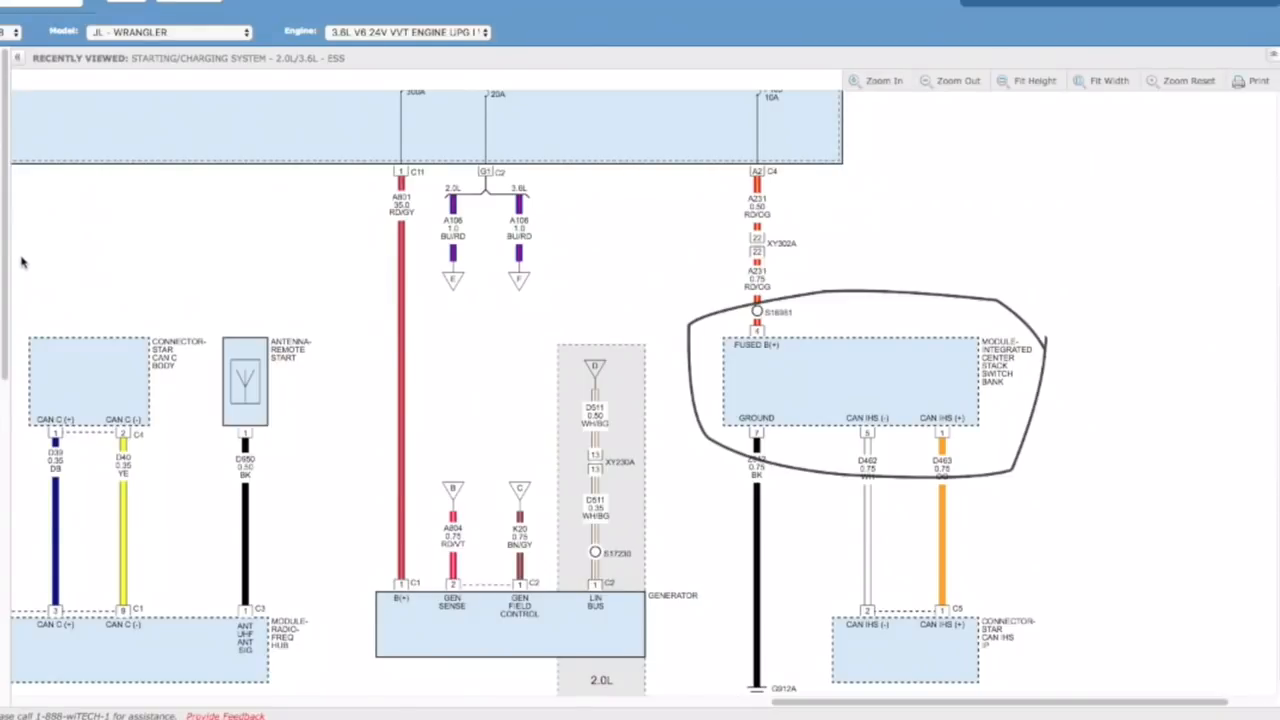
pyautogui.moveTo(28, 280)
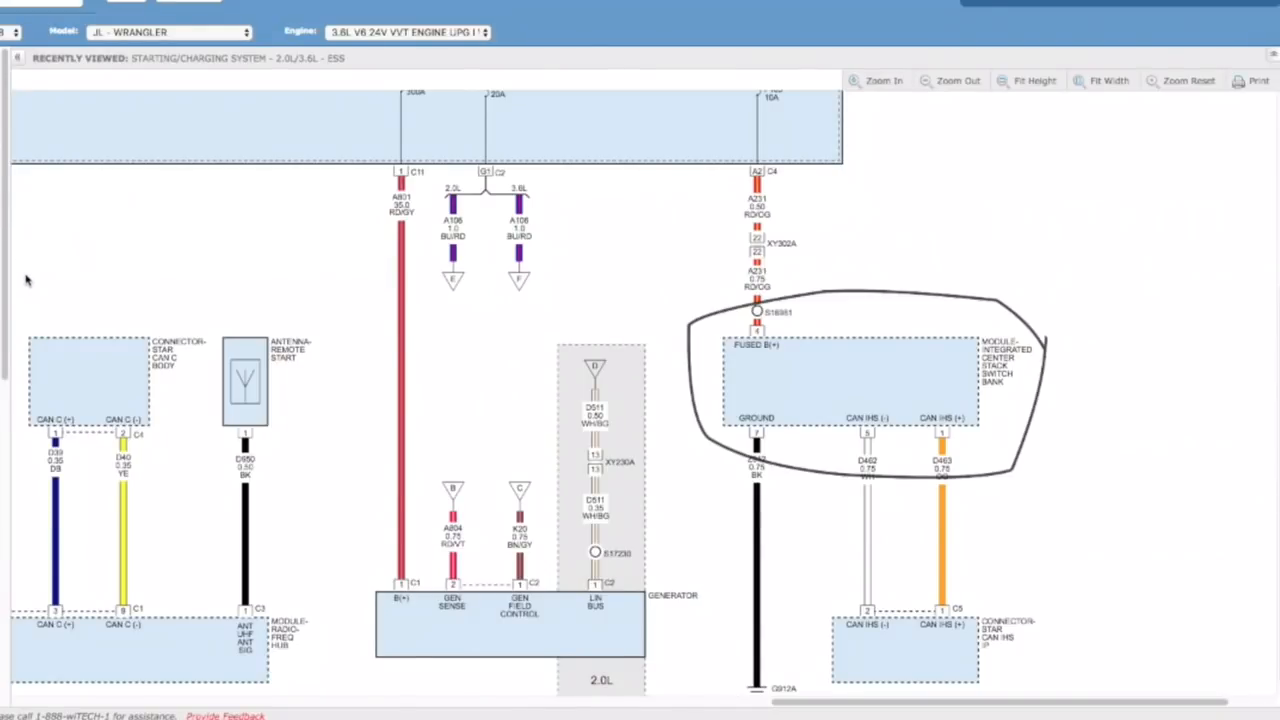
pyautogui.moveTo(898, 460)
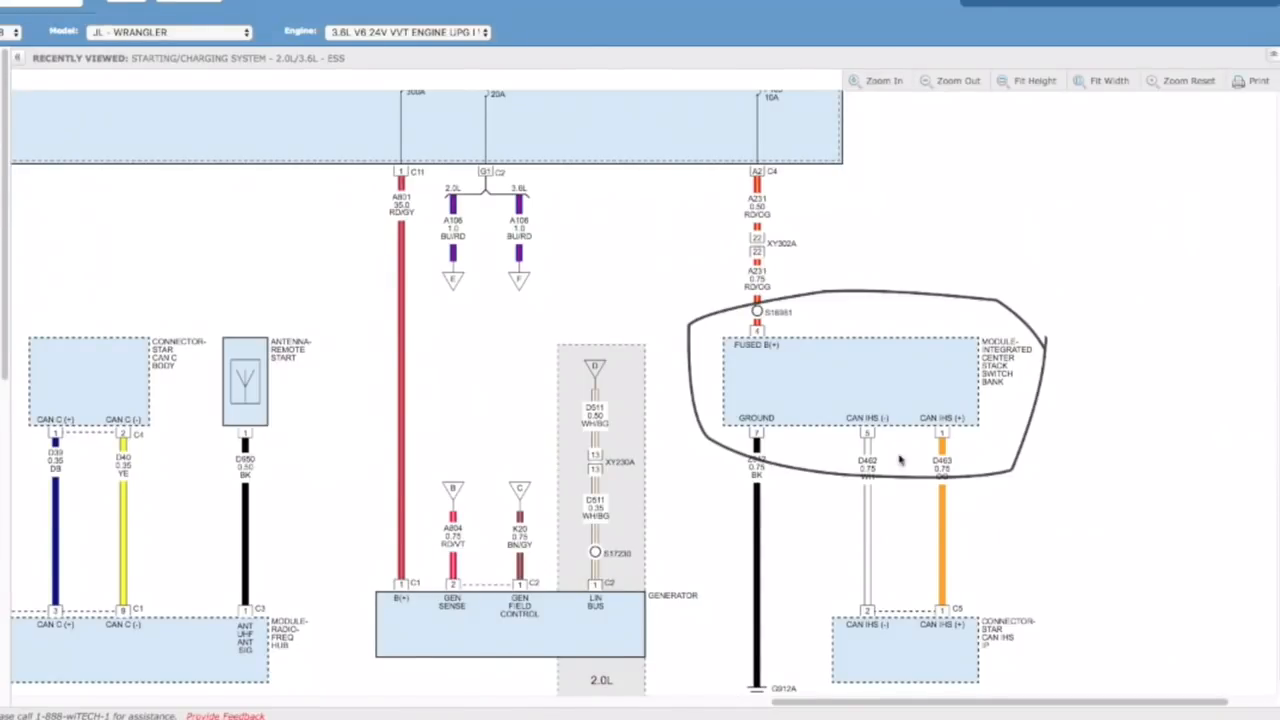
pyautogui.moveTo(908, 384)
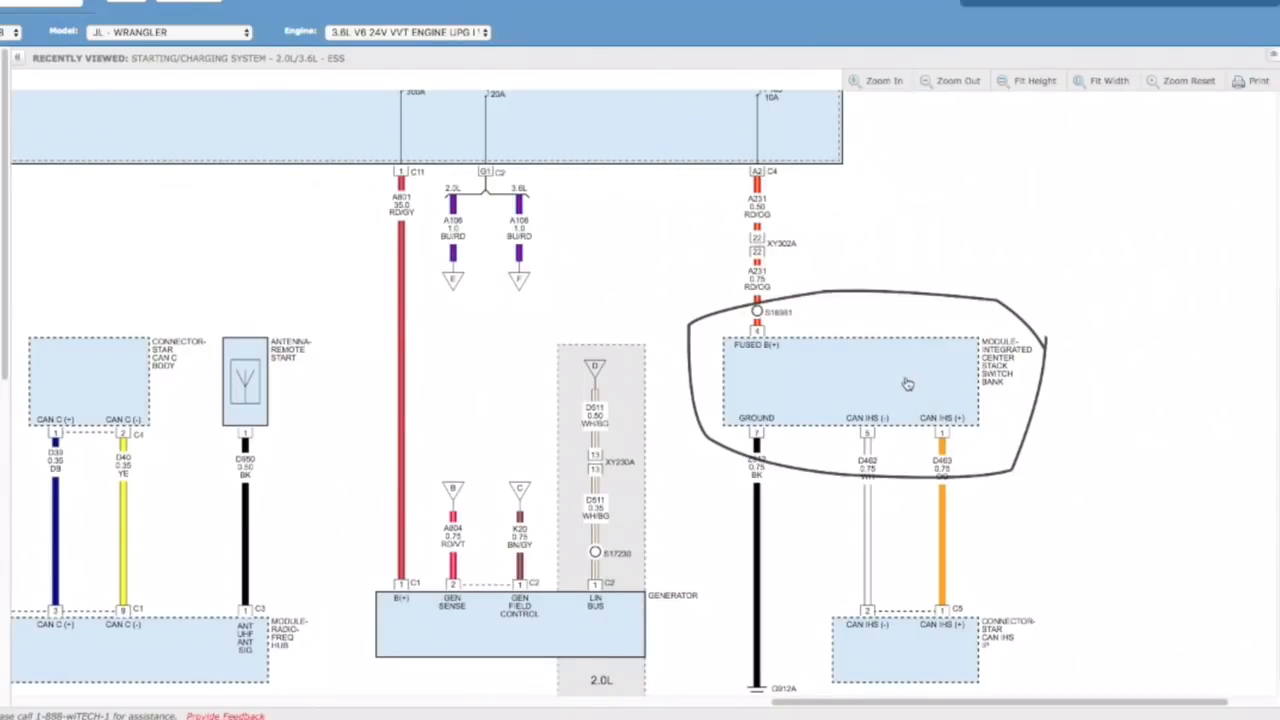
pyautogui.moveTo(980, 404)
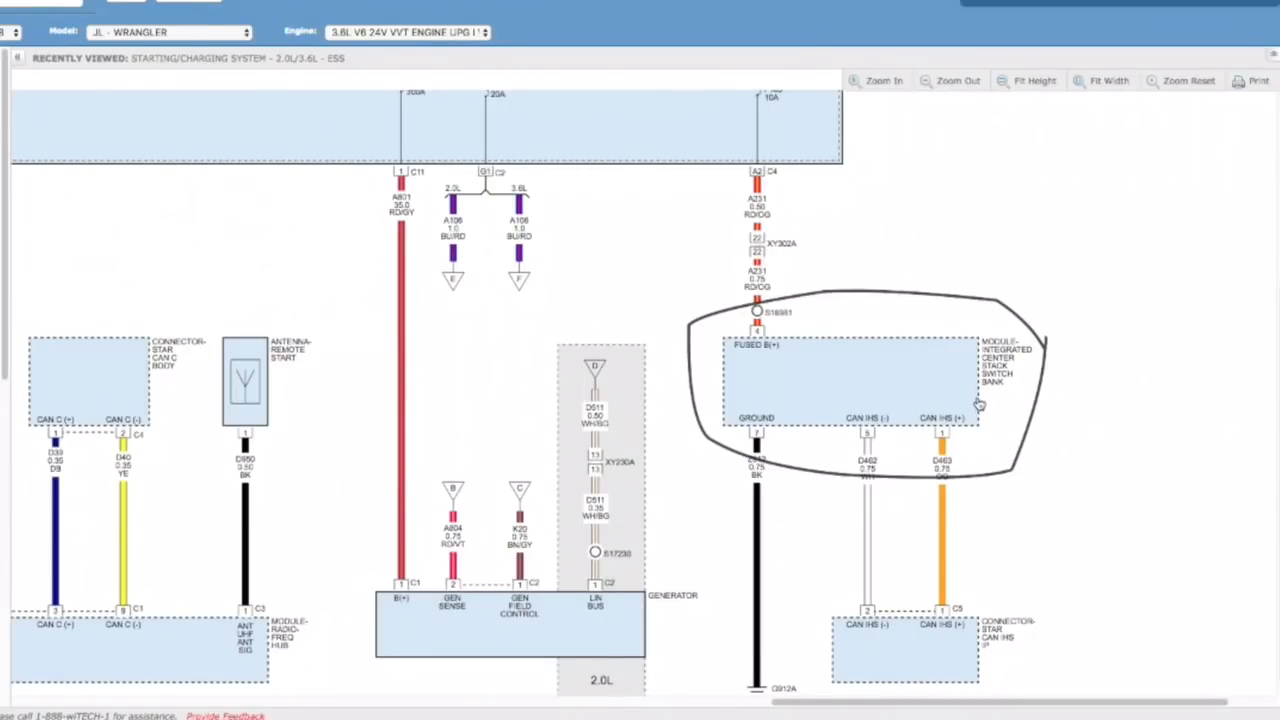
pyautogui.moveTo(984, 384)
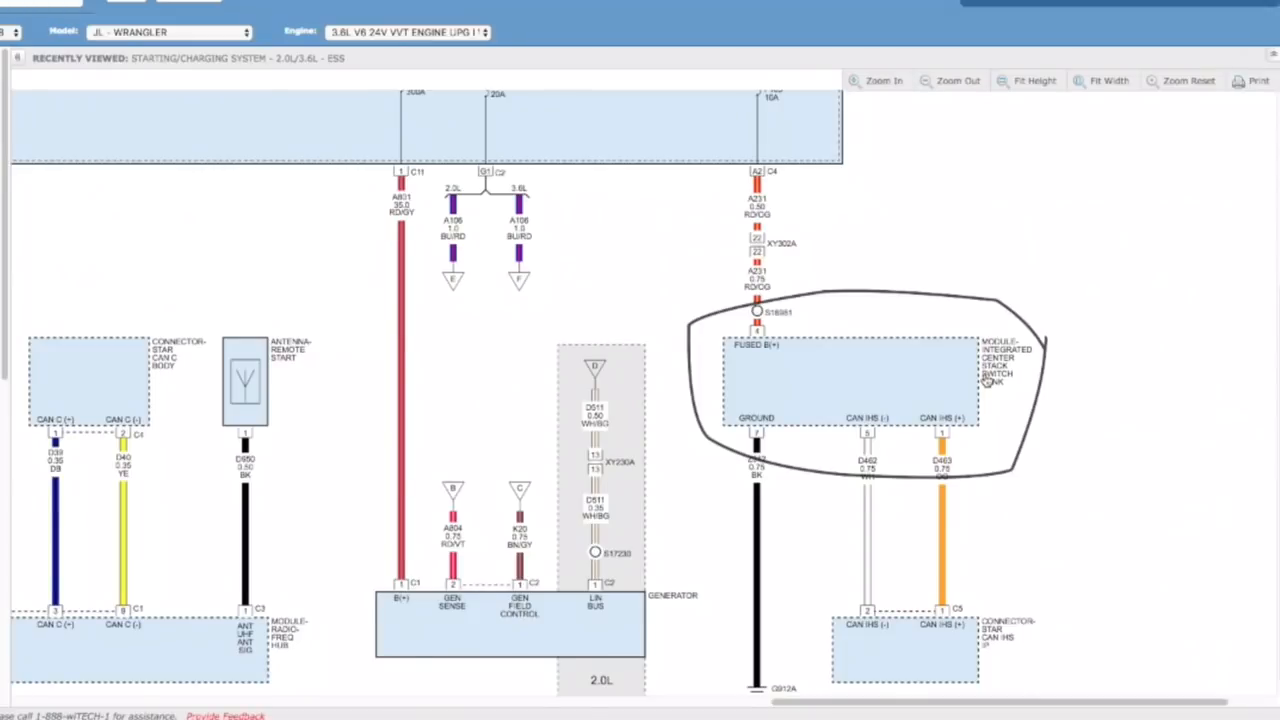
pyautogui.moveTo(1038, 322)
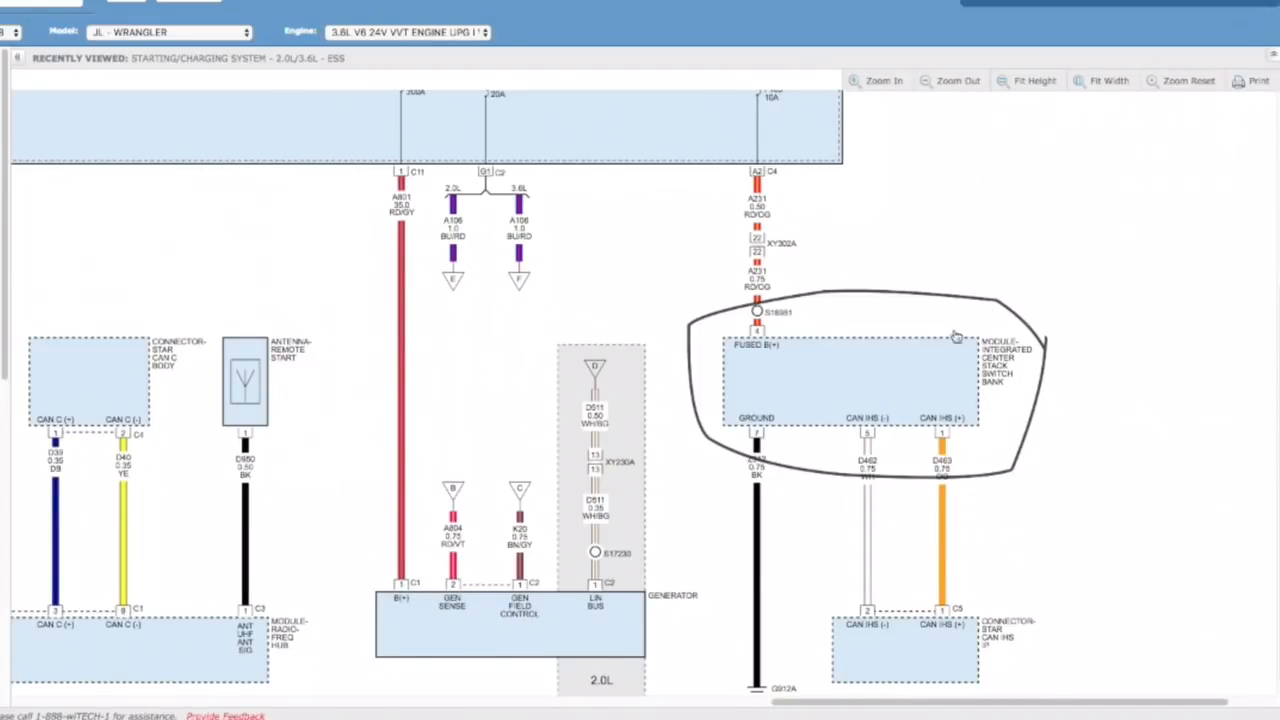
pyautogui.moveTo(956, 372)
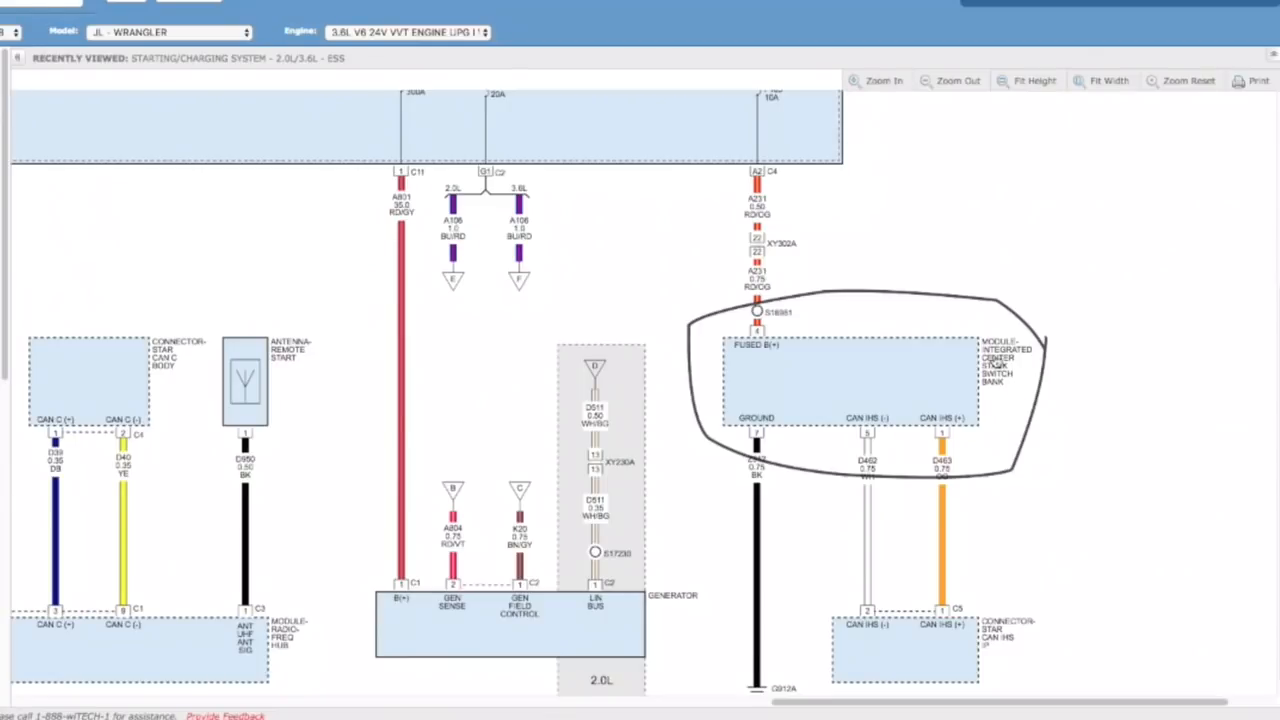
pyautogui.moveTo(970, 284)
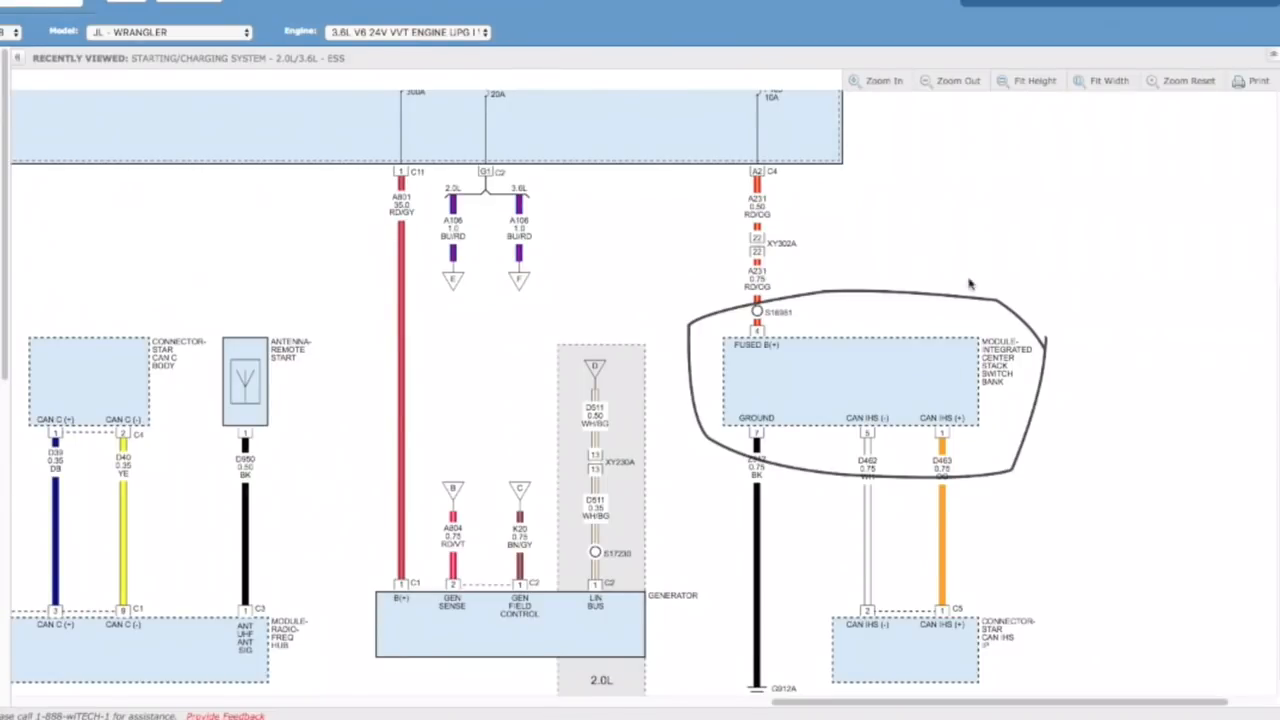
pyautogui.moveTo(1004, 248)
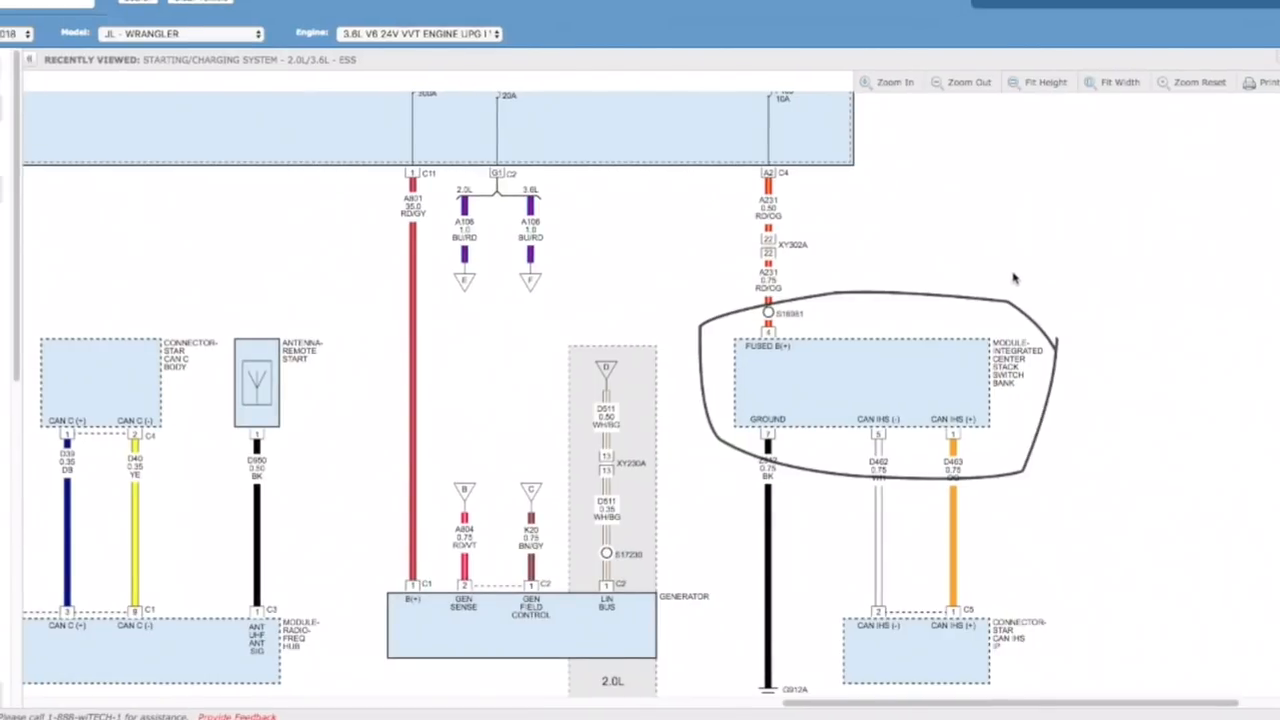
pyautogui.moveTo(984, 444)
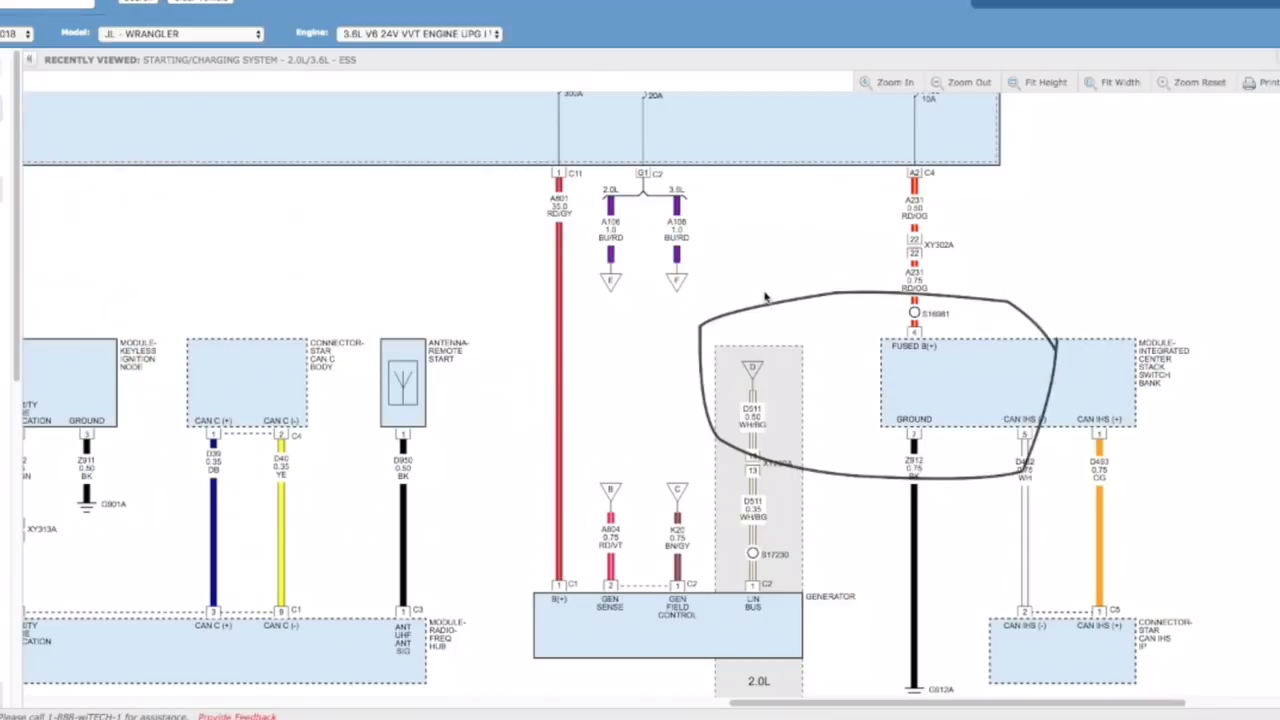
pyautogui.moveTo(780, 410)
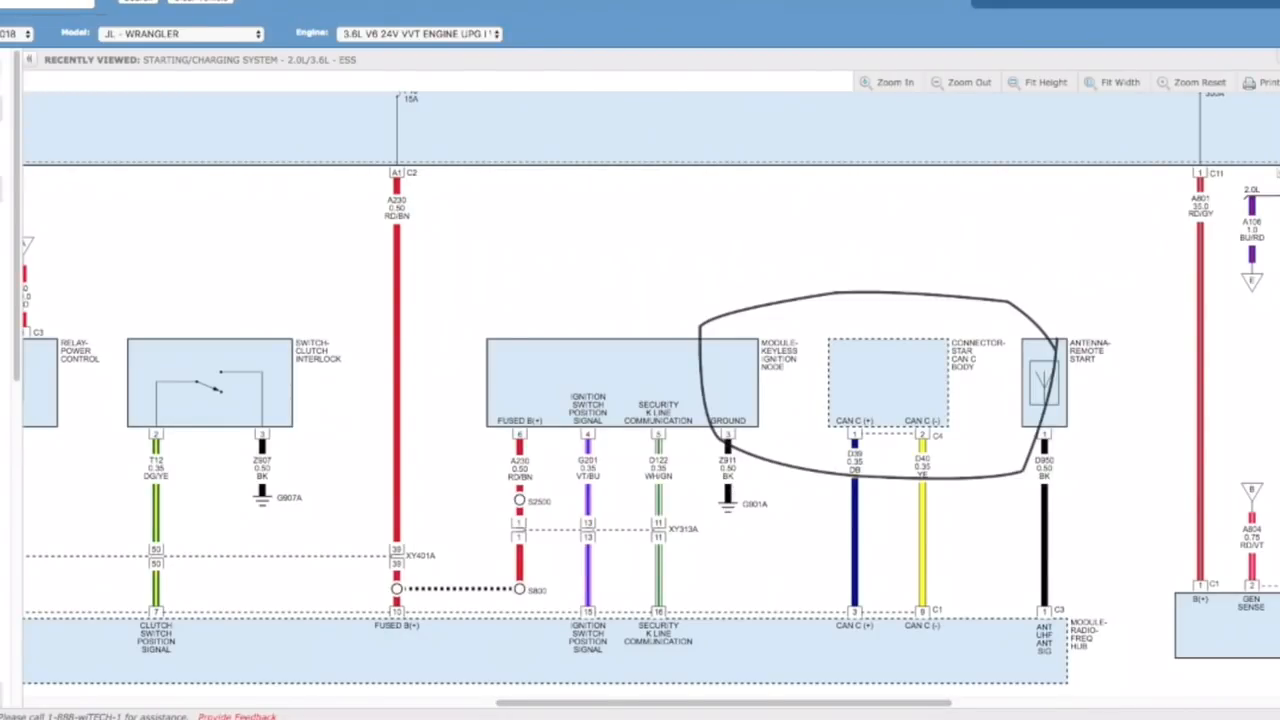
# Quit the drawing overlay app from the dock to remove all hand-drawn circles
pyautogui.rightClick(1064, 670)
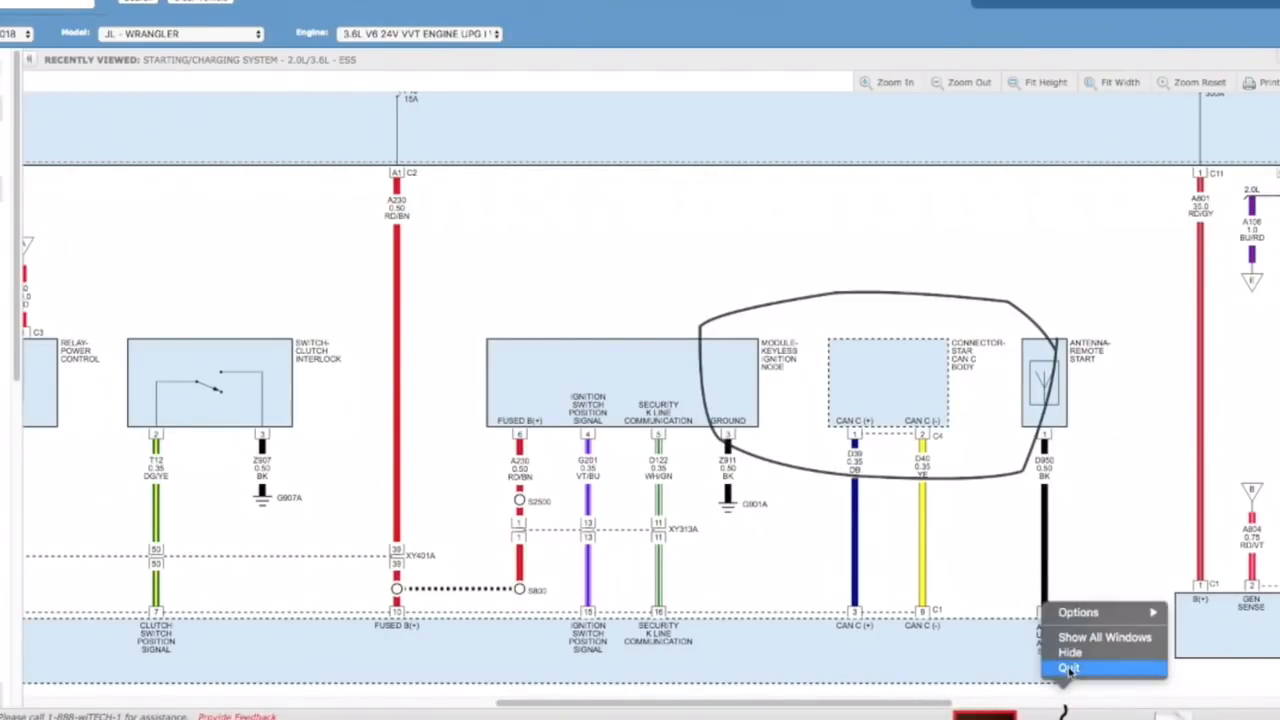
pyautogui.click(1068, 668)
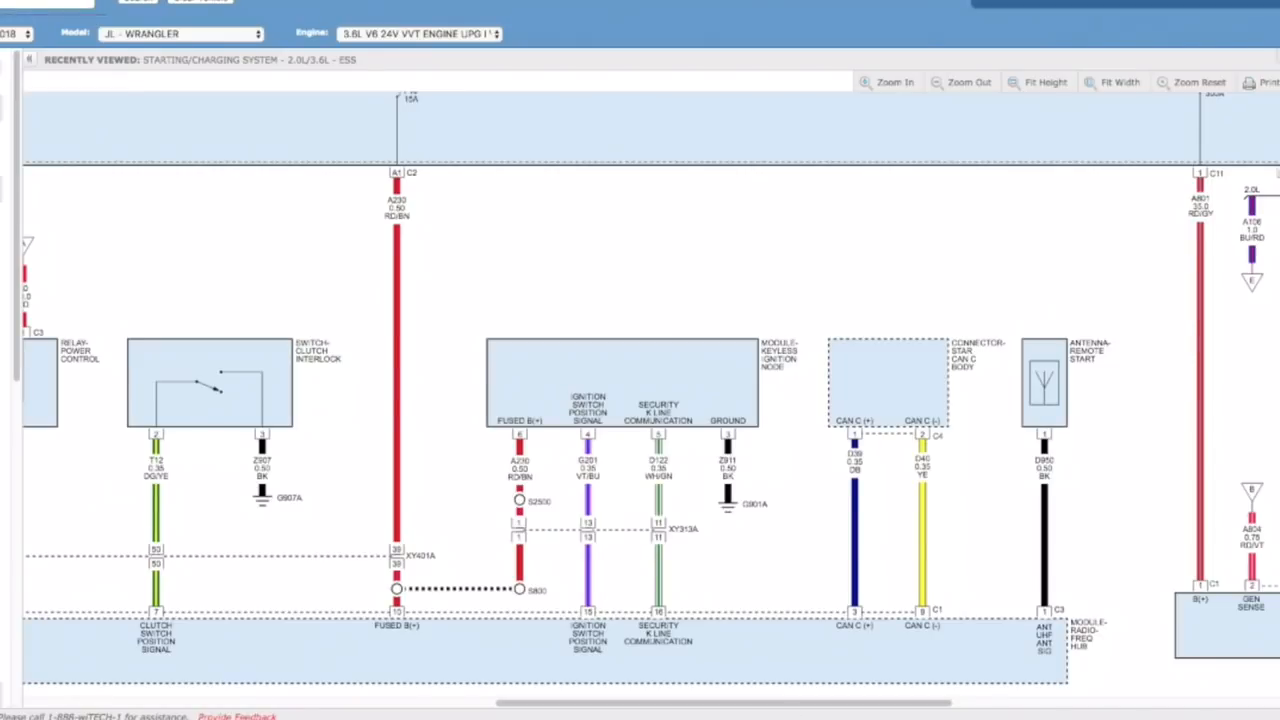
pyautogui.moveTo(504, 488)
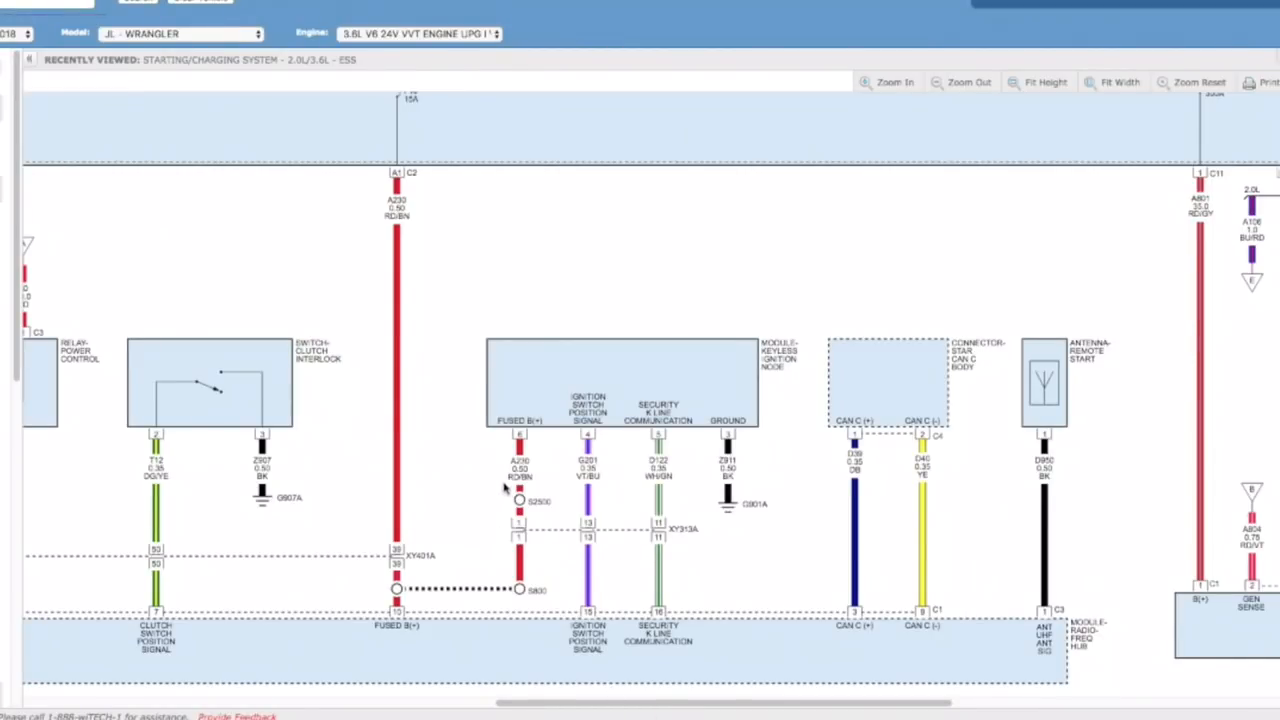